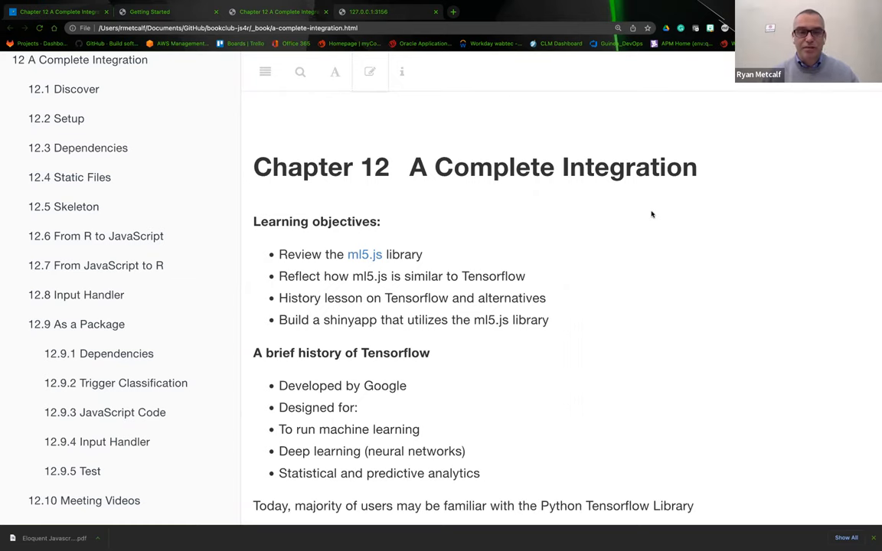
mouse_move(477, 274)
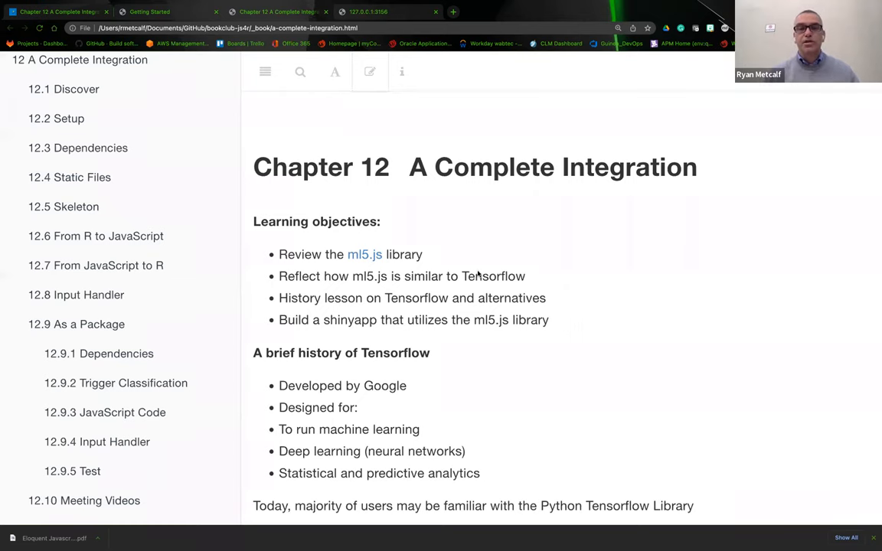
mouse_move(511, 240)
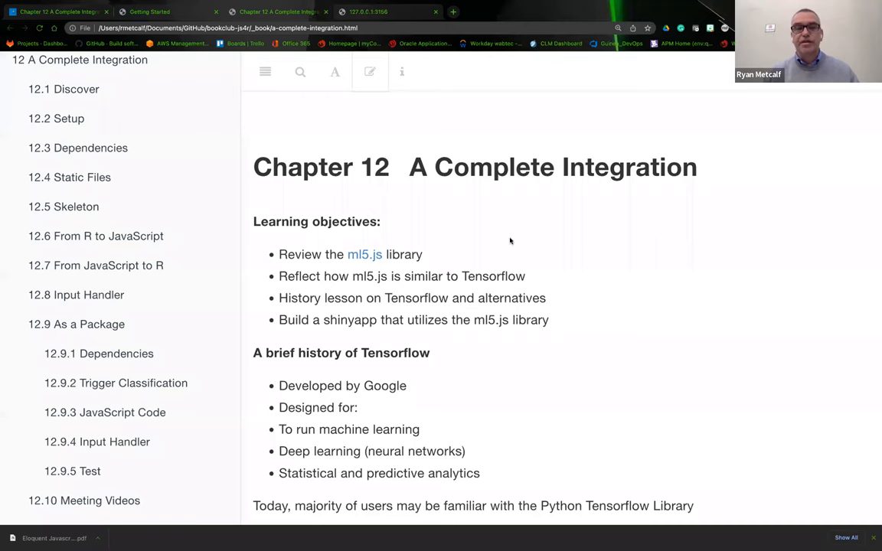
Scroll through the 12.1 Discover section from the imageClassifier snippet to the ml5.js video link
scroll("down", 3)
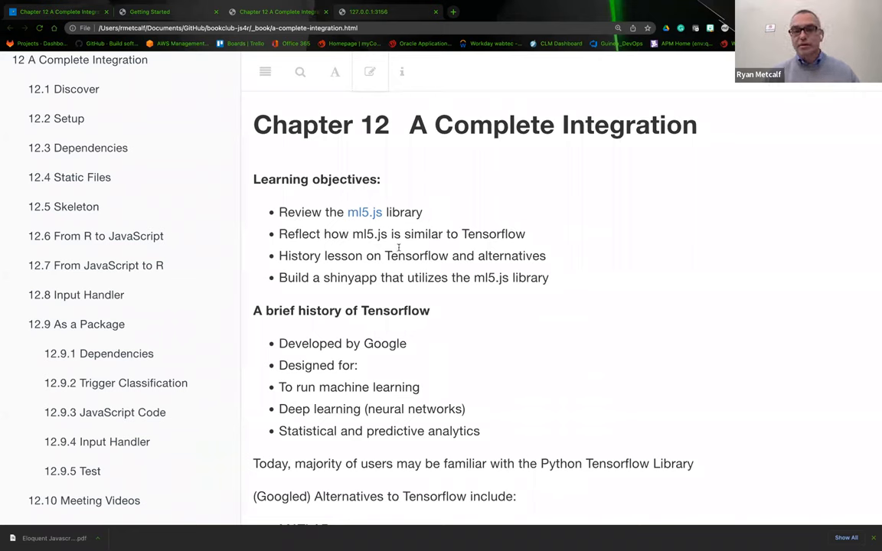
mouse_move(487, 251)
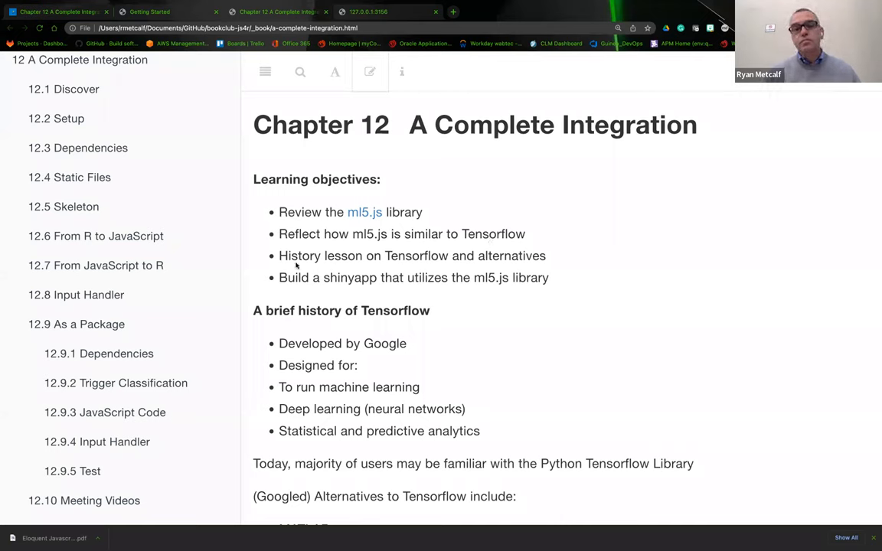
mouse_move(493, 269)
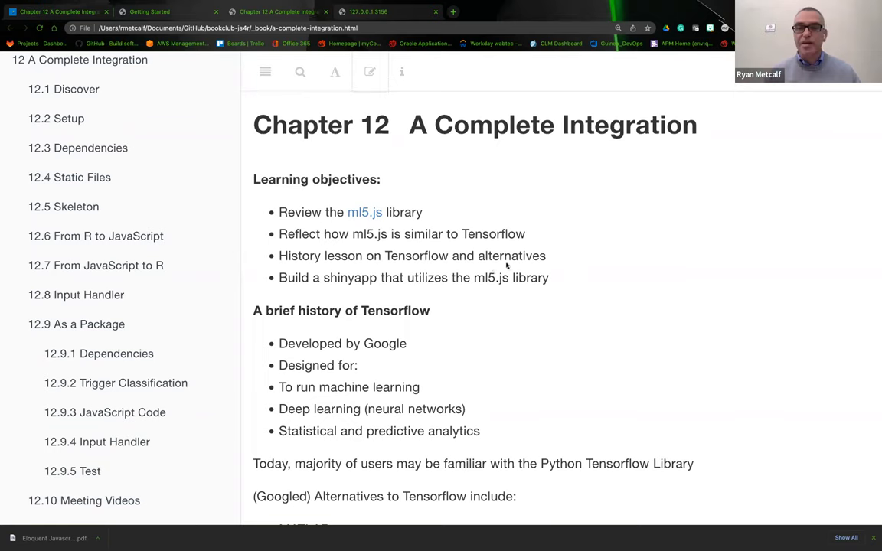
mouse_move(552, 262)
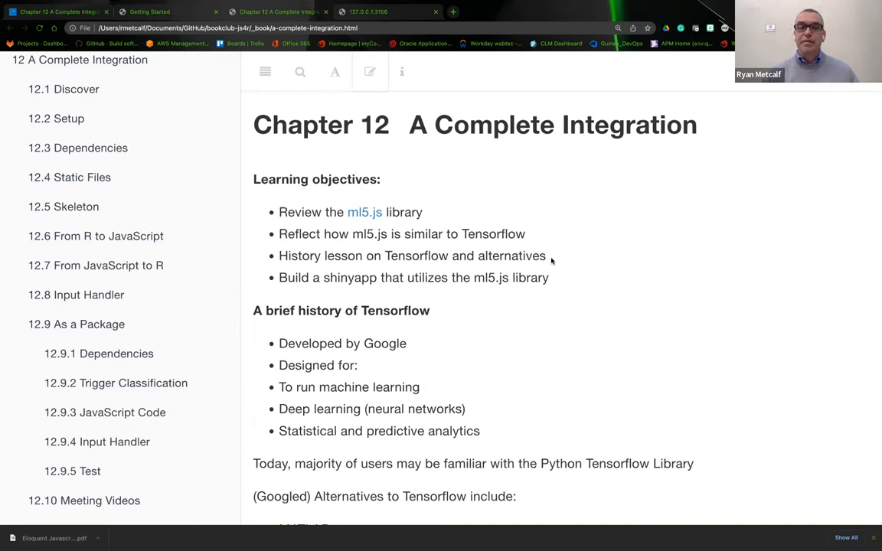
mouse_move(386, 295)
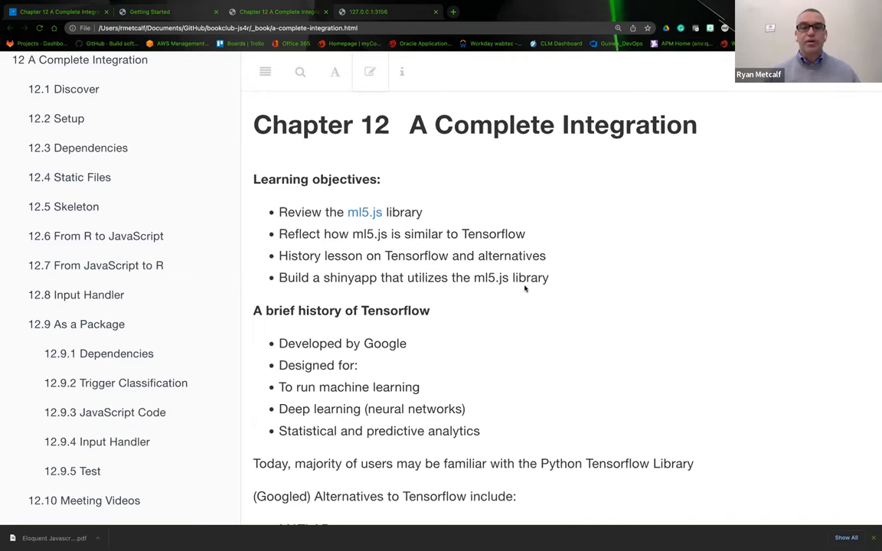
scroll("down", 3)
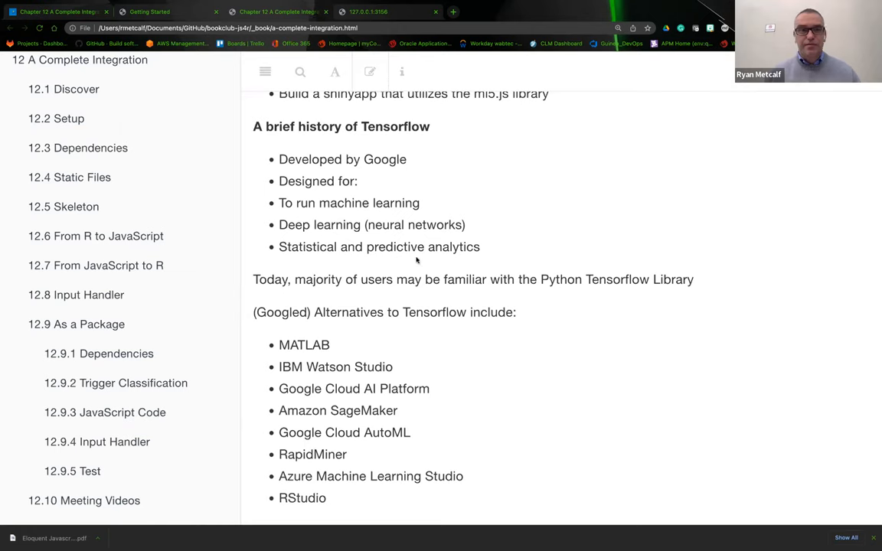
mouse_move(309, 217)
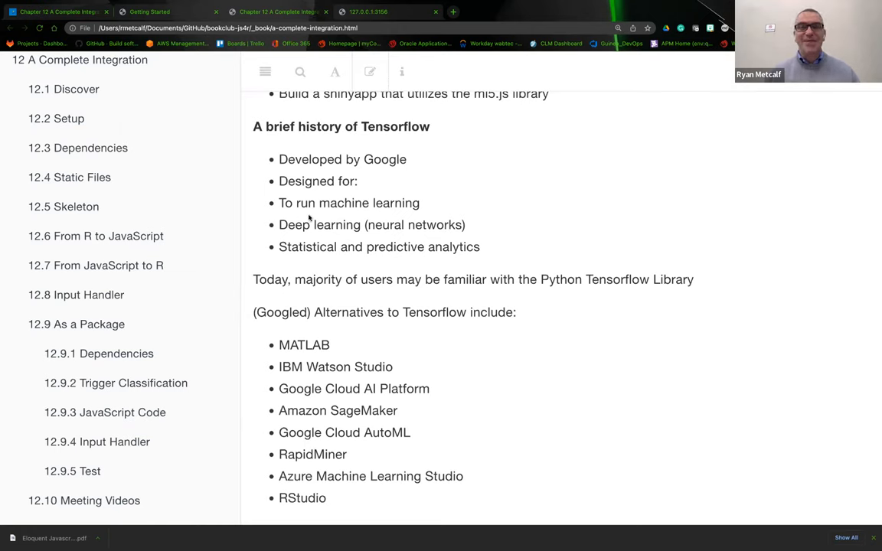
mouse_move(363, 217)
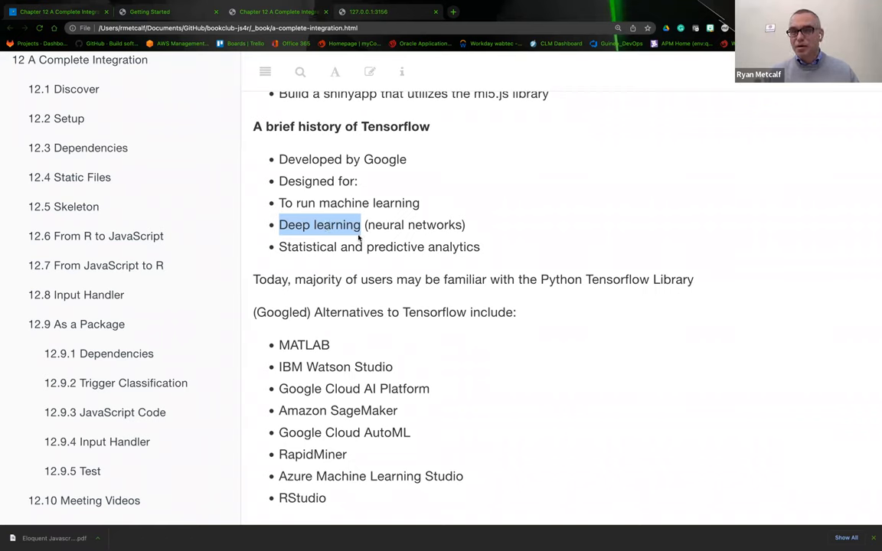
mouse_move(484, 228)
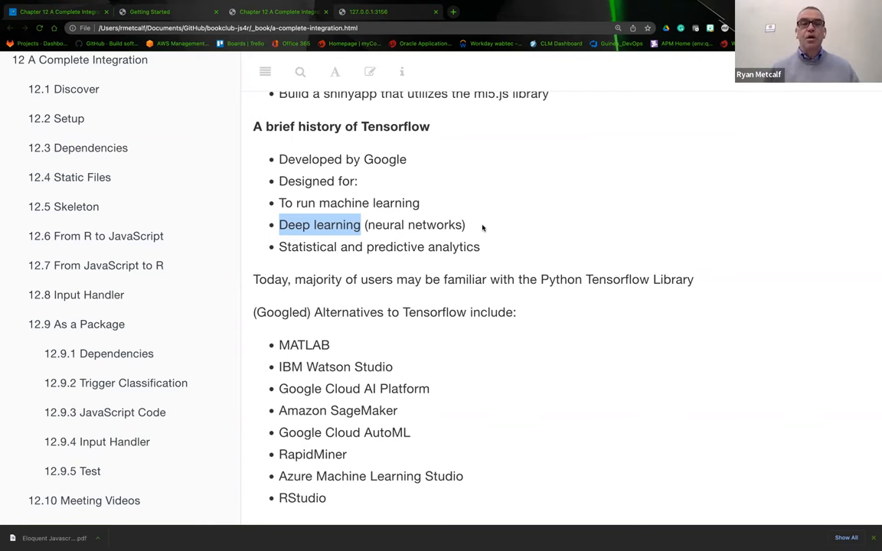
scroll("down", 3)
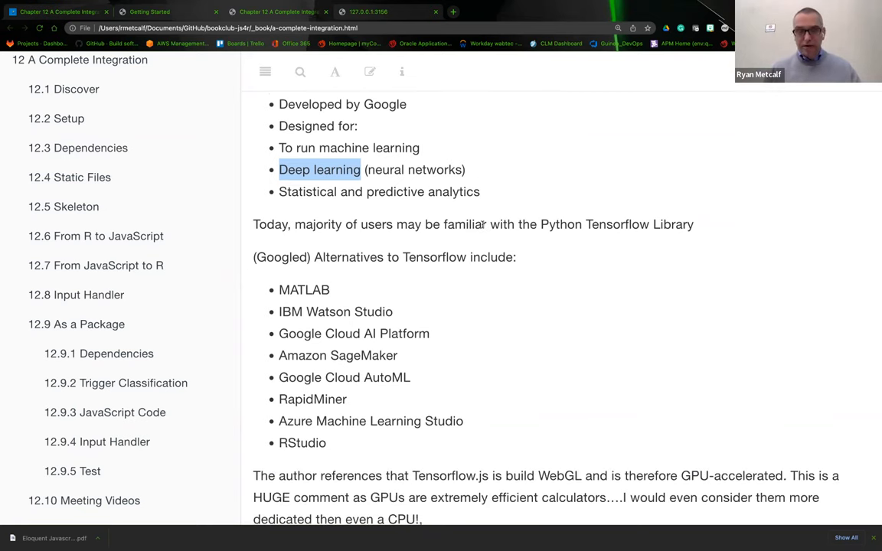
scroll("down", 3)
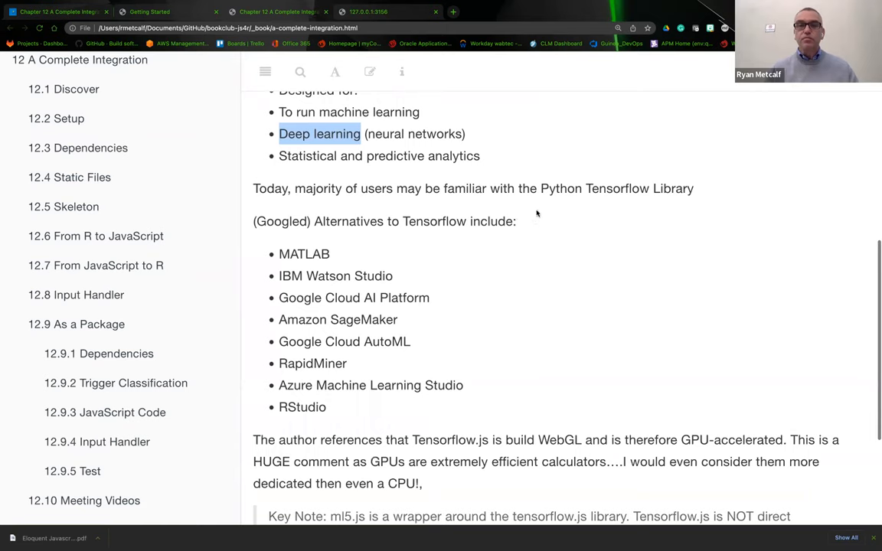
mouse_move(597, 199)
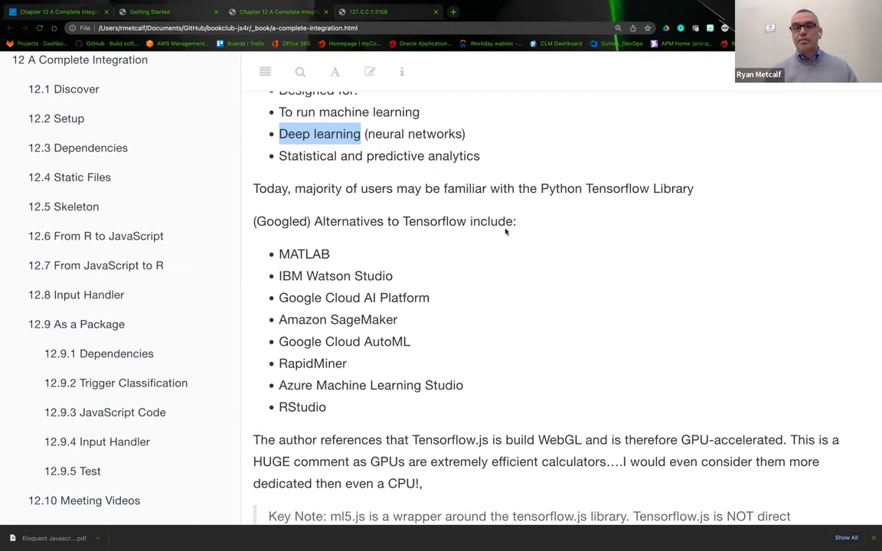
scroll("down", 3)
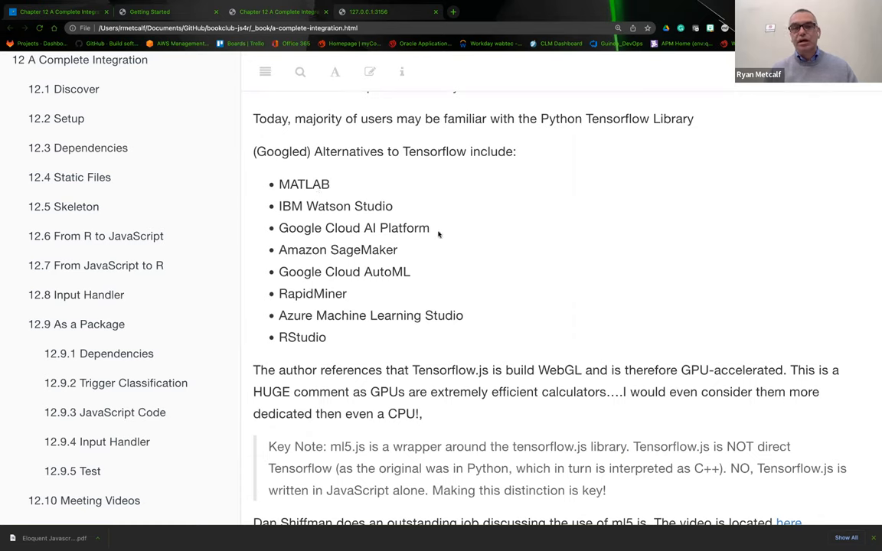
mouse_move(398, 251)
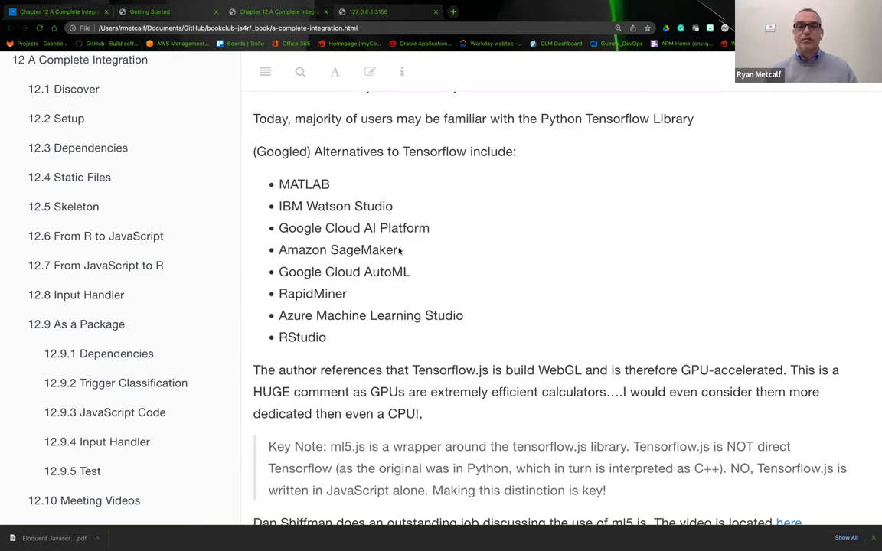
mouse_move(412, 277)
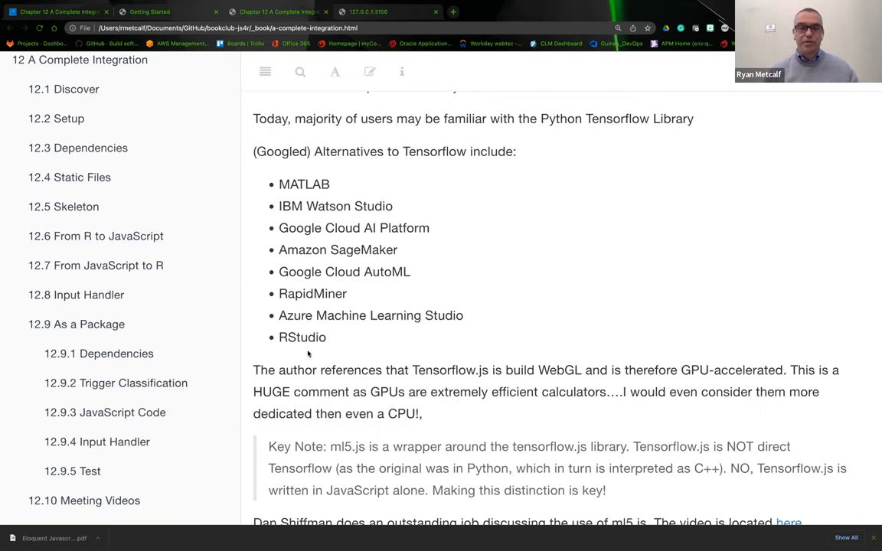
scroll("down", 3)
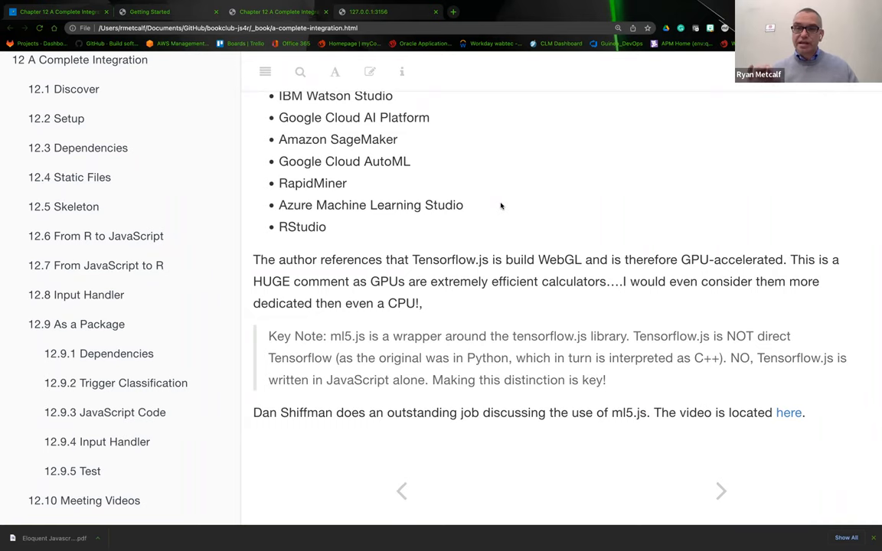
mouse_move(528, 271)
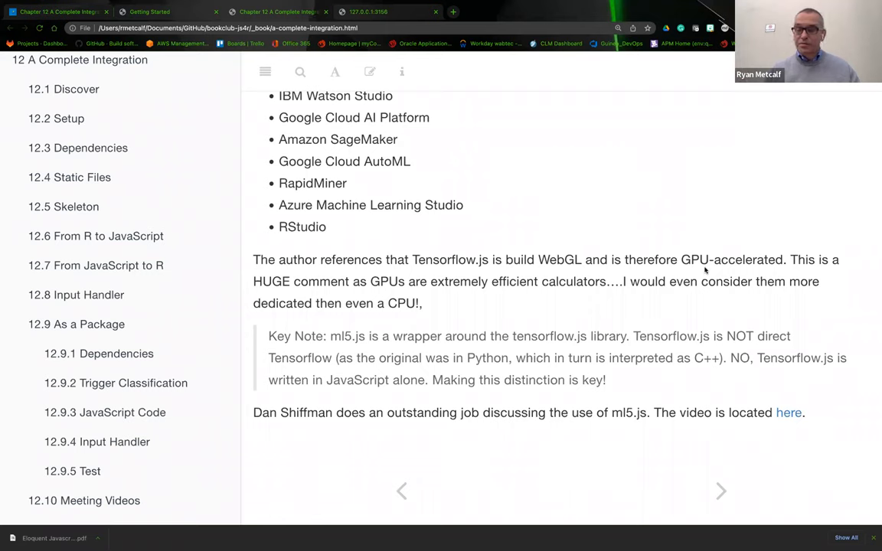
mouse_move(660, 264)
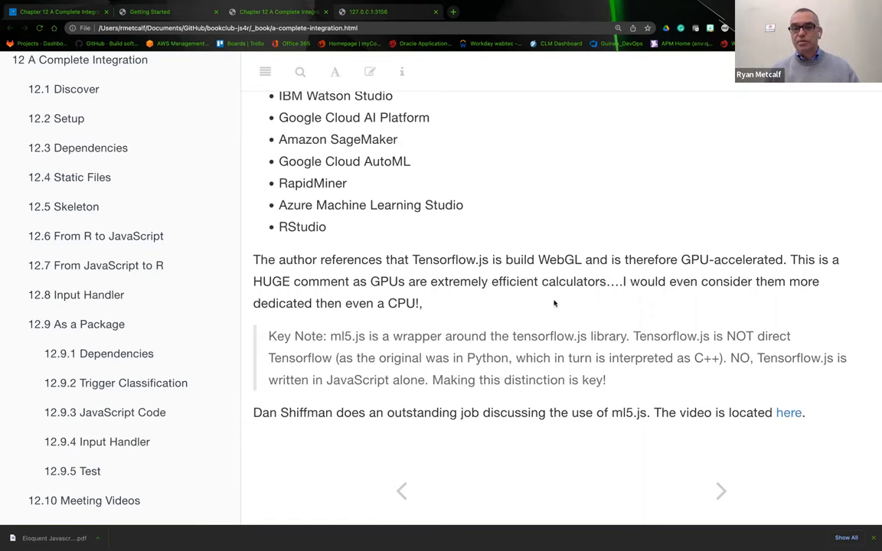
mouse_move(512, 317)
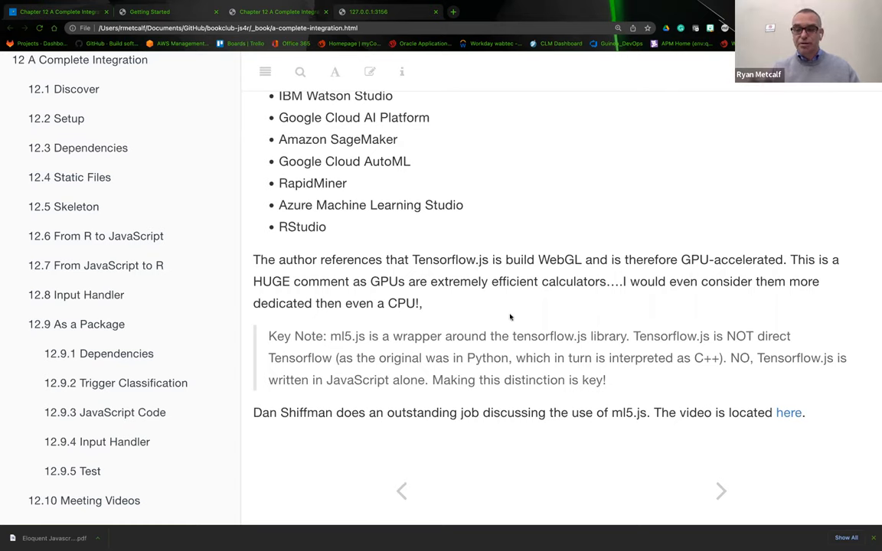
mouse_move(536, 306)
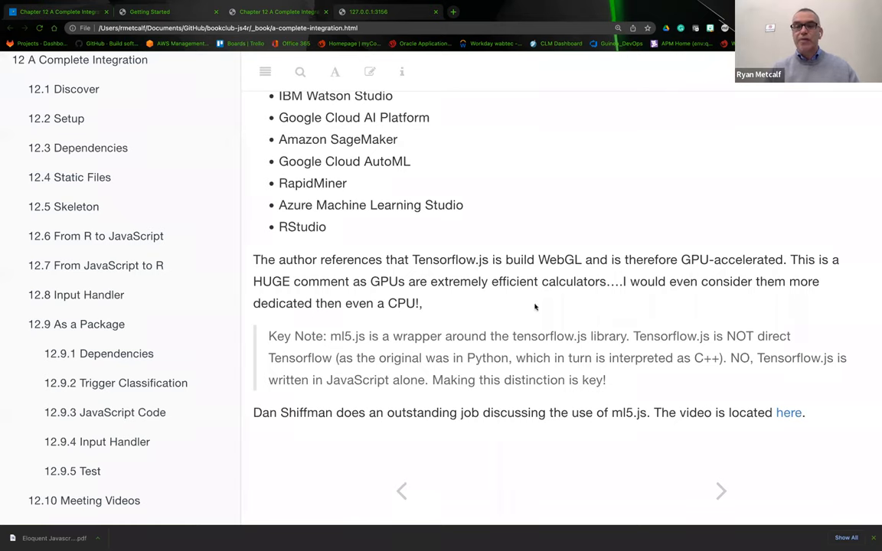
mouse_move(456, 310)
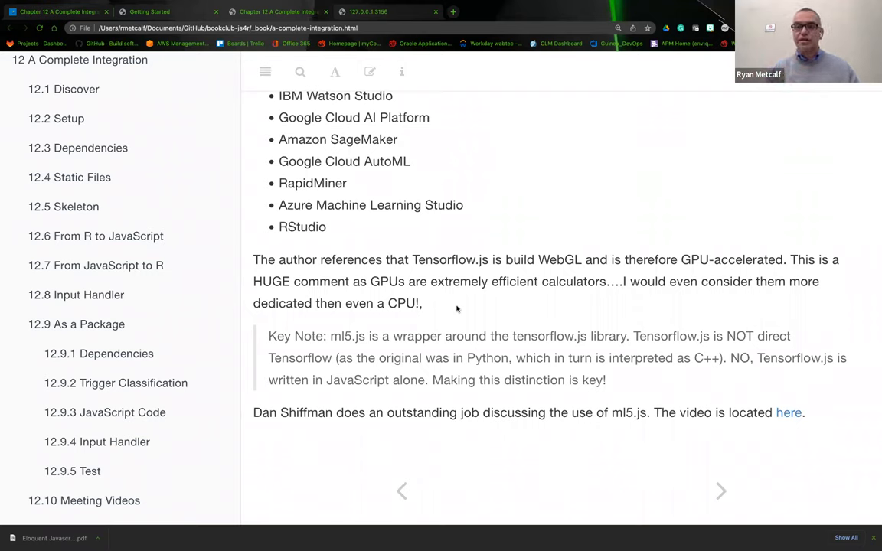
mouse_move(390, 324)
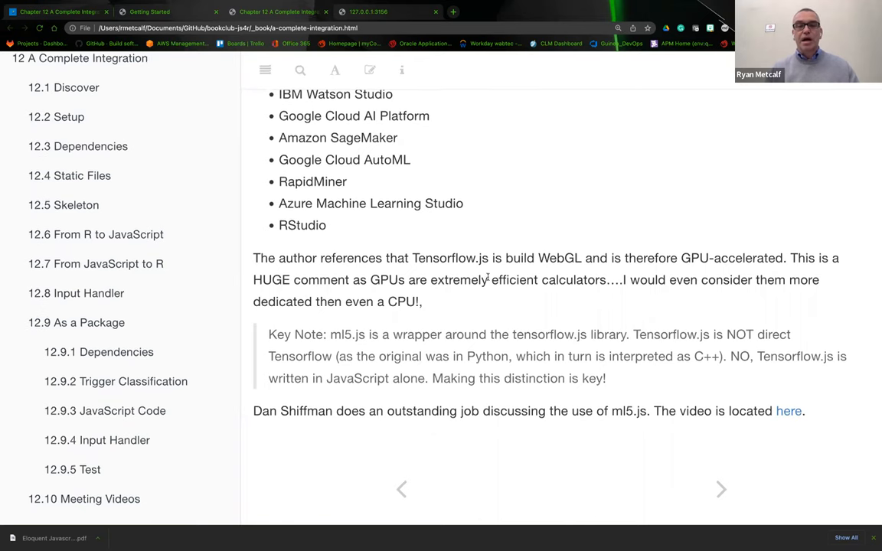
scroll("down", 3)
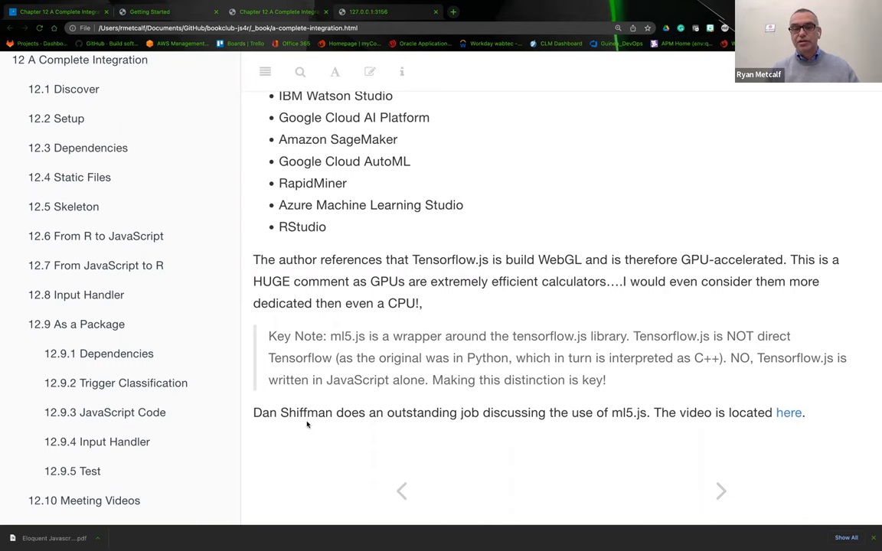
mouse_move(311, 427)
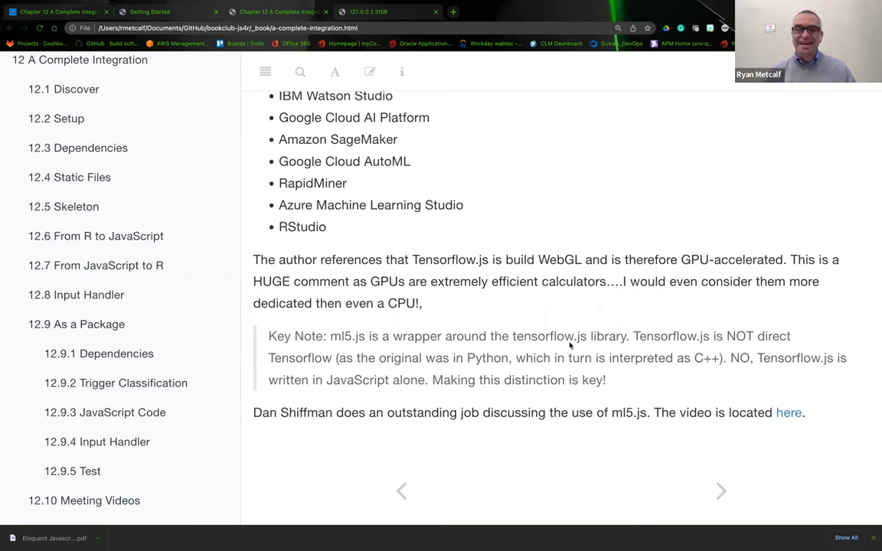
mouse_move(465, 375)
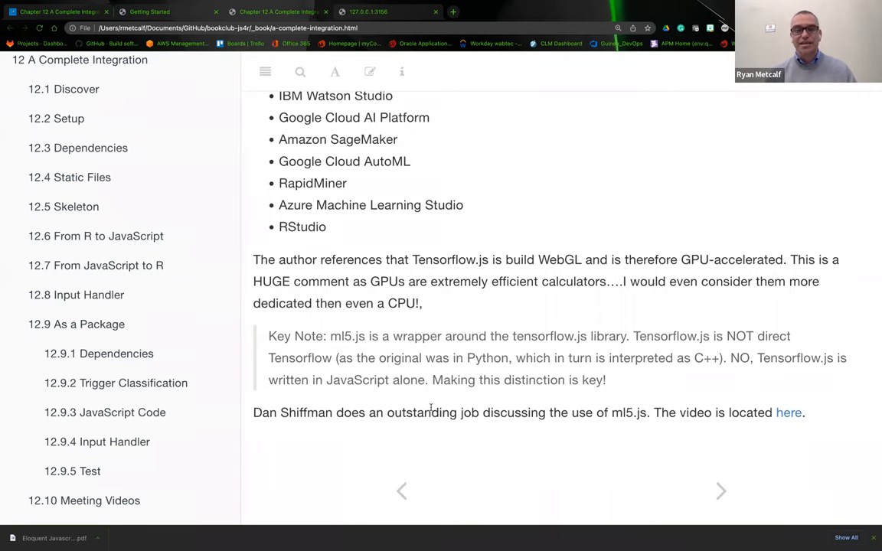
mouse_move(582, 398)
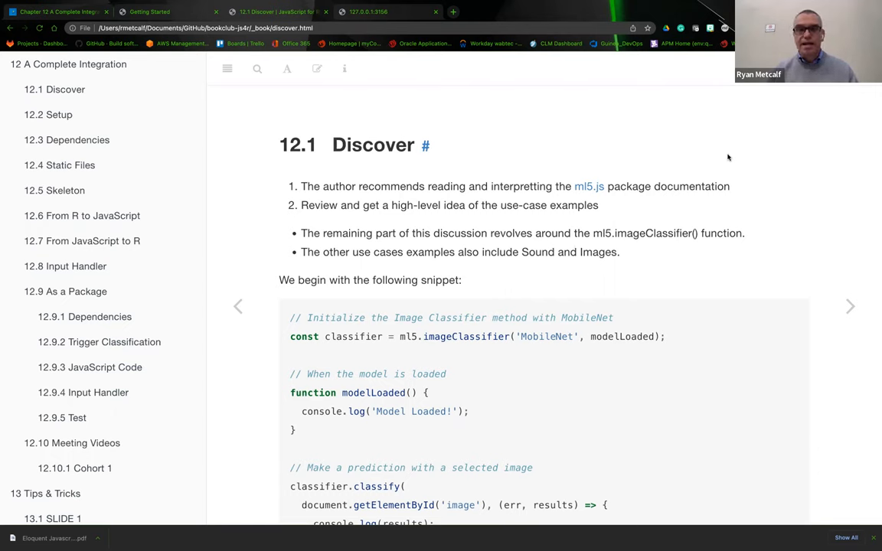
mouse_move(388, 223)
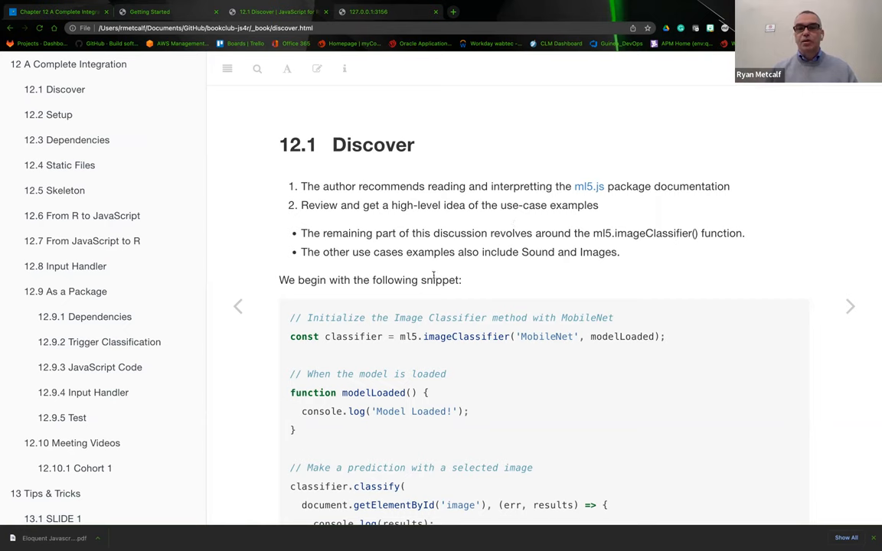
mouse_move(644, 248)
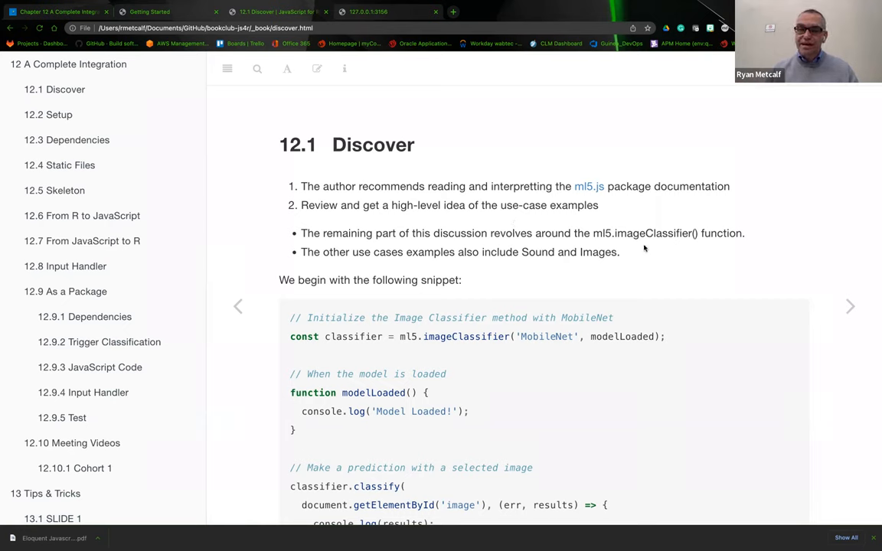
mouse_move(622, 245)
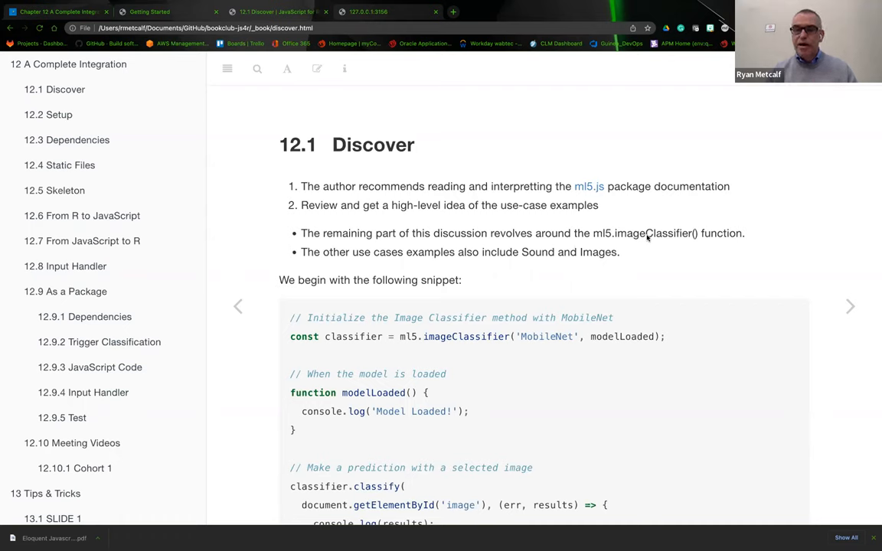
mouse_move(478, 254)
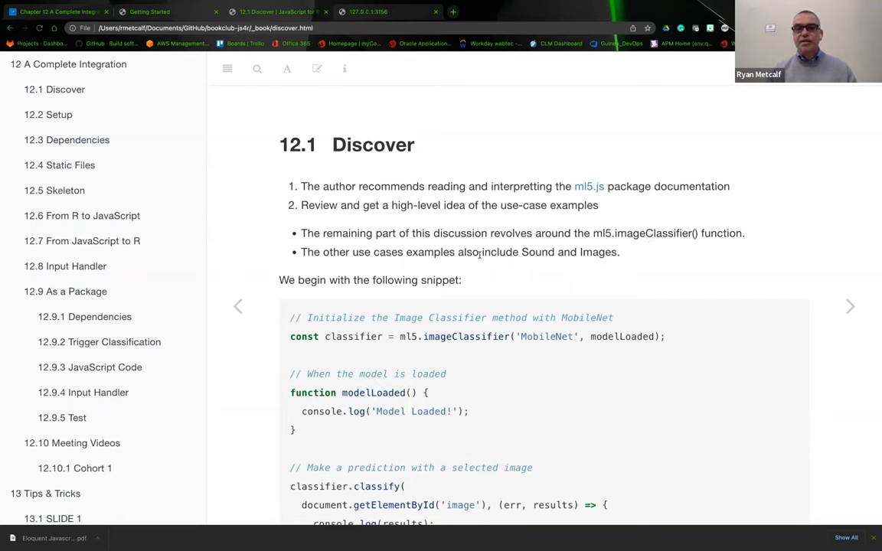
mouse_move(600, 273)
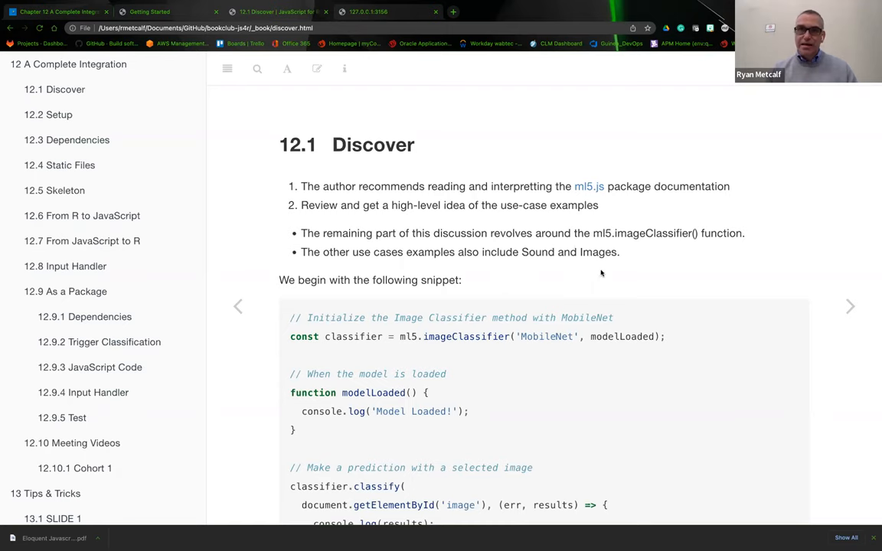
mouse_move(646, 254)
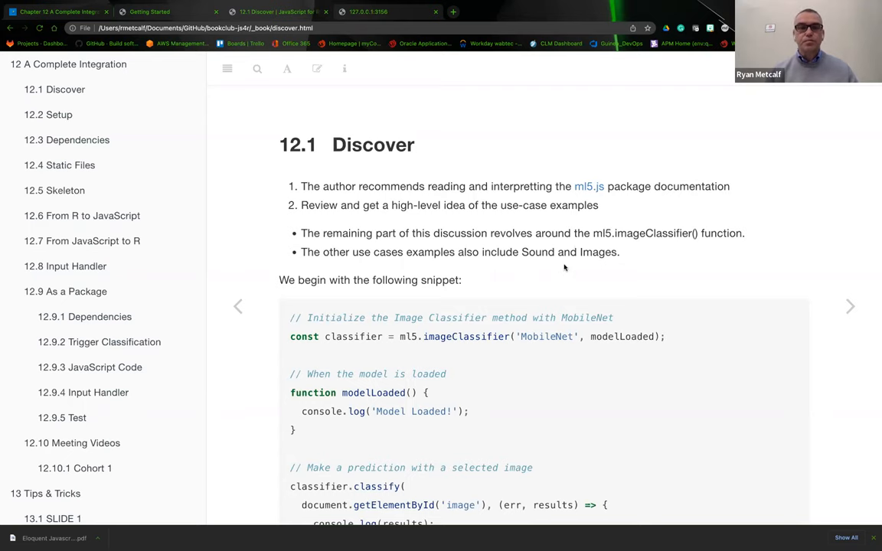
Select the model name MobileNet inside the ml5.imageClassifier() snippet
scroll("down", 3)
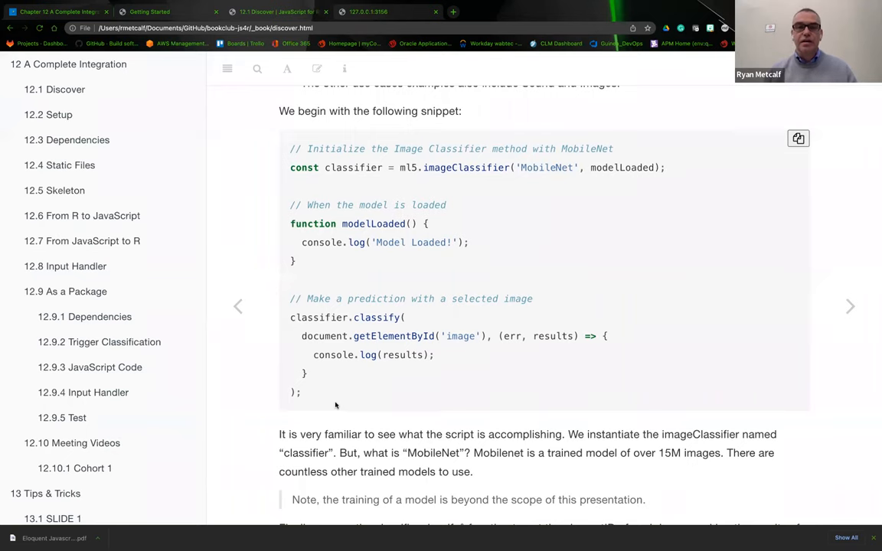
mouse_move(312, 181)
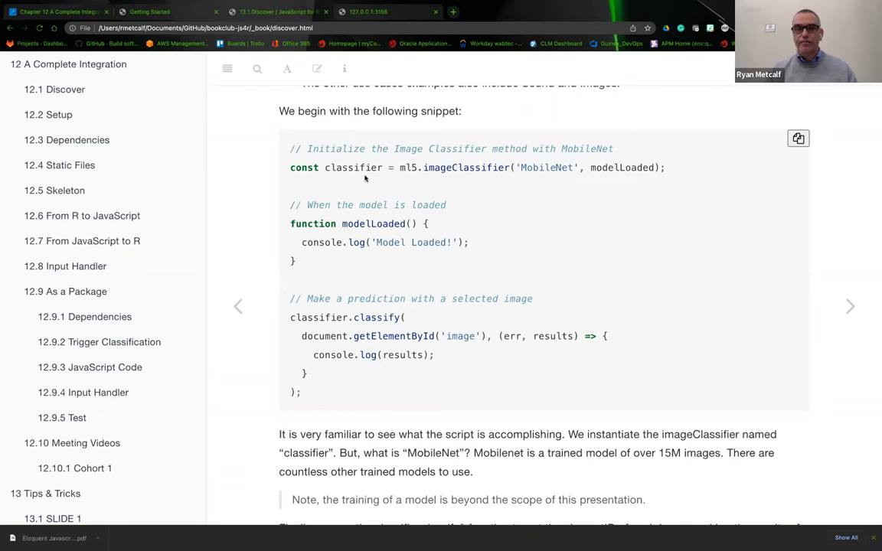
mouse_move(462, 176)
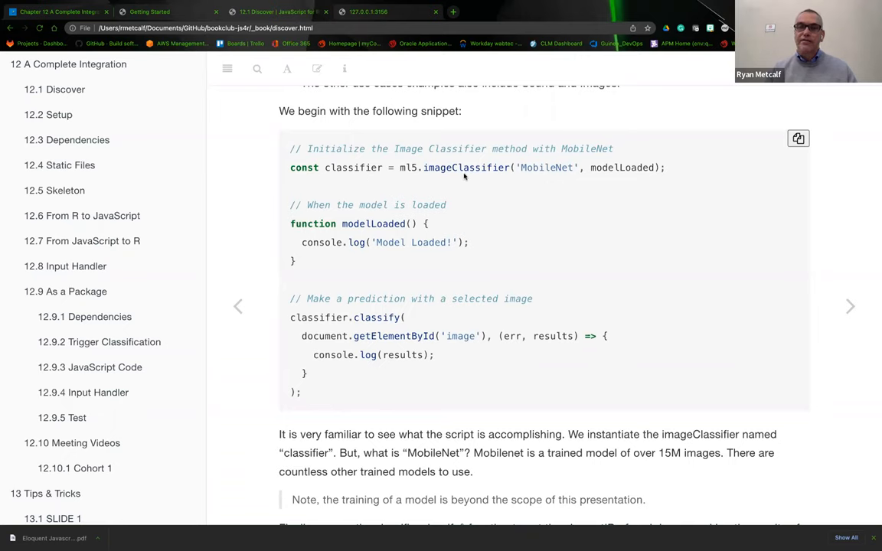
mouse_move(466, 175)
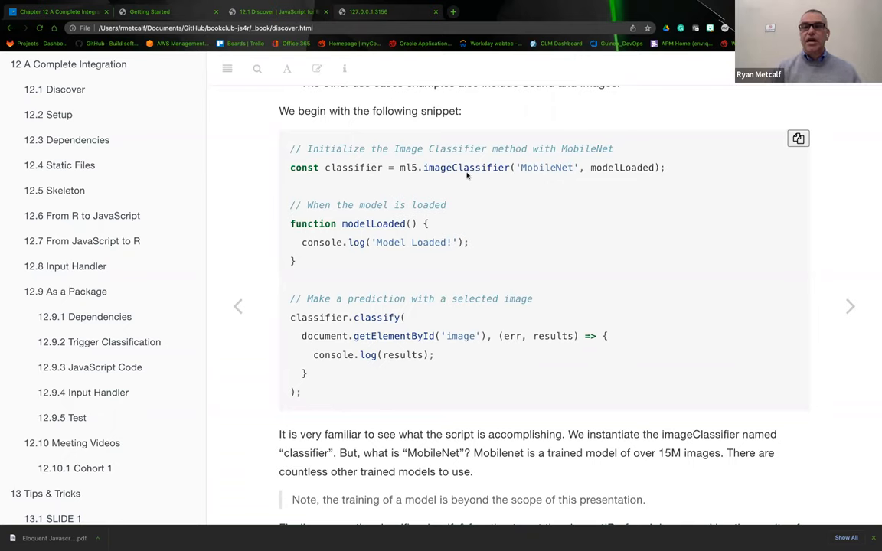
mouse_move(618, 172)
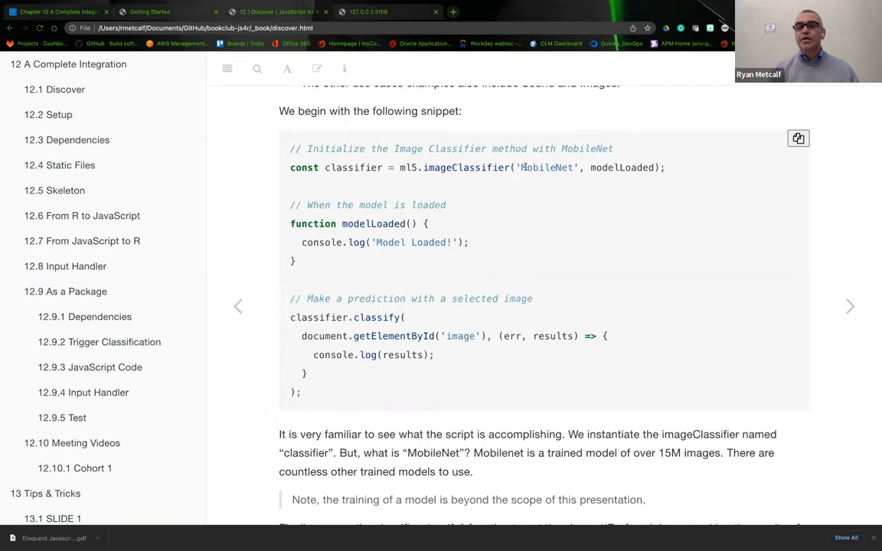
double_click(545, 167)
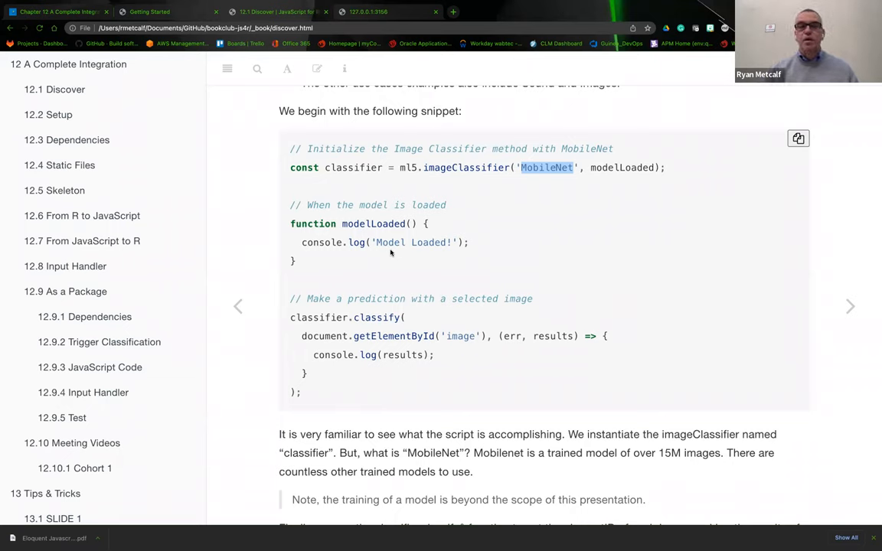
mouse_move(328, 389)
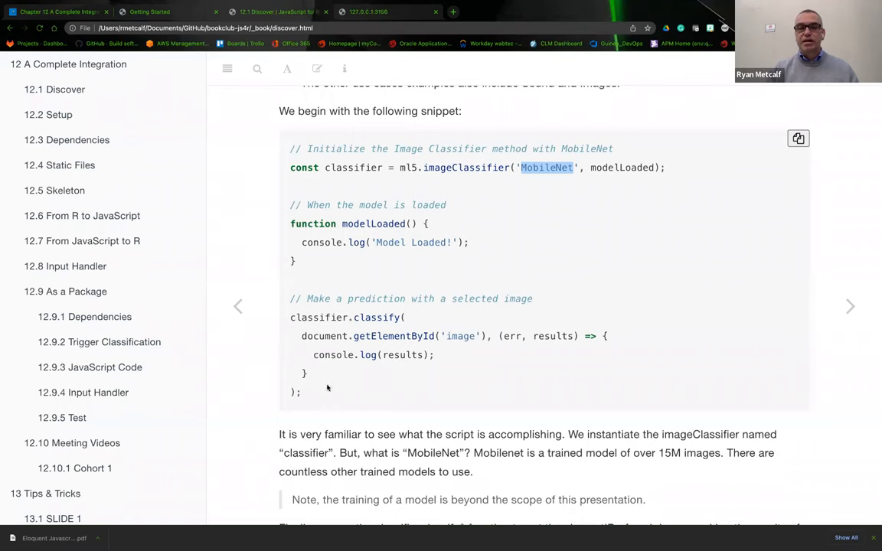
scroll("down", 3)
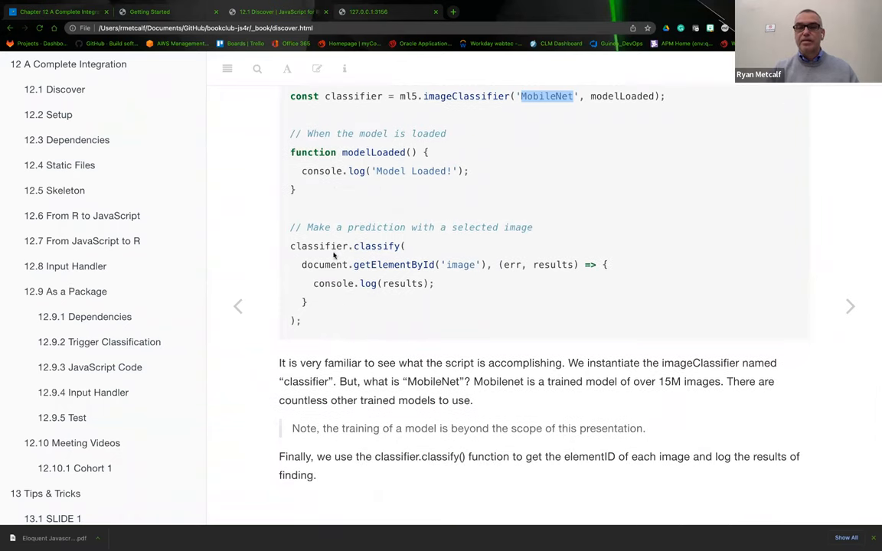
mouse_move(368, 264)
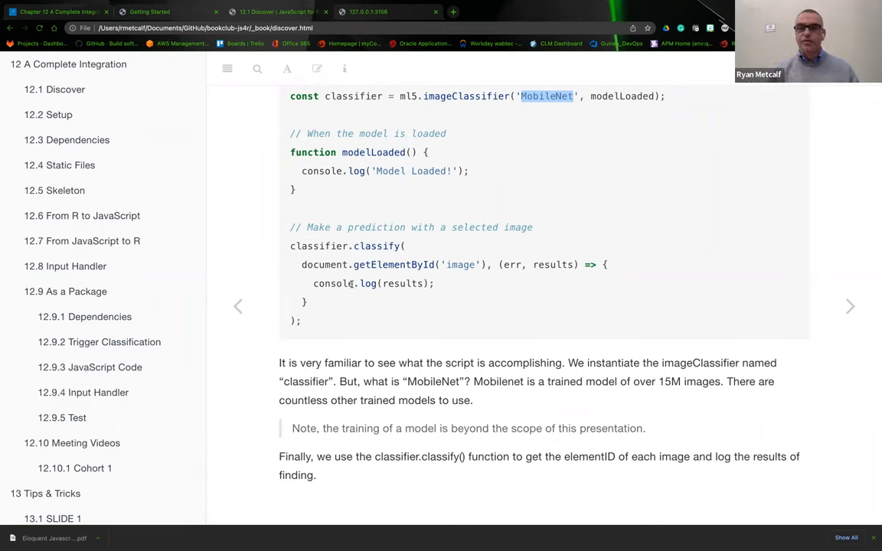
mouse_move(515, 275)
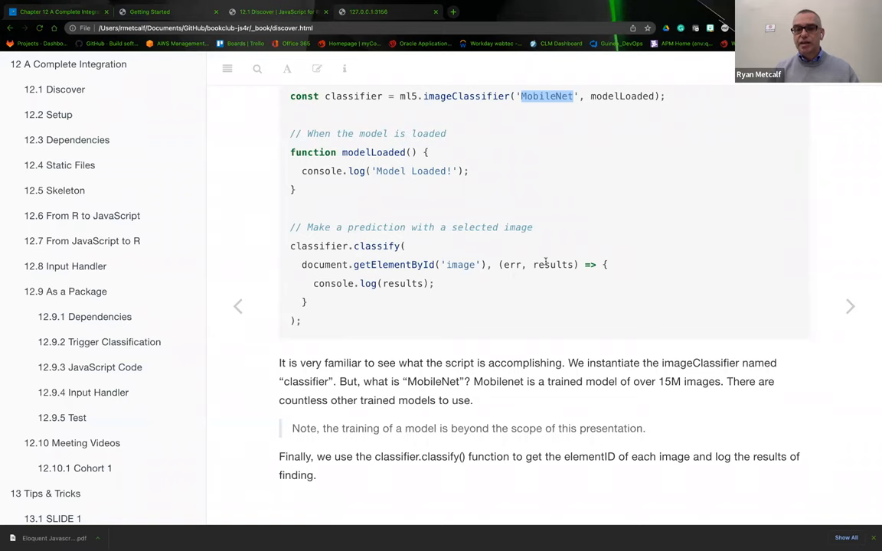
mouse_move(546, 275)
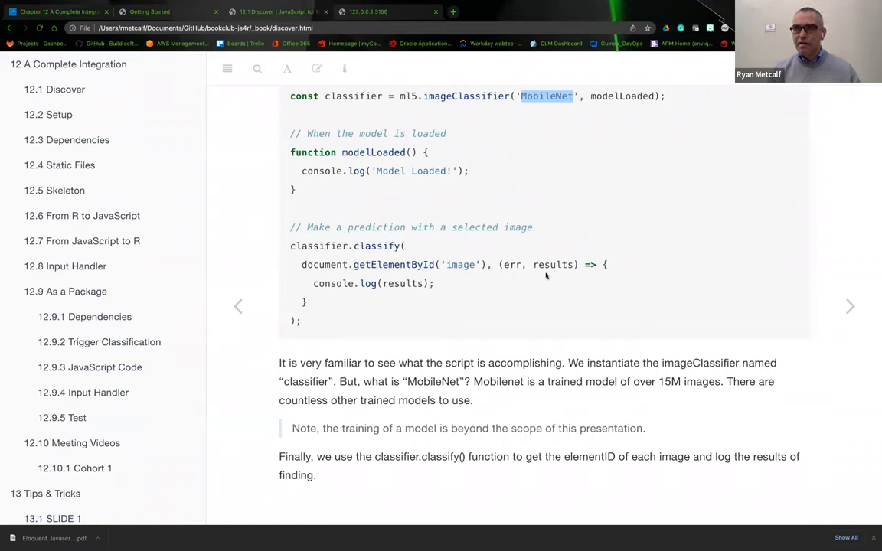
mouse_move(541, 273)
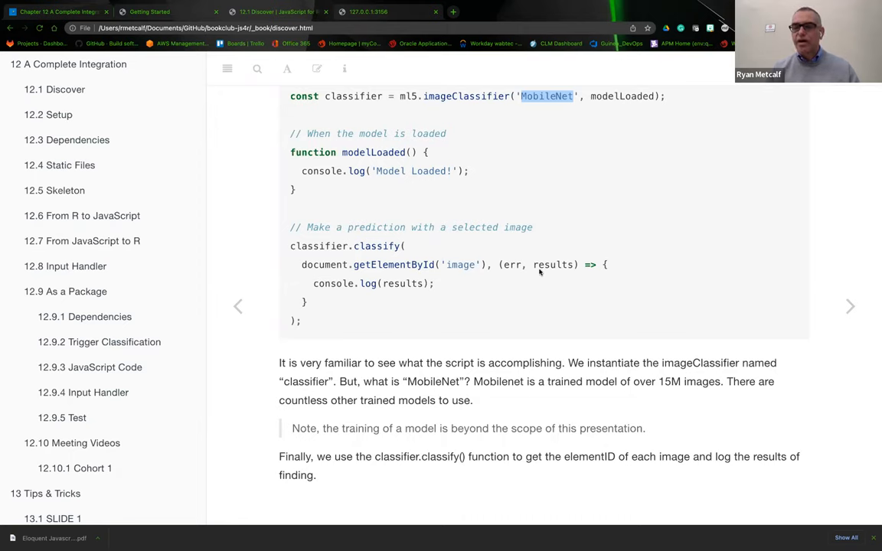
mouse_move(524, 291)
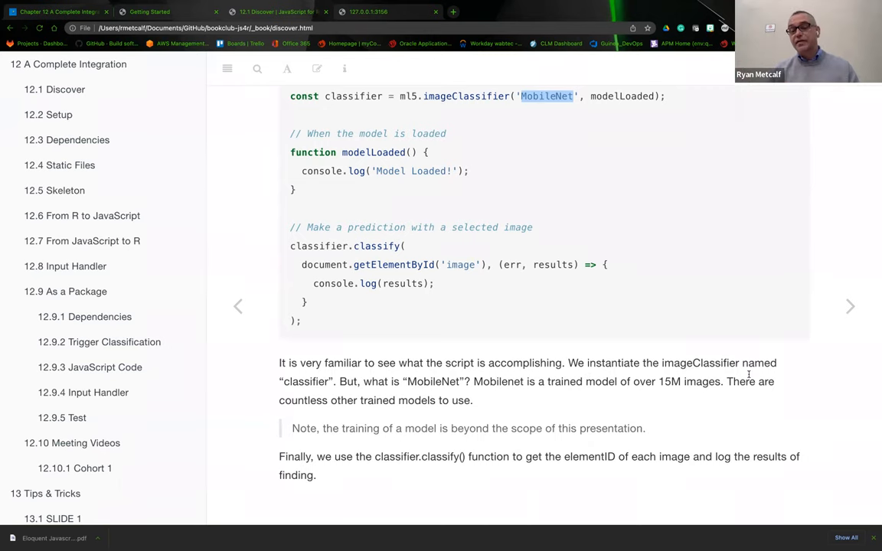
mouse_move(429, 395)
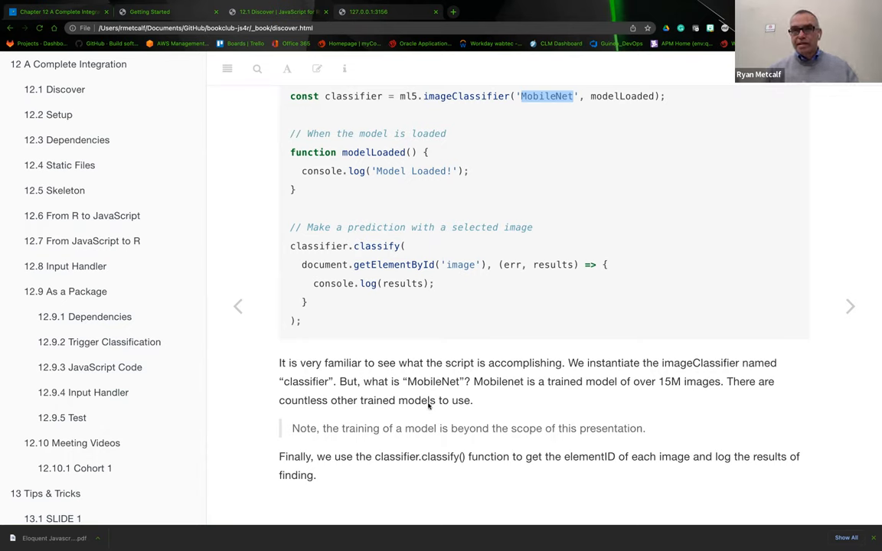
mouse_move(421, 410)
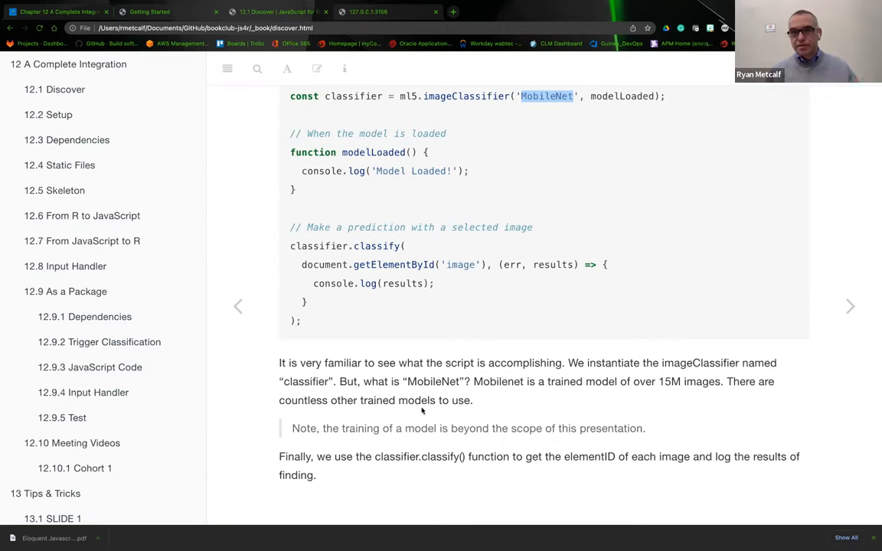
mouse_move(334, 444)
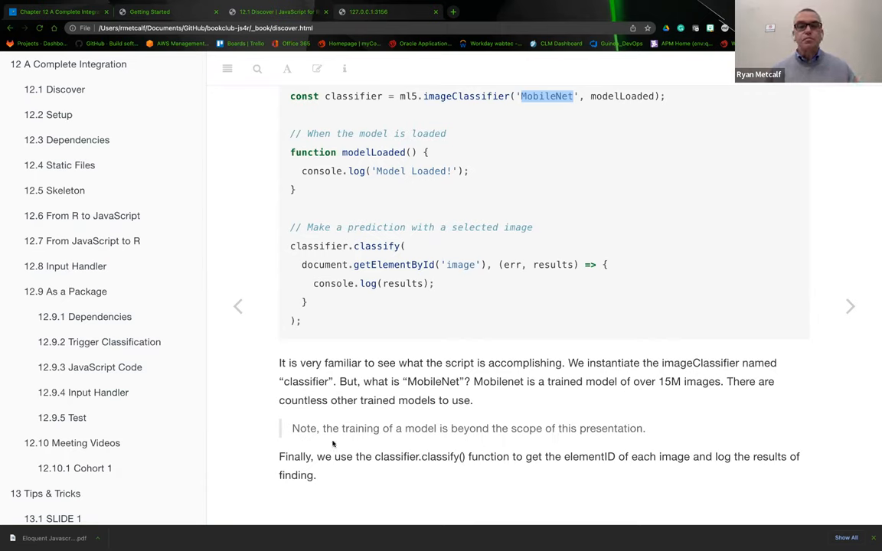
mouse_move(671, 392)
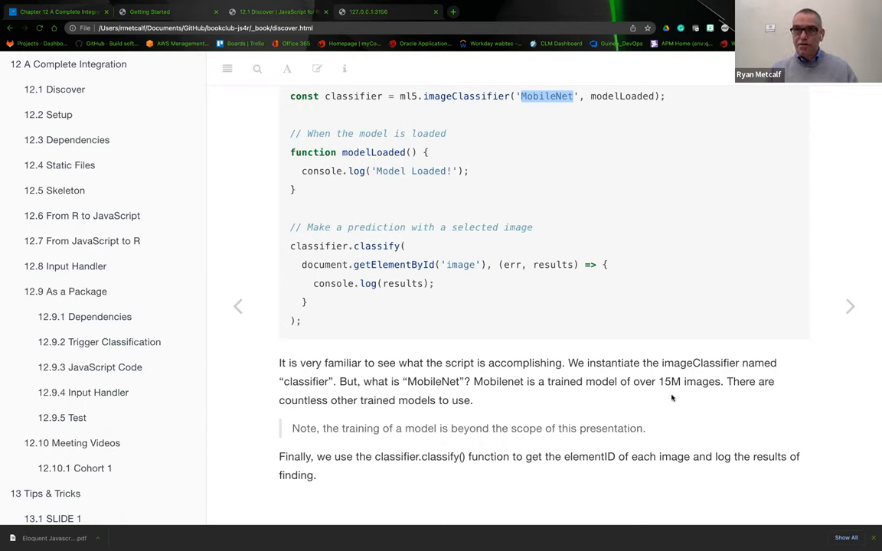
mouse_move(686, 414)
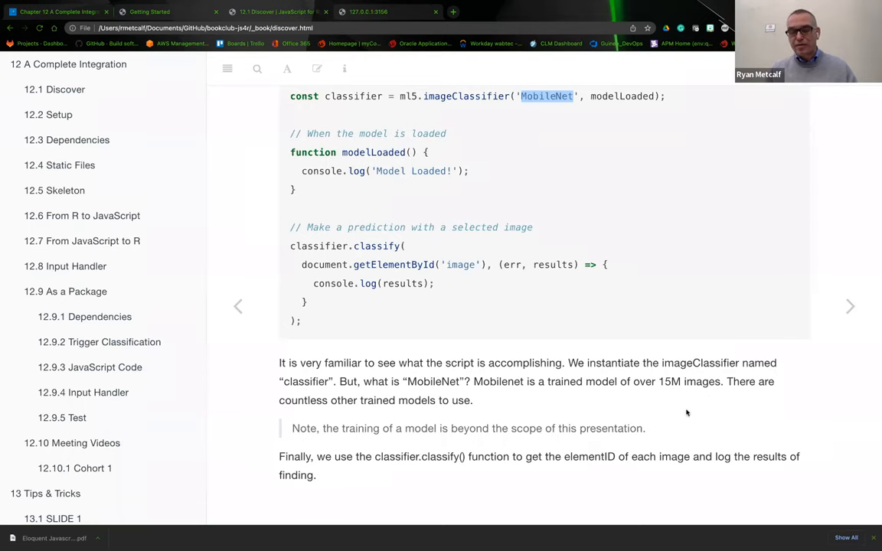
mouse_move(682, 401)
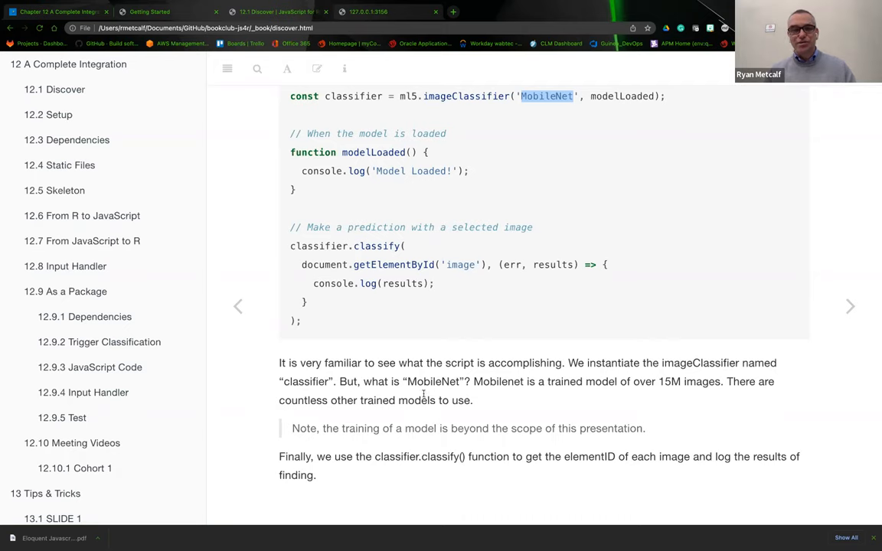
mouse_move(381, 438)
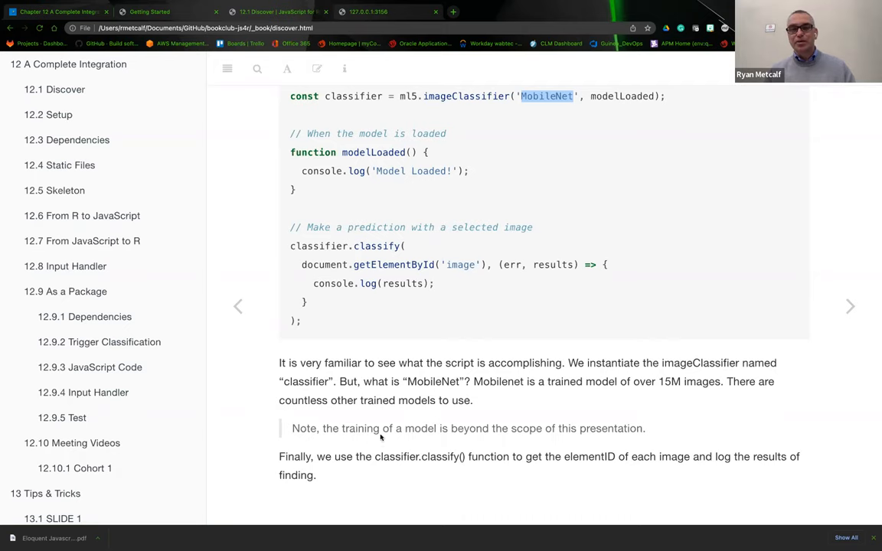
mouse_move(613, 448)
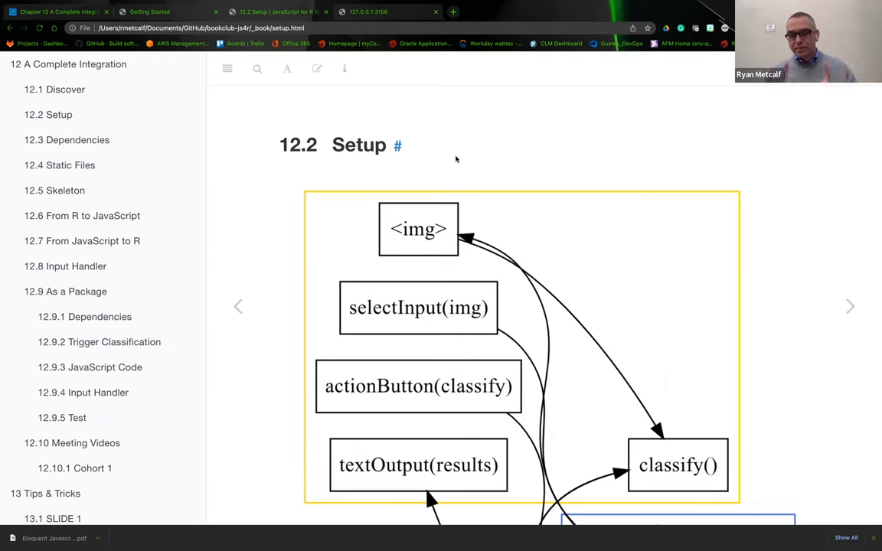
mouse_move(455, 150)
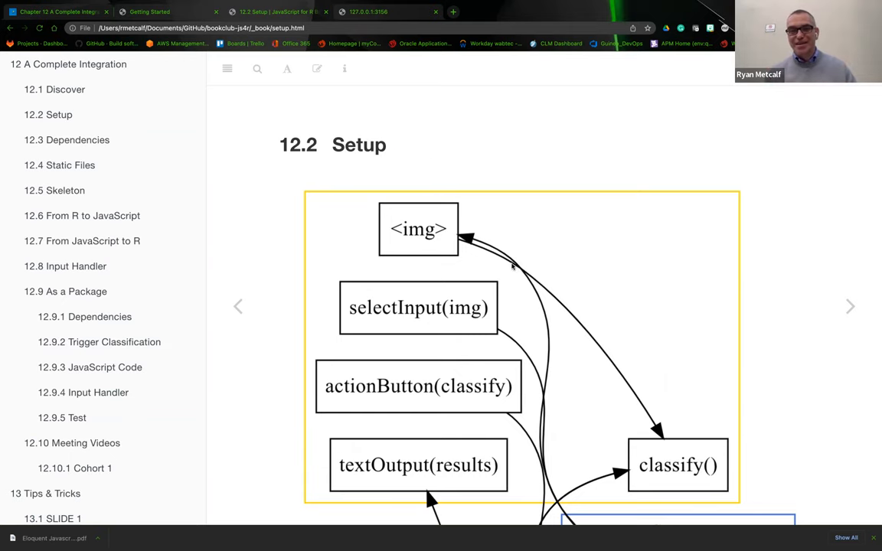
Scroll through the 12.2 Setup diagram down to the Server box with renderUI()
scroll("down", 3)
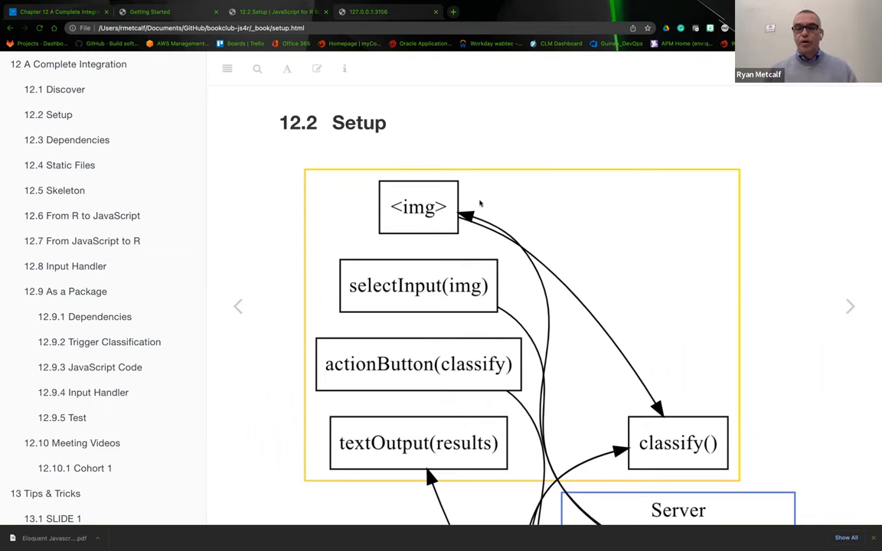
scroll("down", 3)
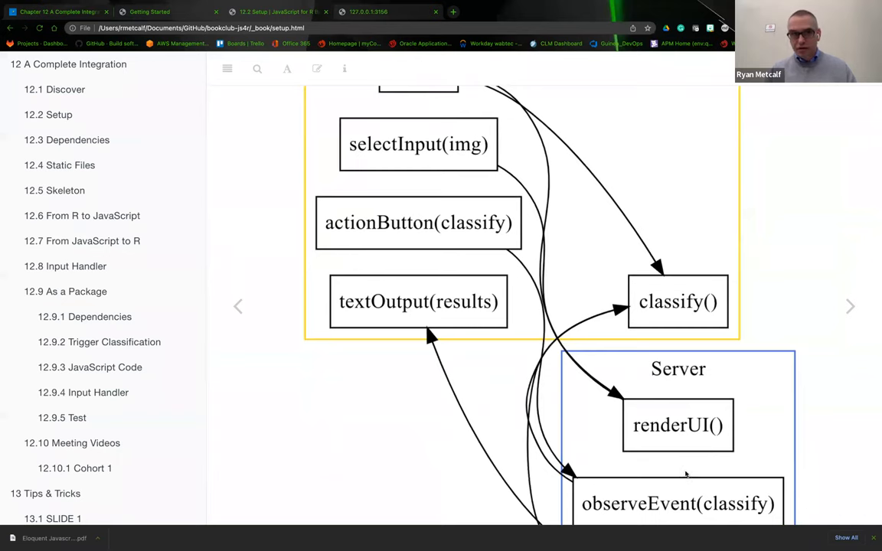
mouse_move(689, 458)
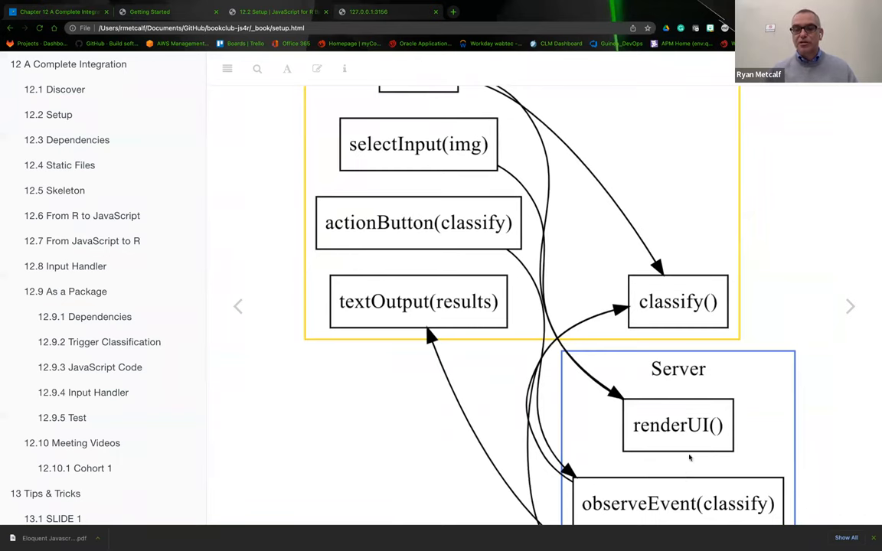
scroll("down", 3)
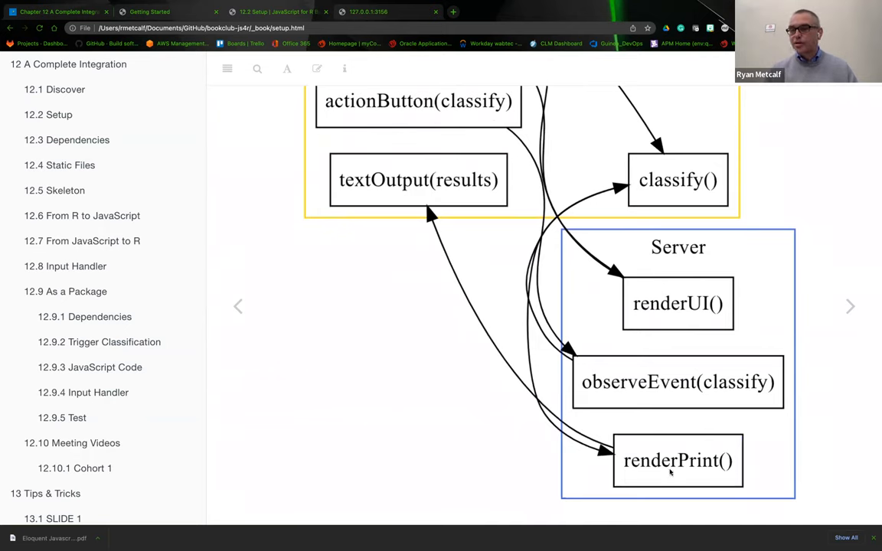
scroll("up", 3)
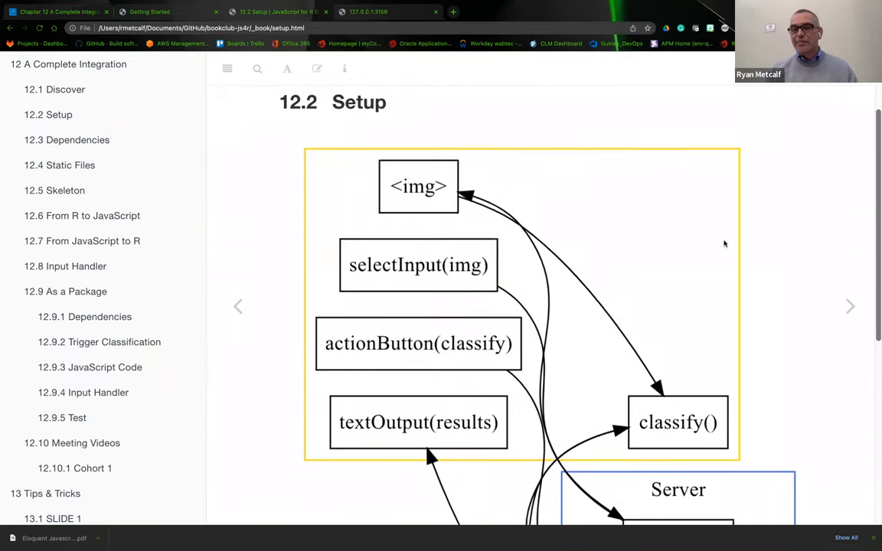
mouse_move(499, 123)
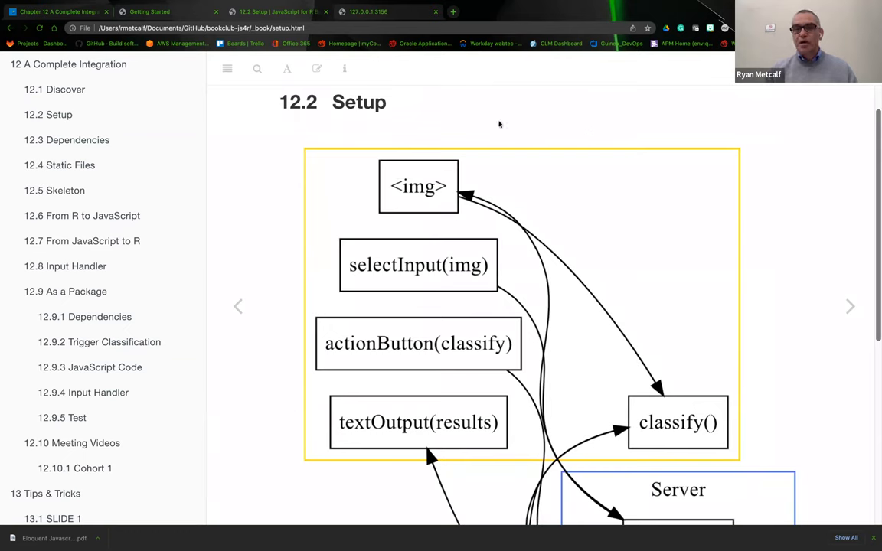
mouse_move(406, 255)
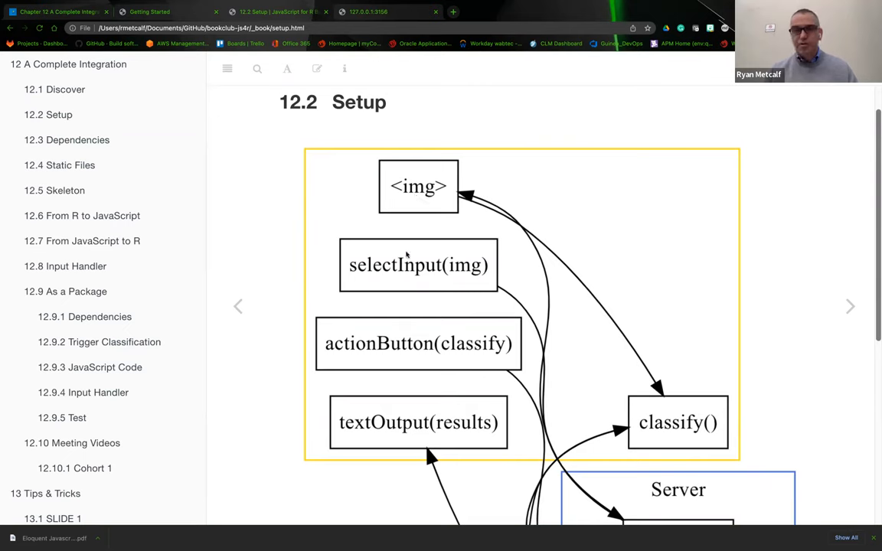
mouse_move(375, 352)
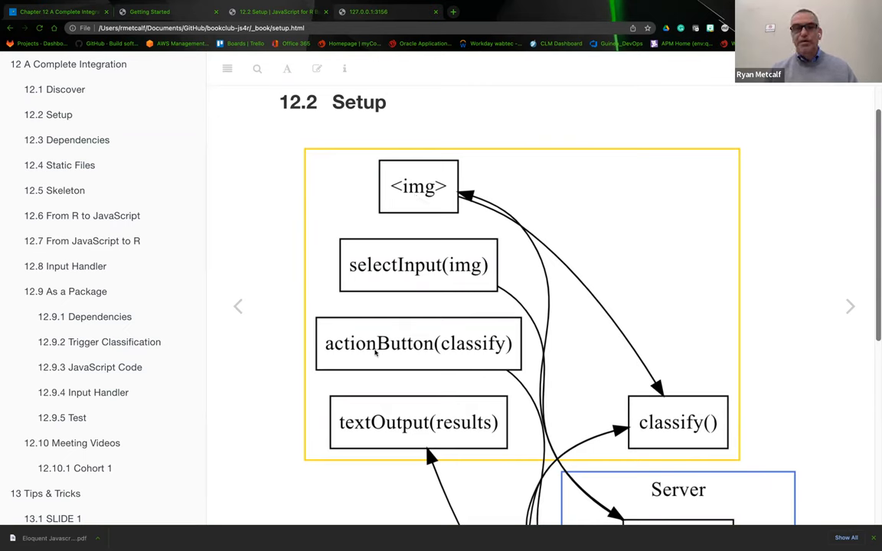
mouse_move(482, 351)
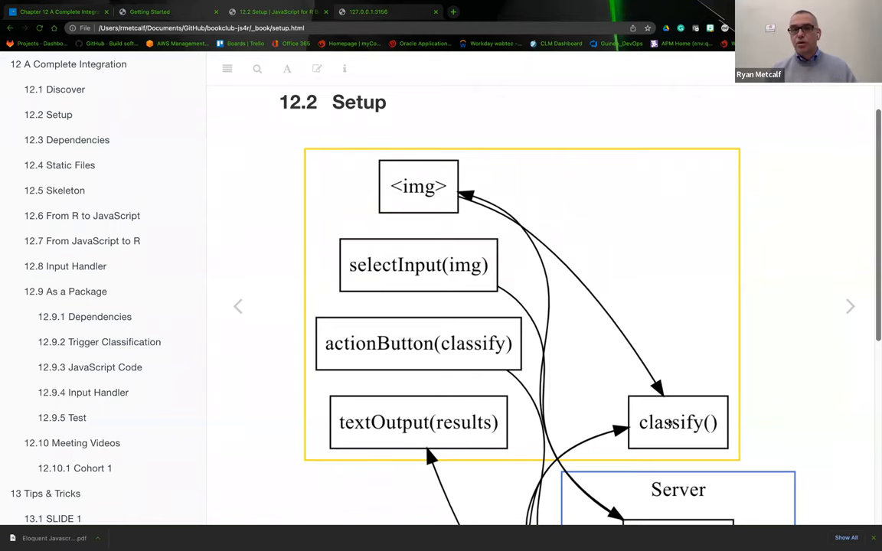
scroll("down", 3)
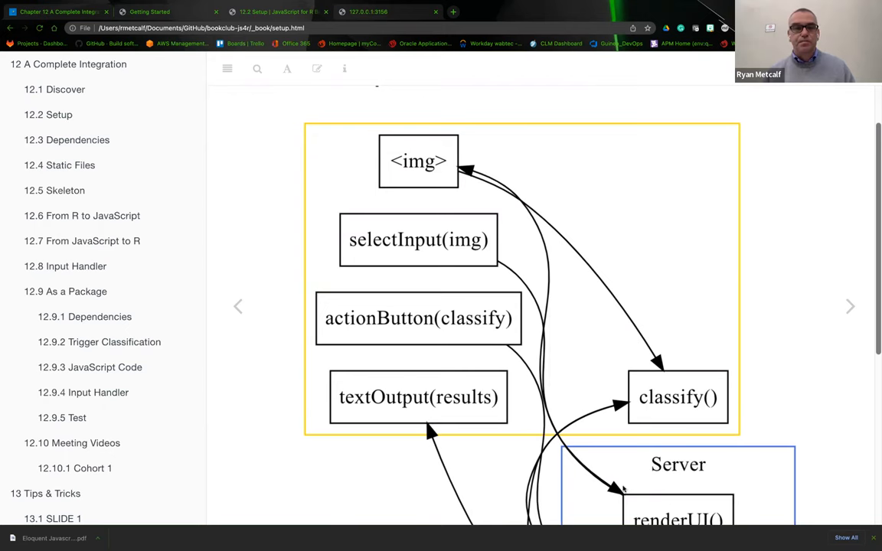
Scroll to the Simple-Complex Shiny App caption and the WebSocket paragraph
scroll("down", 3)
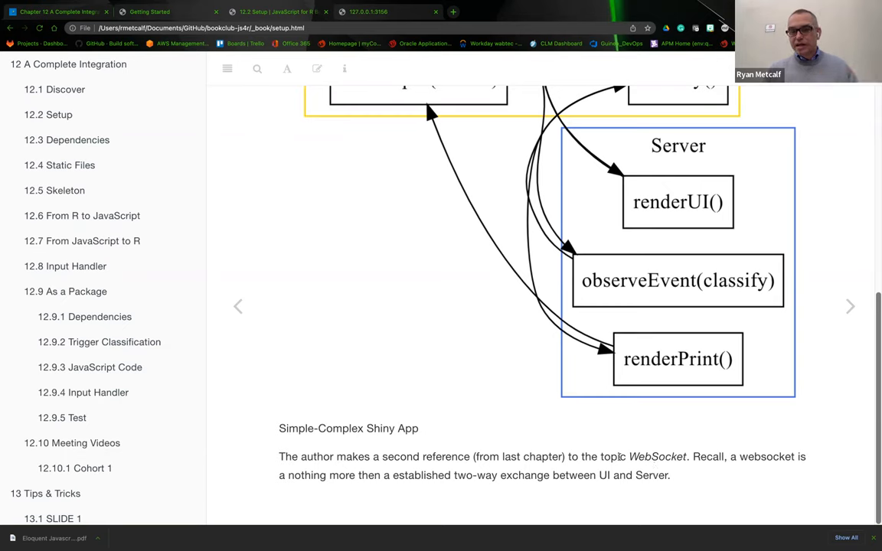
mouse_move(646, 470)
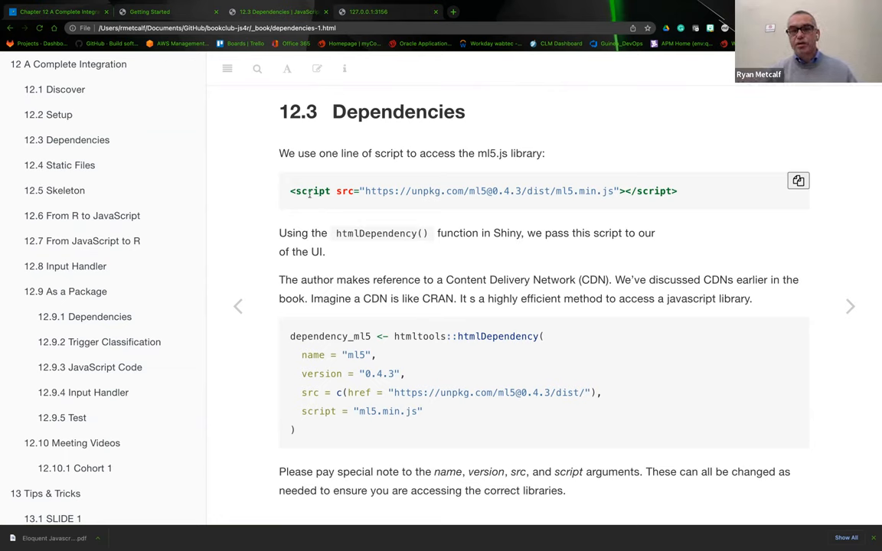
mouse_move(349, 201)
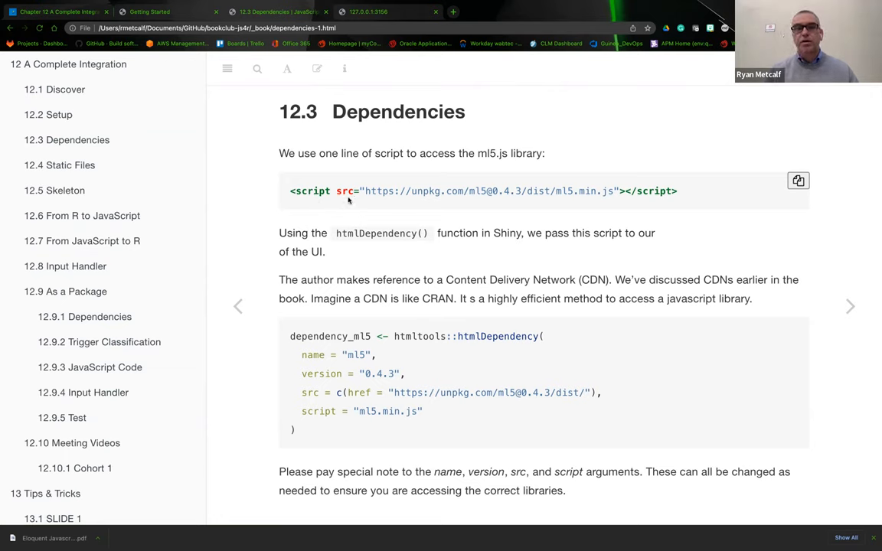
mouse_move(513, 207)
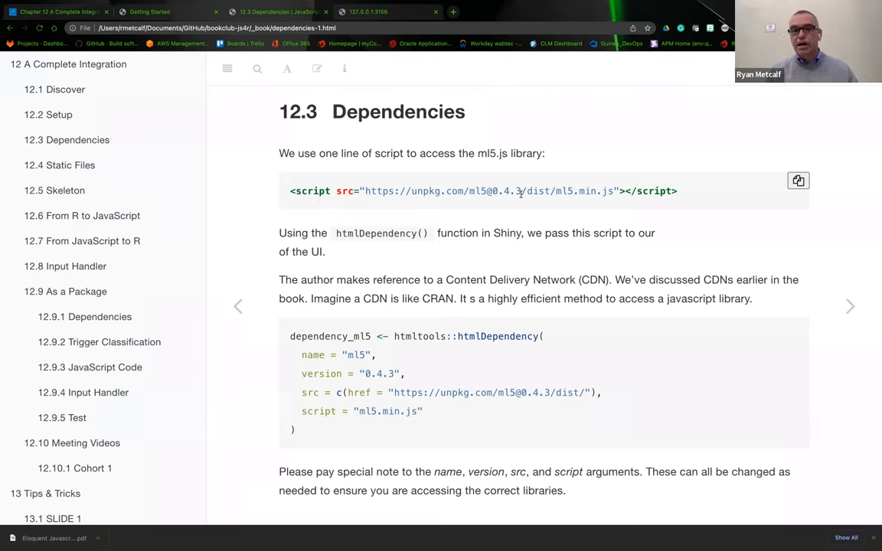
mouse_move(606, 221)
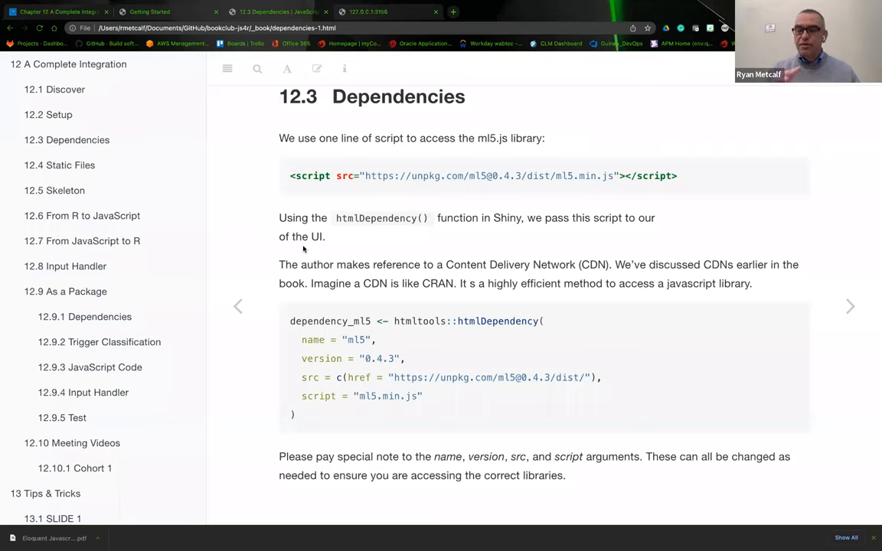
mouse_move(360, 229)
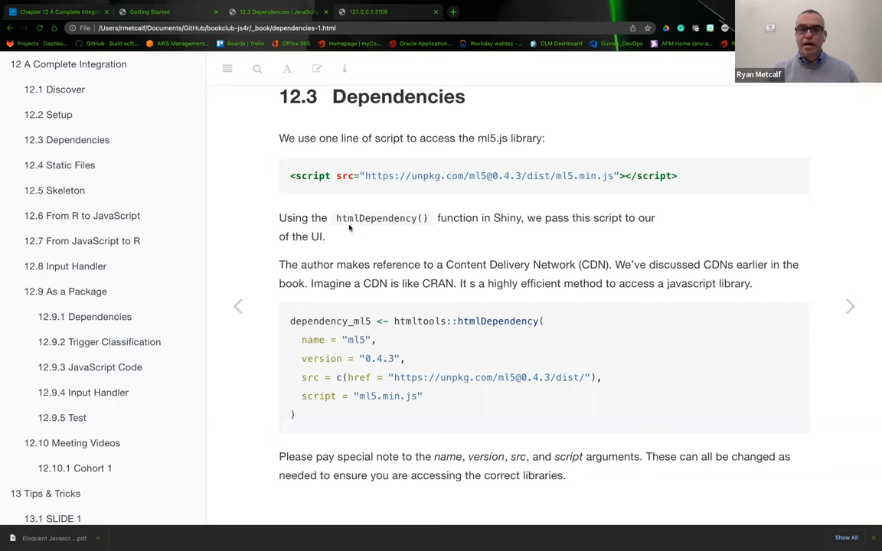
mouse_move(374, 230)
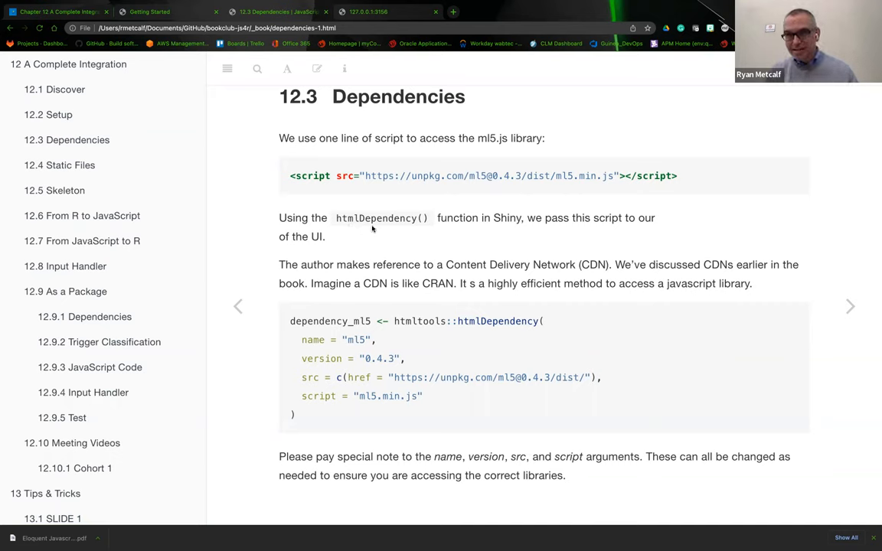
mouse_move(349, 337)
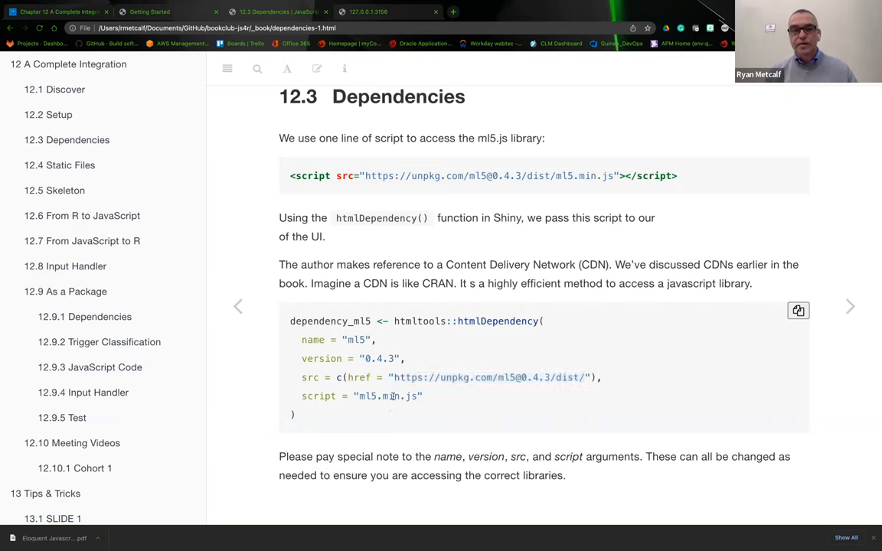
double_click(391, 395)
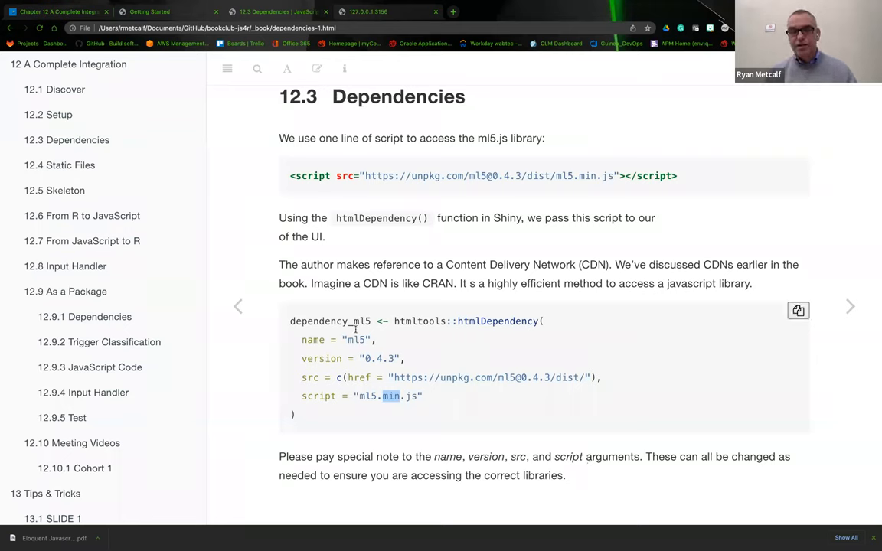
mouse_move(352, 422)
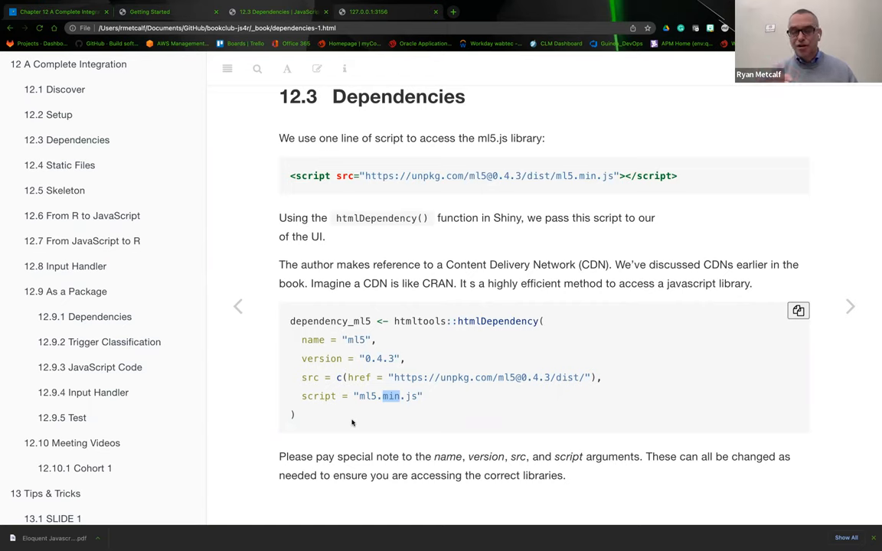
mouse_move(432, 450)
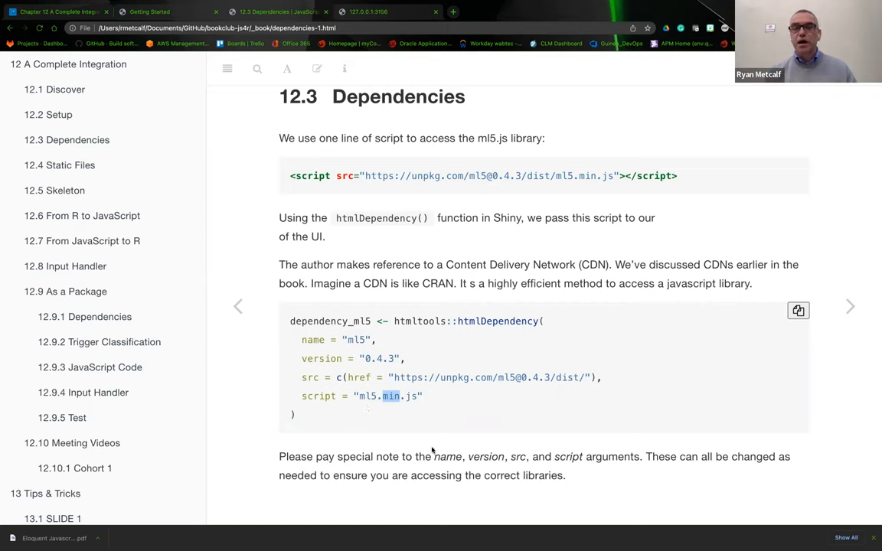
mouse_move(331, 426)
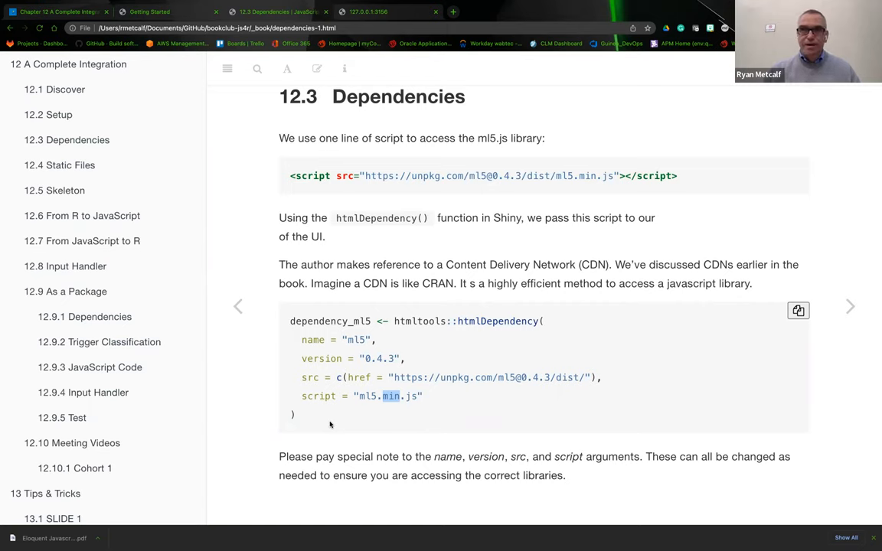
mouse_move(311, 342)
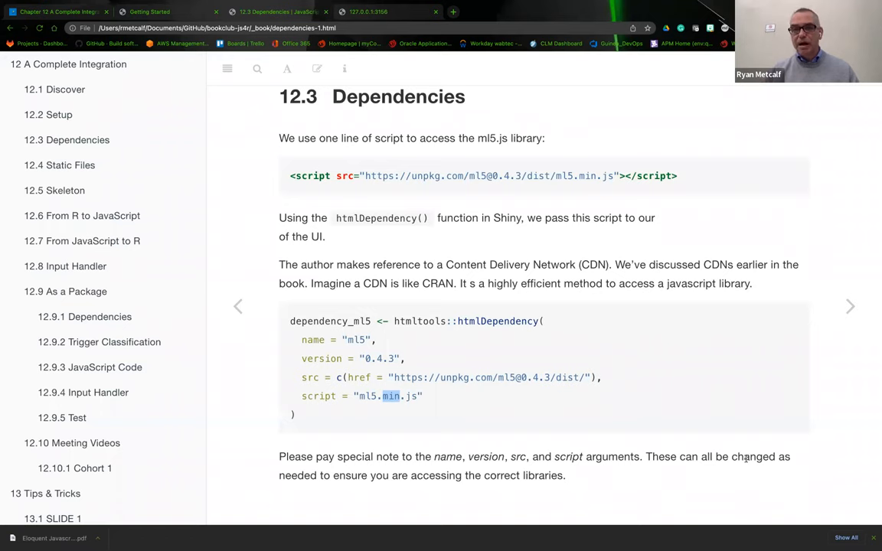
mouse_move(536, 395)
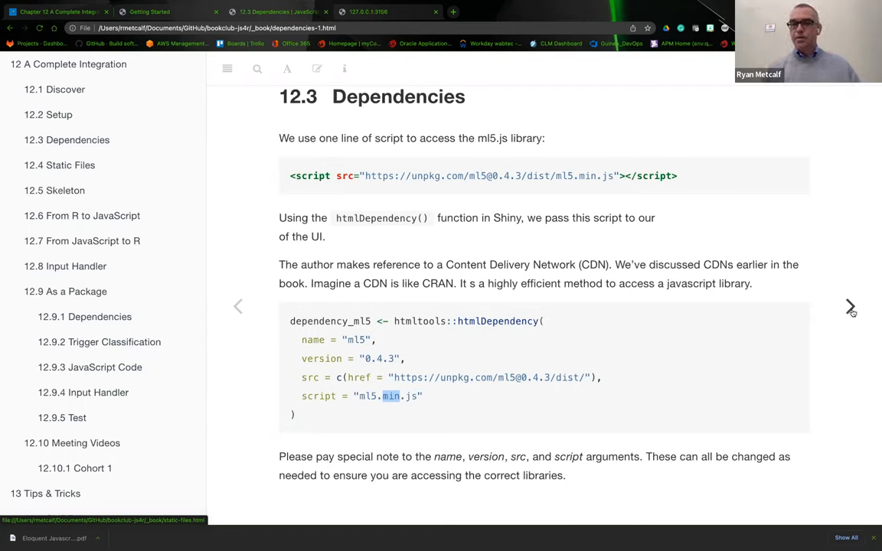
Move on to 12.4 Static Files and bring its download script into view
left_click(850, 306)
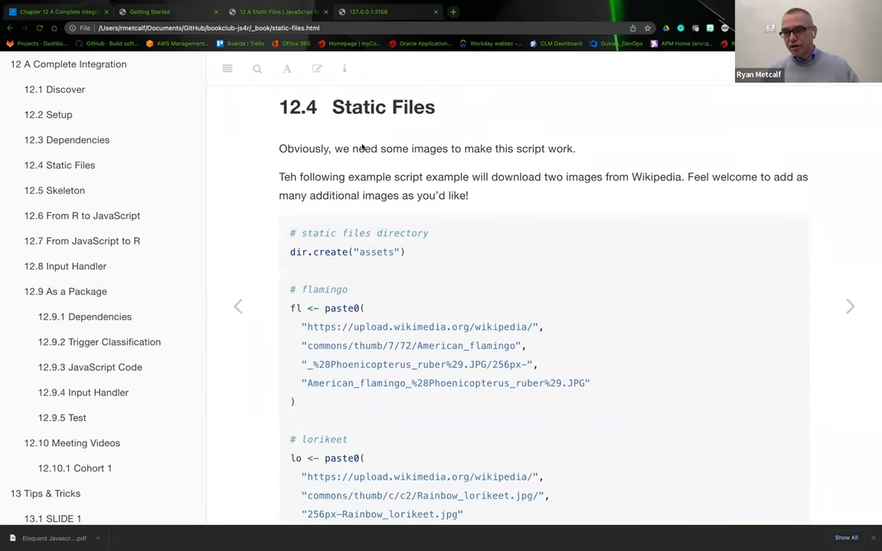
mouse_move(364, 169)
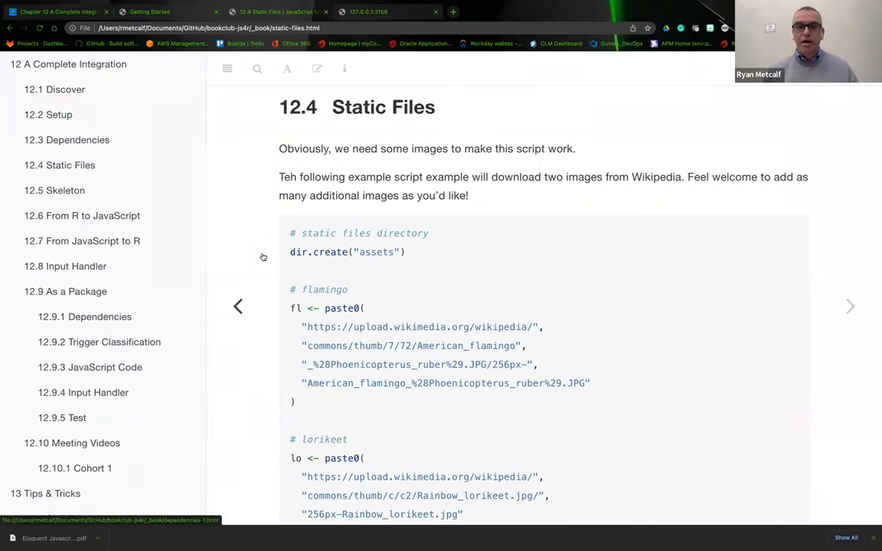
scroll("down", 3)
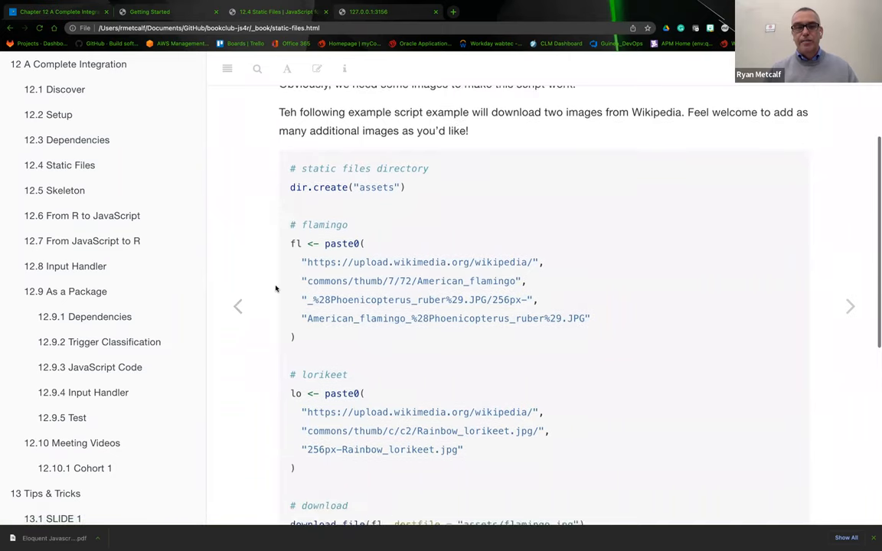
scroll("down", 3)
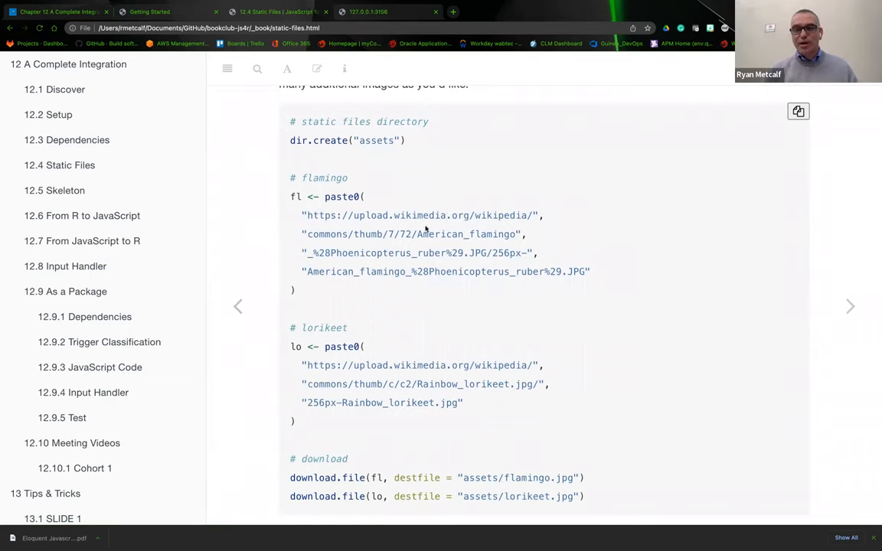
mouse_move(407, 358)
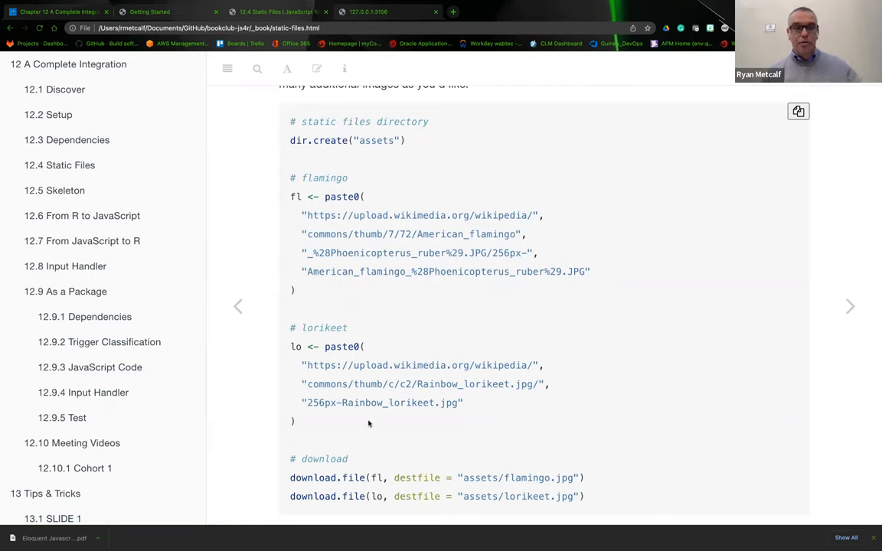
mouse_move(349, 251)
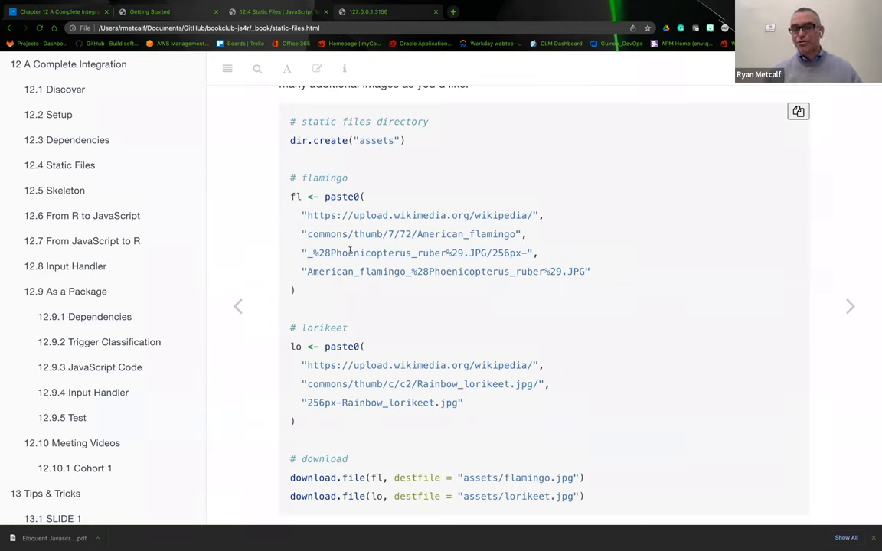
mouse_move(361, 364)
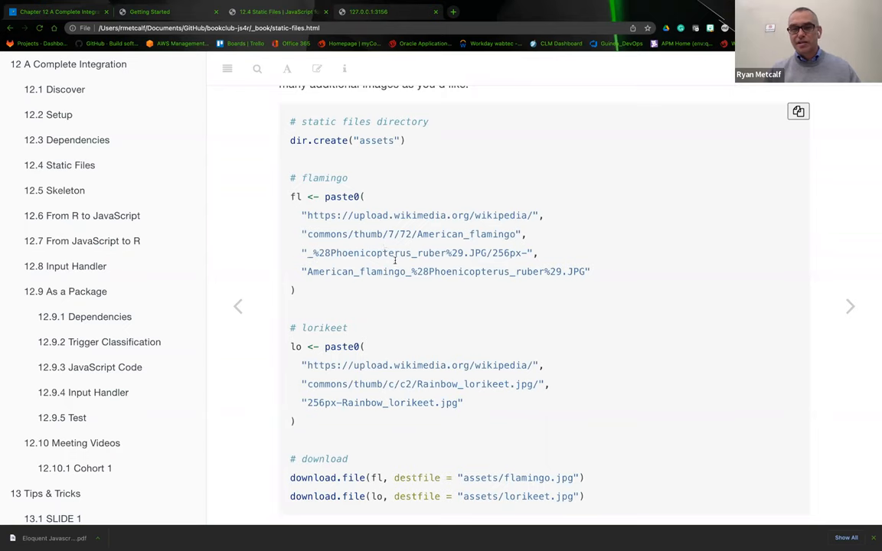
mouse_move(359, 141)
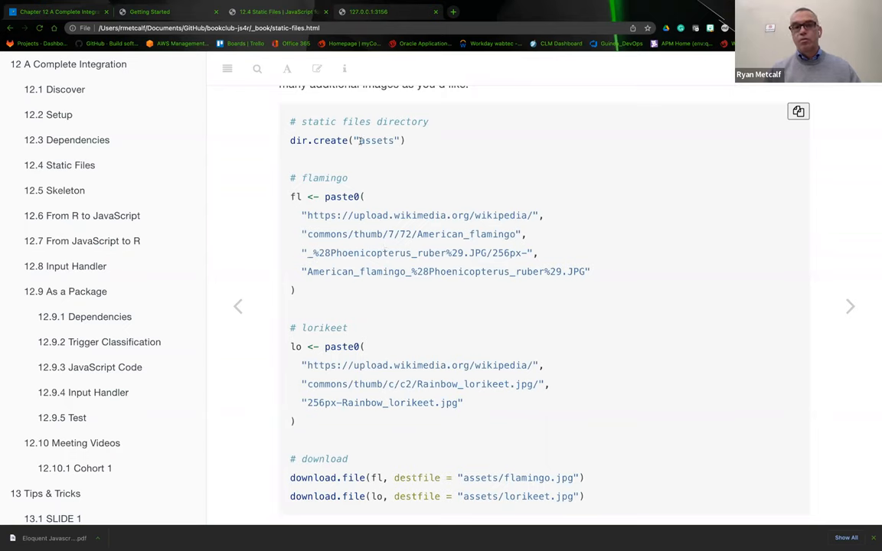
Highlight 'assets' in dir.create and 'lorikeet' in the Wikipedia image URL
double_click(377, 140)
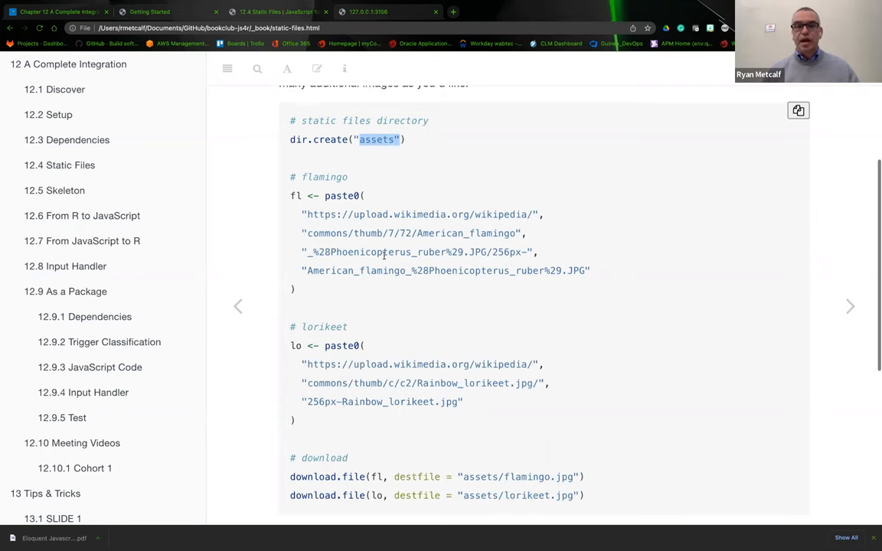
scroll("down", 3)
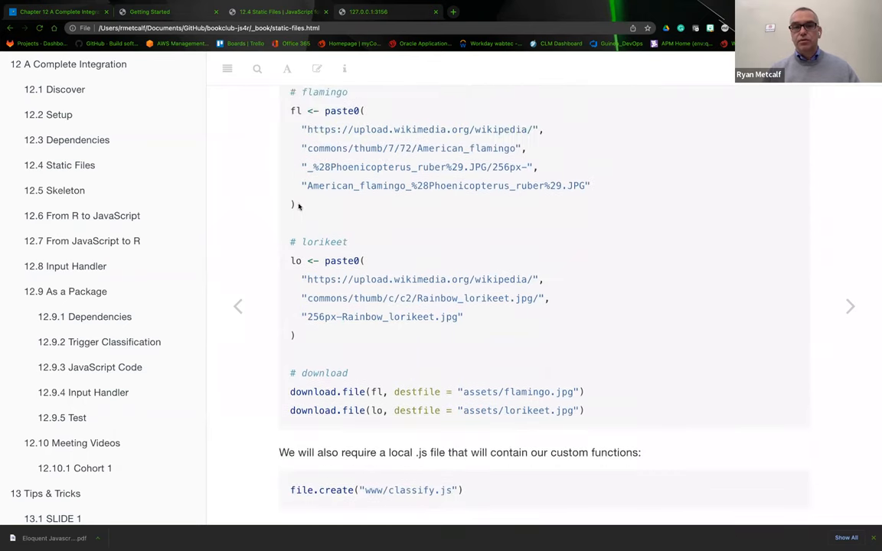
mouse_move(316, 196)
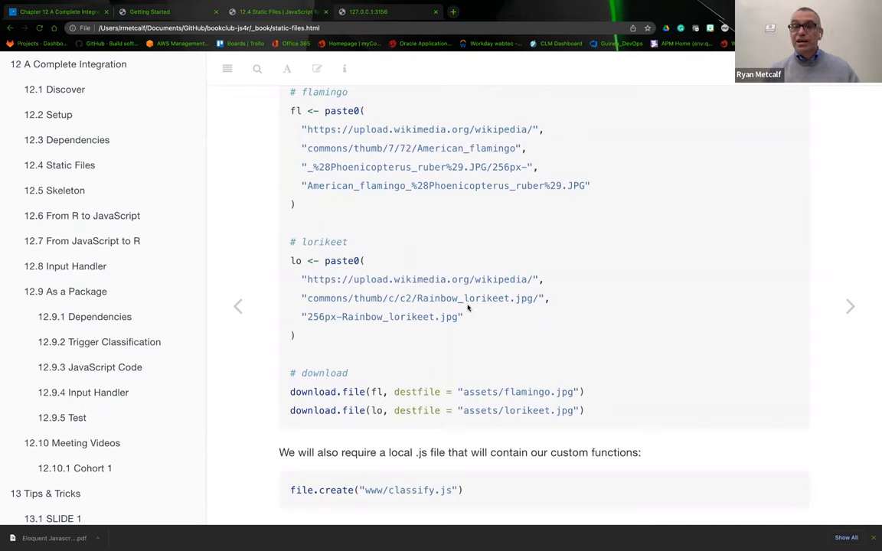
double_click(486, 297)
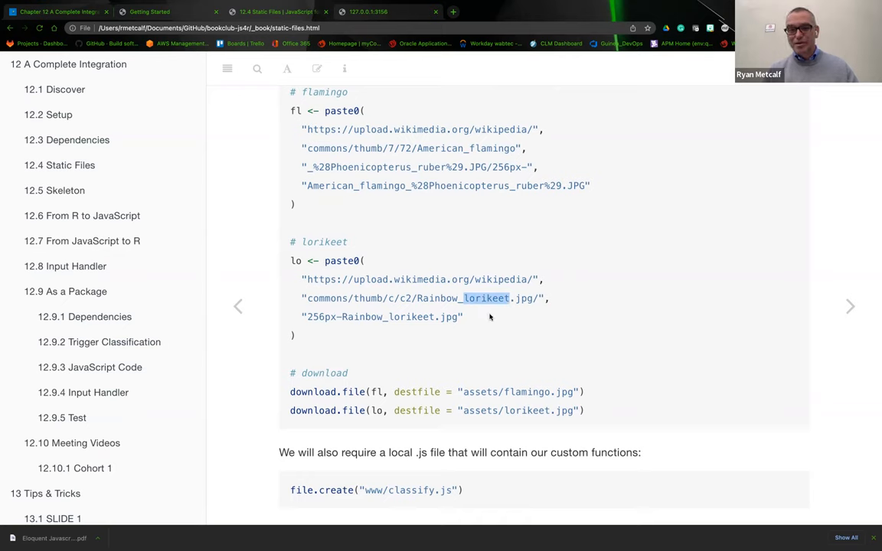
mouse_move(463, 183)
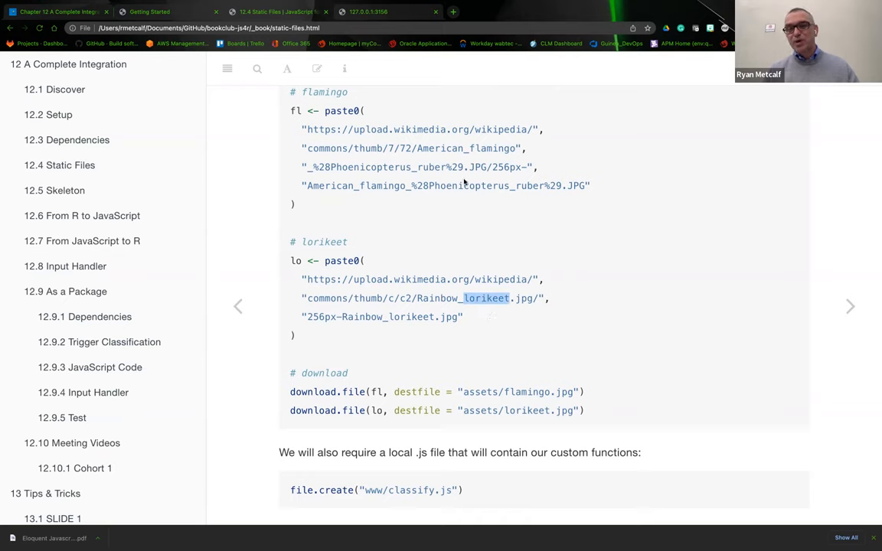
mouse_move(493, 310)
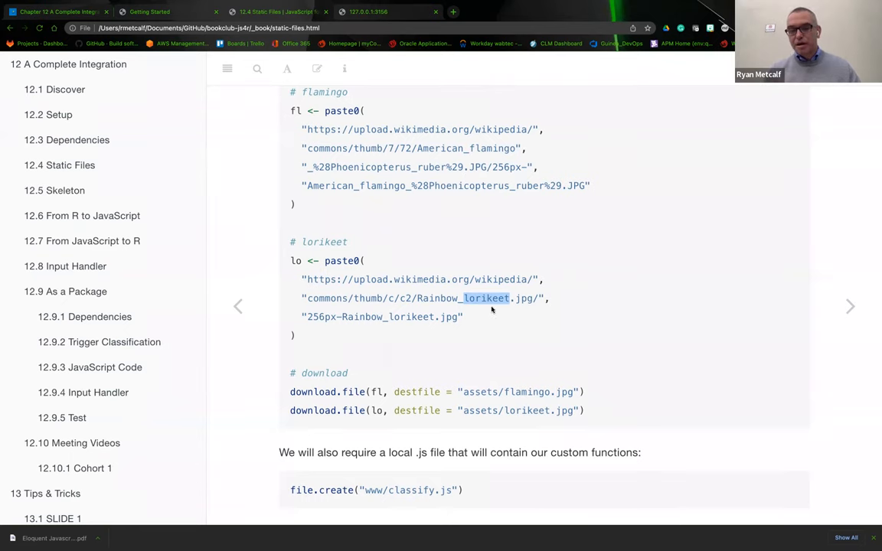
scroll("down", 3)
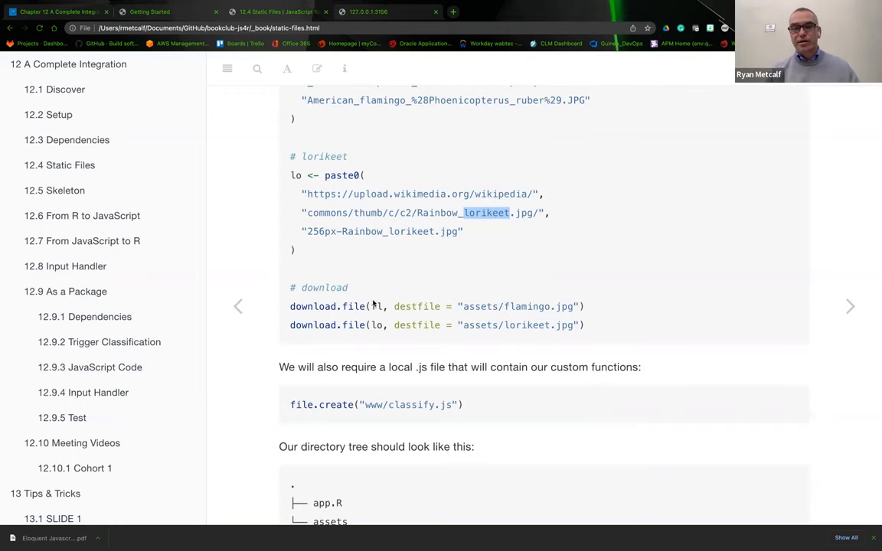
mouse_move(375, 306)
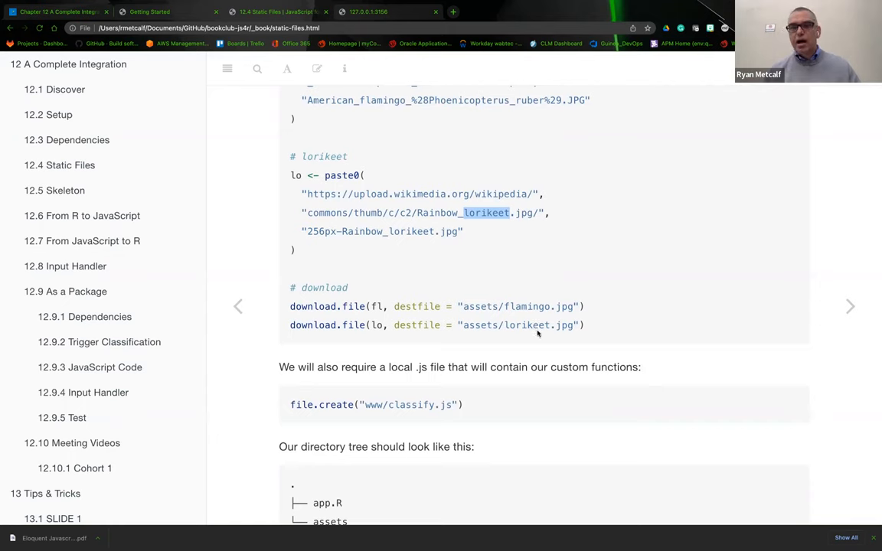
double_click(567, 307)
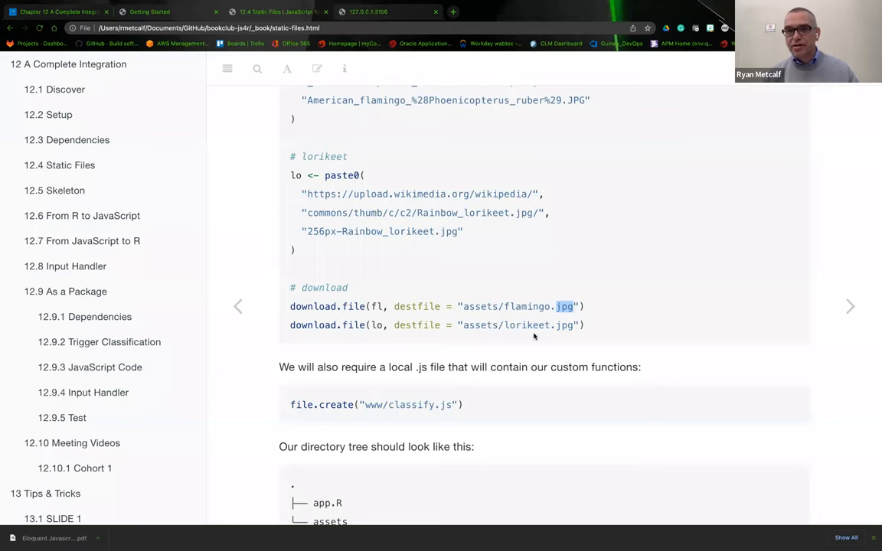
mouse_move(589, 235)
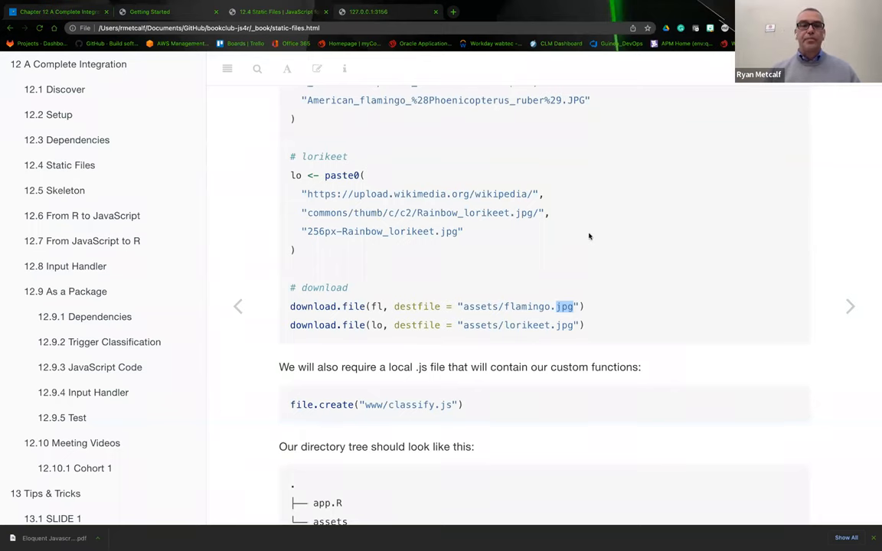
Scroll the 12.5 Skeleton code and select a word in the basic Shiny app structure
scroll("down", 3)
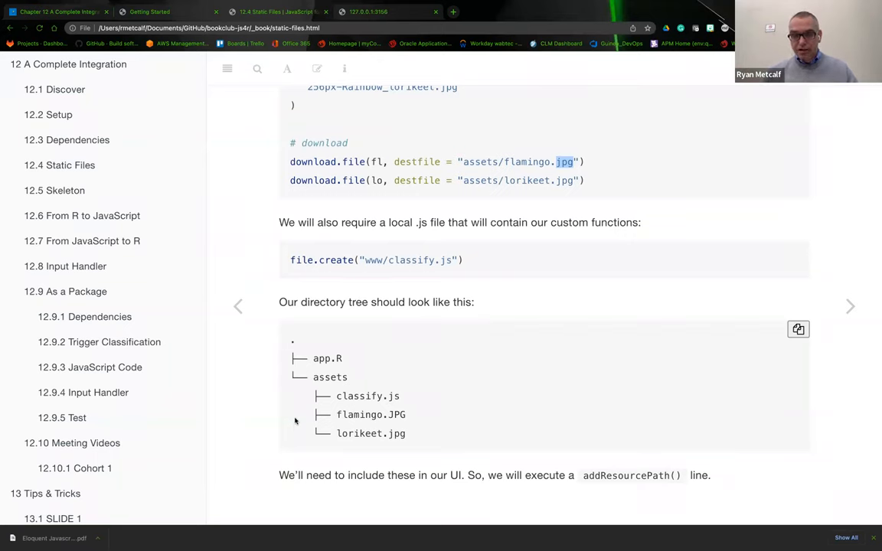
mouse_move(352, 407)
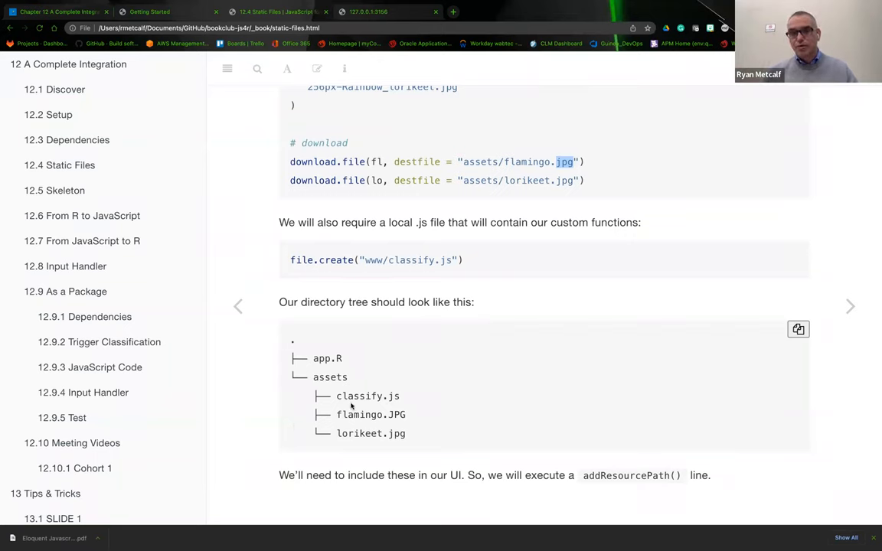
mouse_move(359, 452)
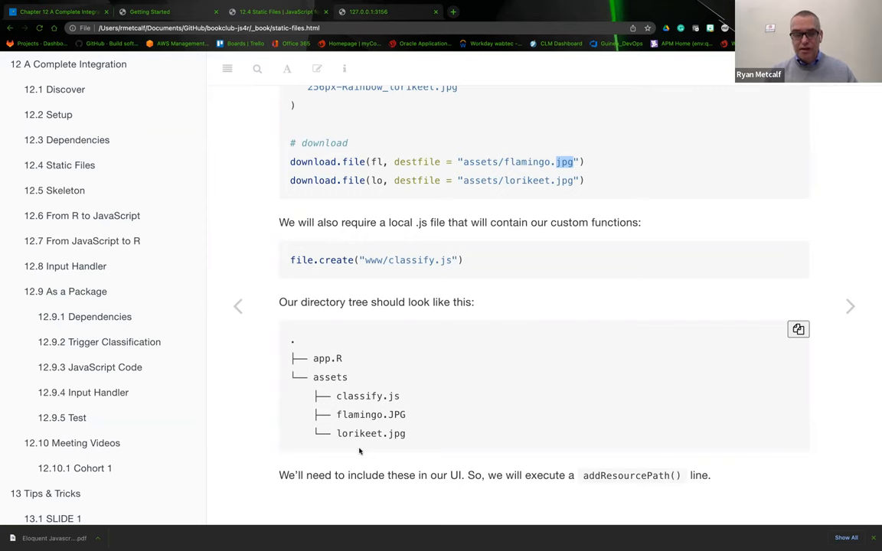
double_click(367, 395)
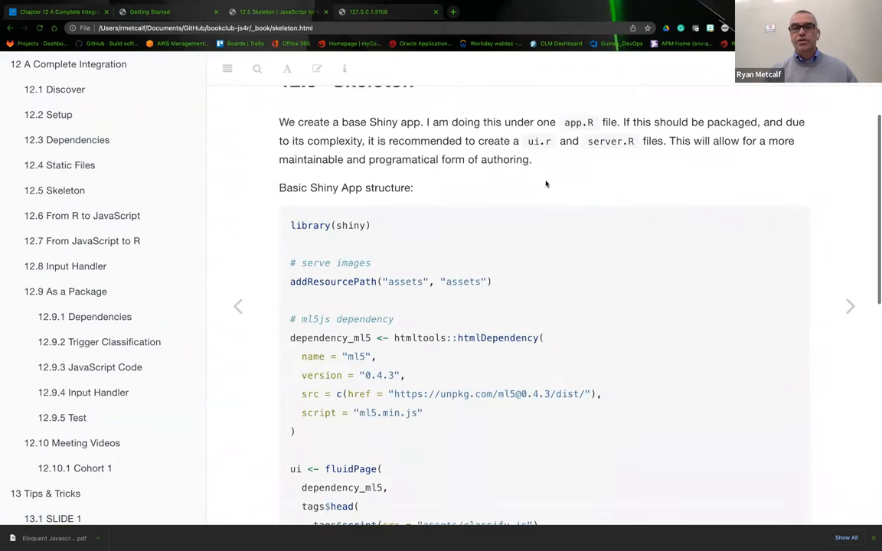
scroll("down", 3)
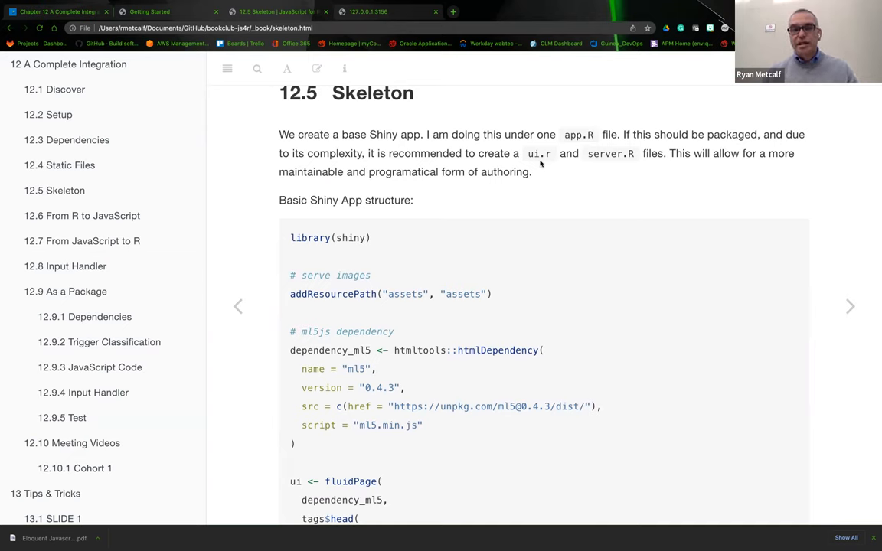
mouse_move(481, 339)
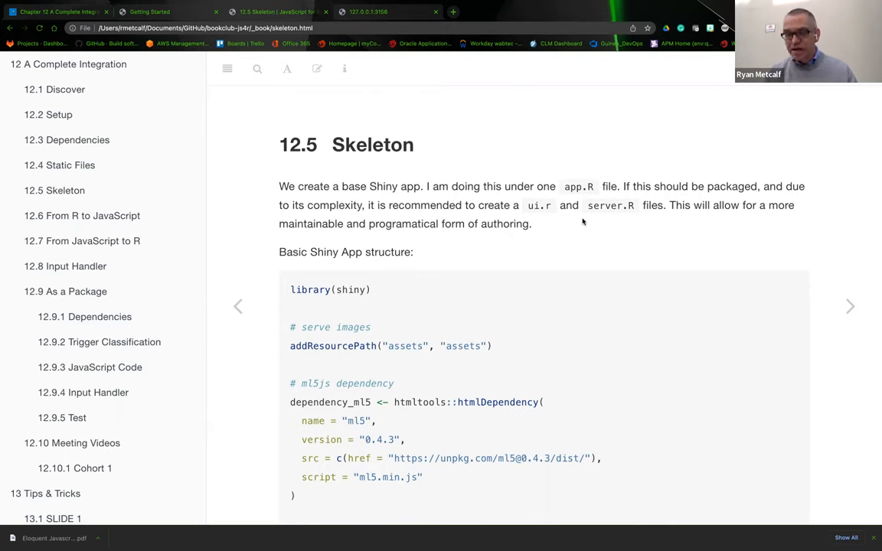
mouse_move(598, 223)
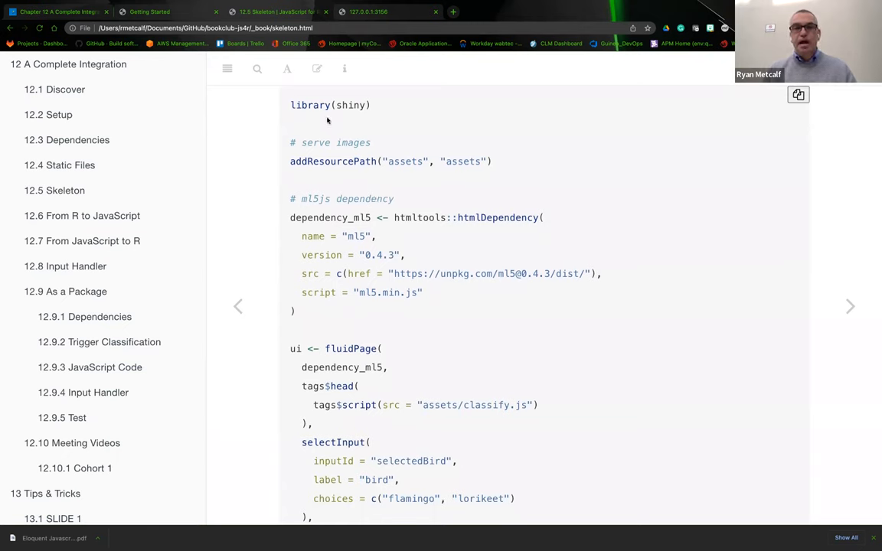
Highlight addResourcePath and the ml5 dependency definition lines in the Skeleton code
double_click(334, 161)
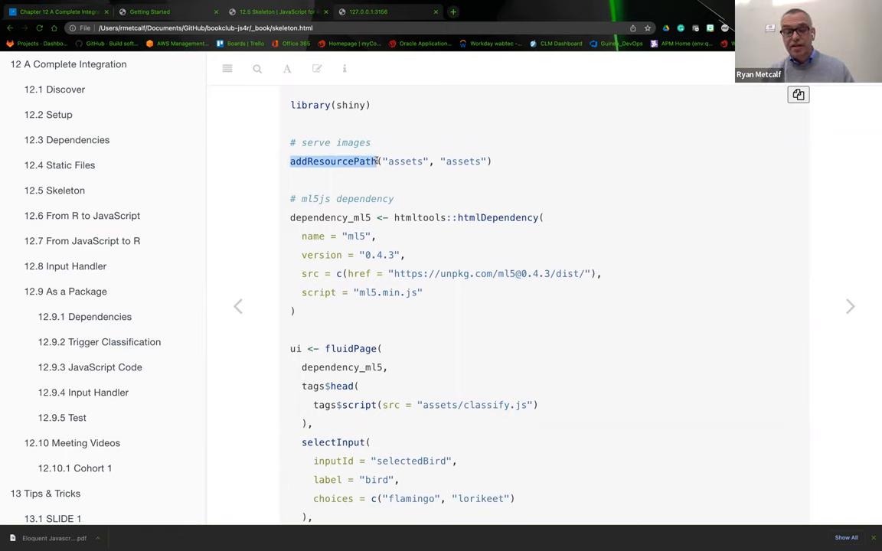
scroll("down", 3)
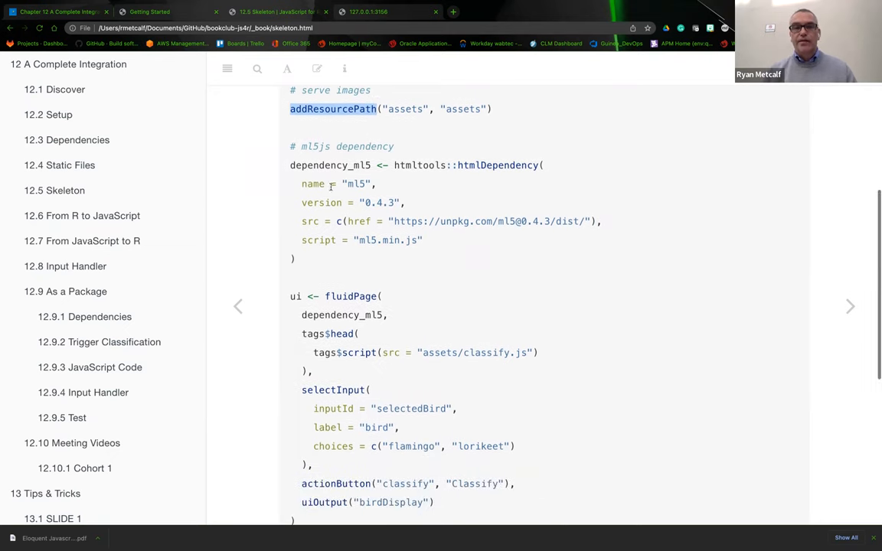
left_click_drag(291, 109, 300, 220)
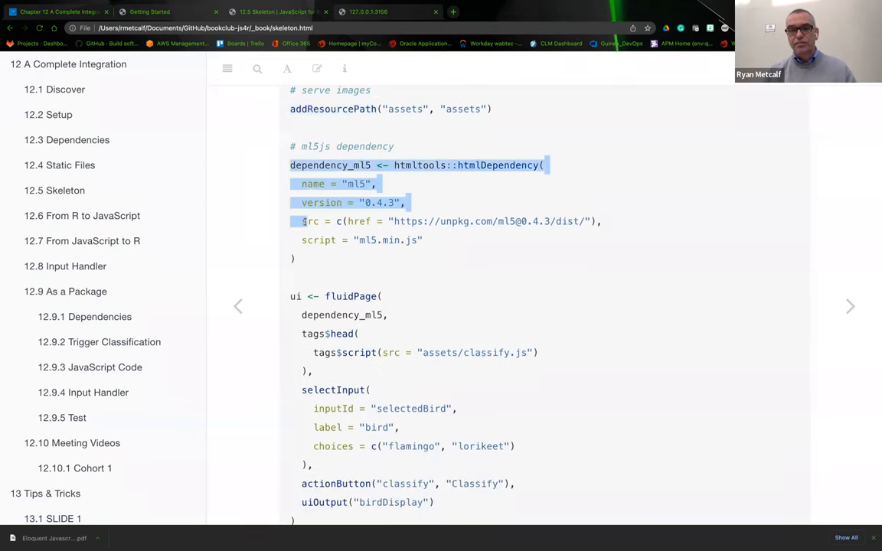
left_click_drag(302, 221, 429, 239)
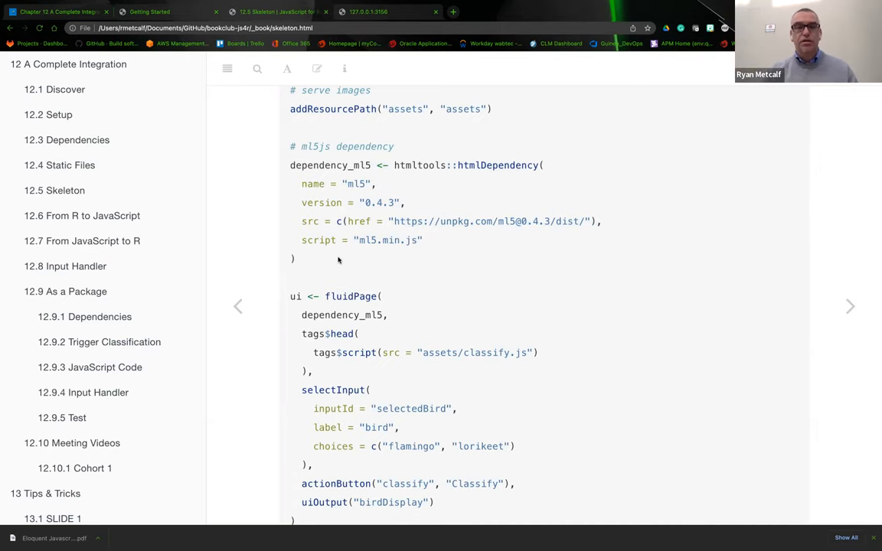
Scroll down through the server function to shinyApp(ui, server) and the directory-tree note
scroll("down", 3)
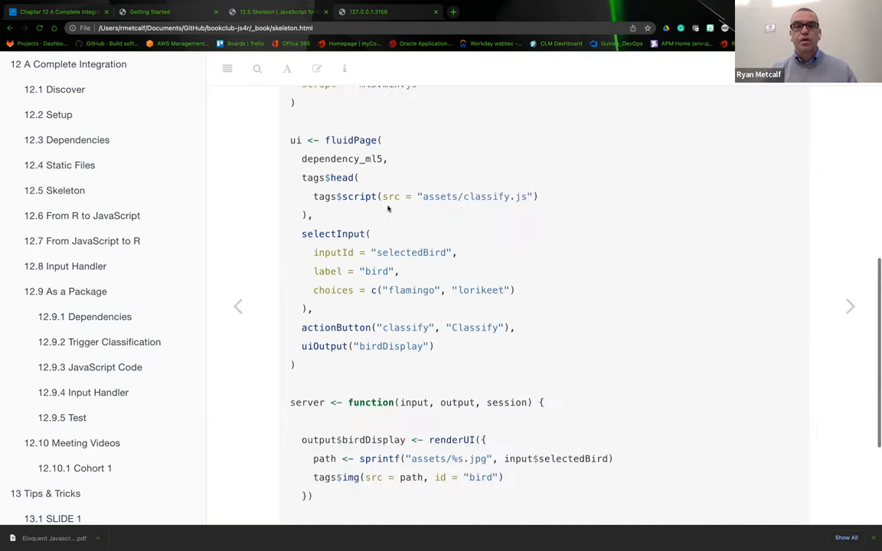
scroll("down", 3)
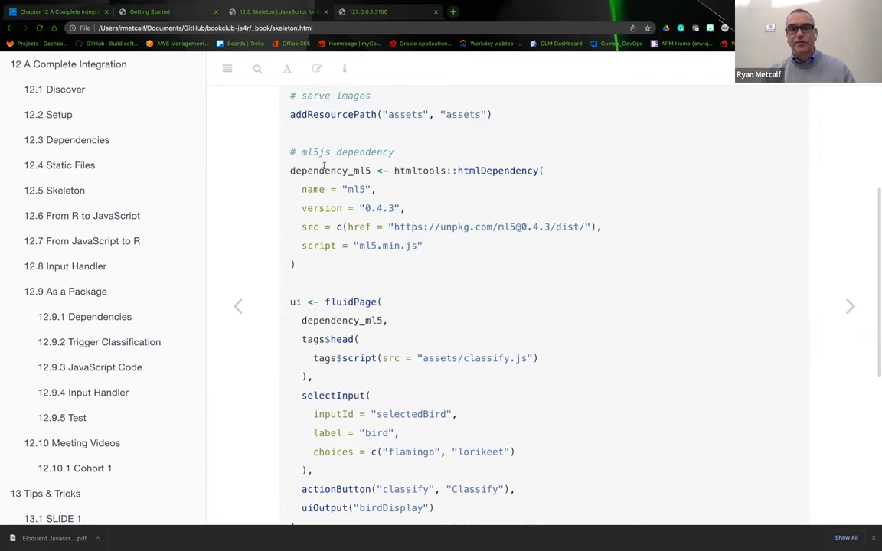
scroll("down", 3)
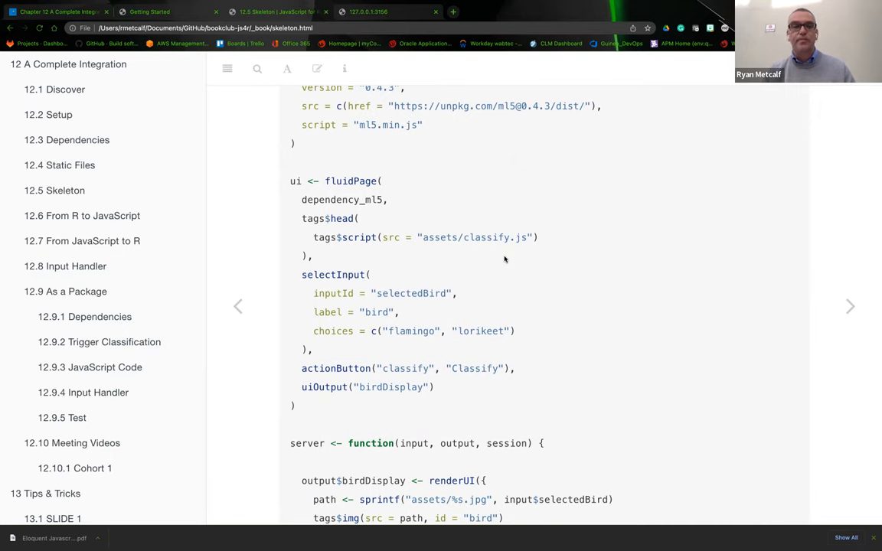
scroll("down", 3)
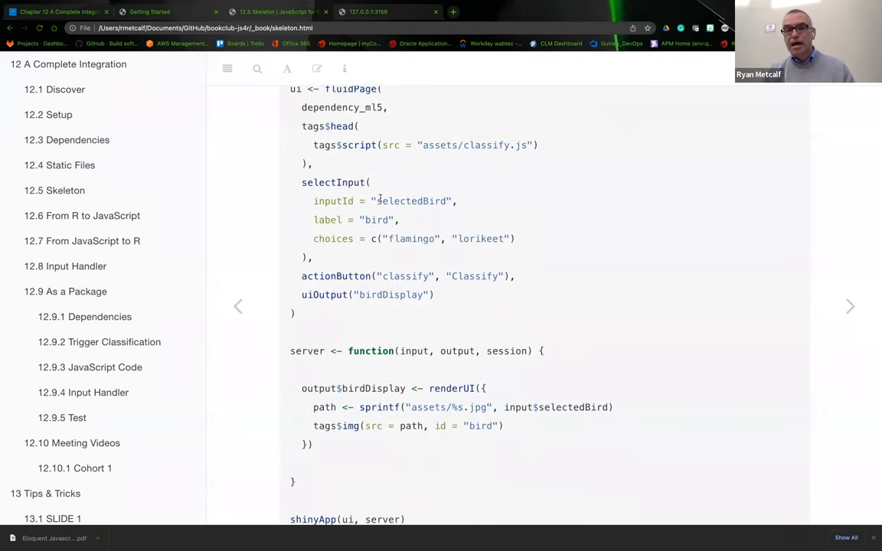
mouse_move(383, 221)
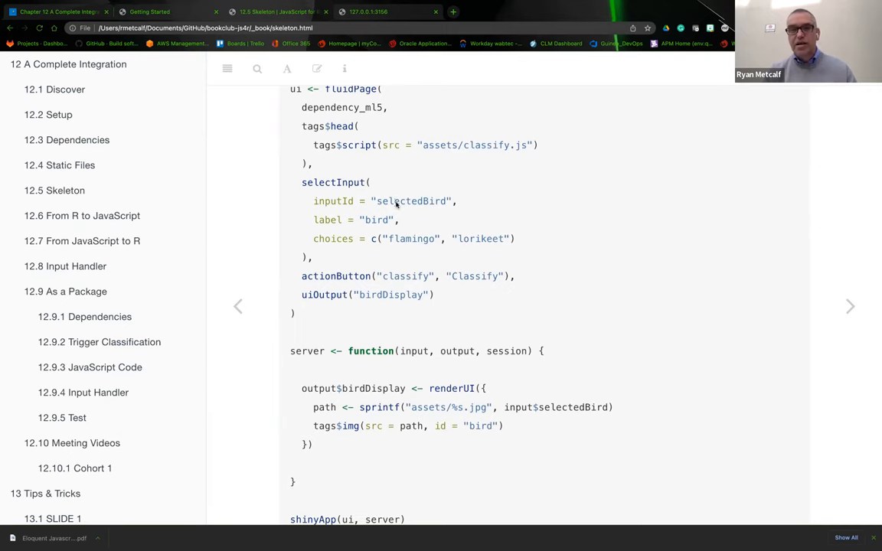
mouse_move(413, 254)
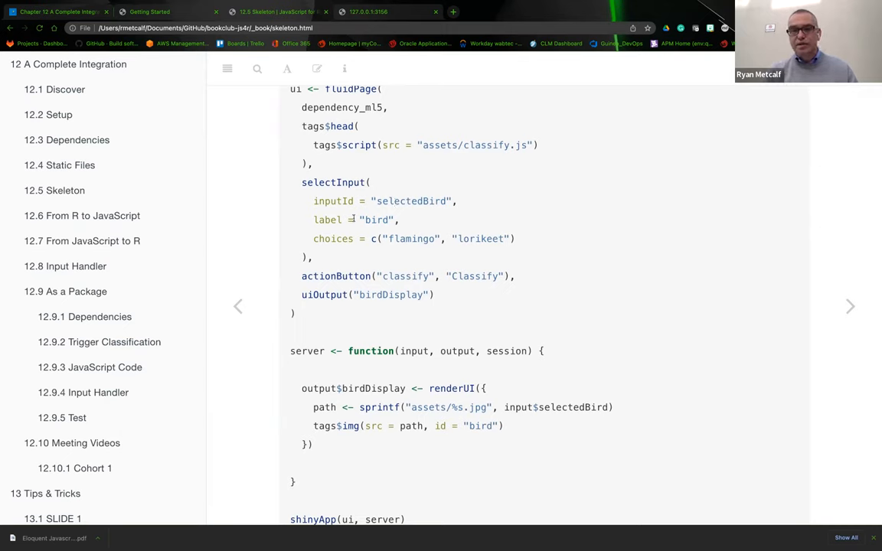
scroll("down", 3)
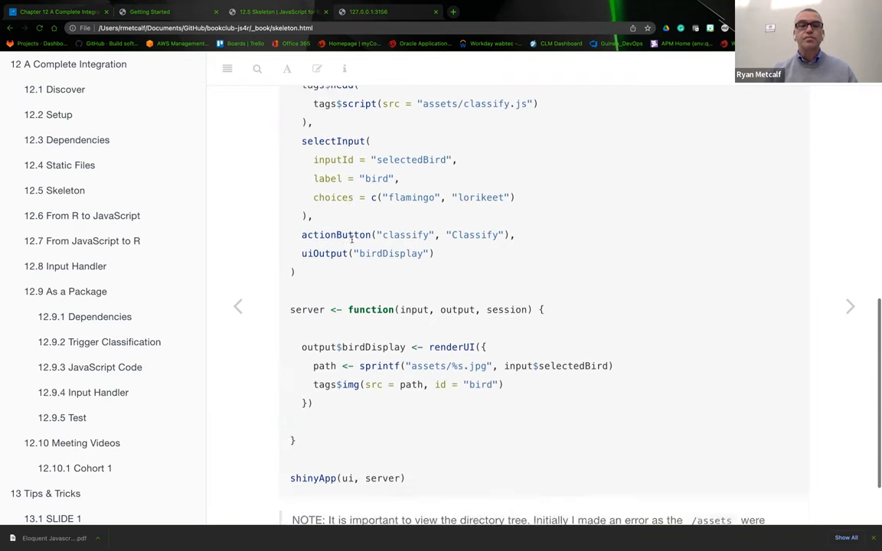
scroll("down", 3)
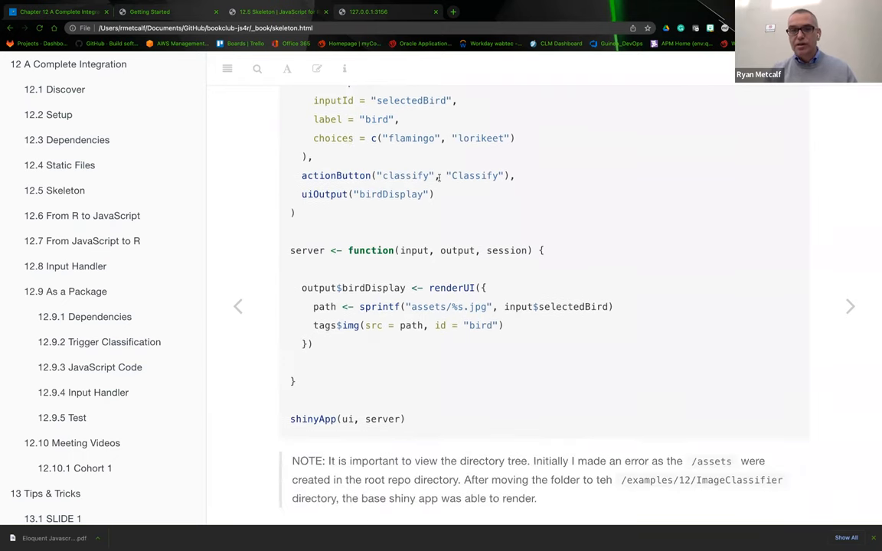
mouse_move(340, 199)
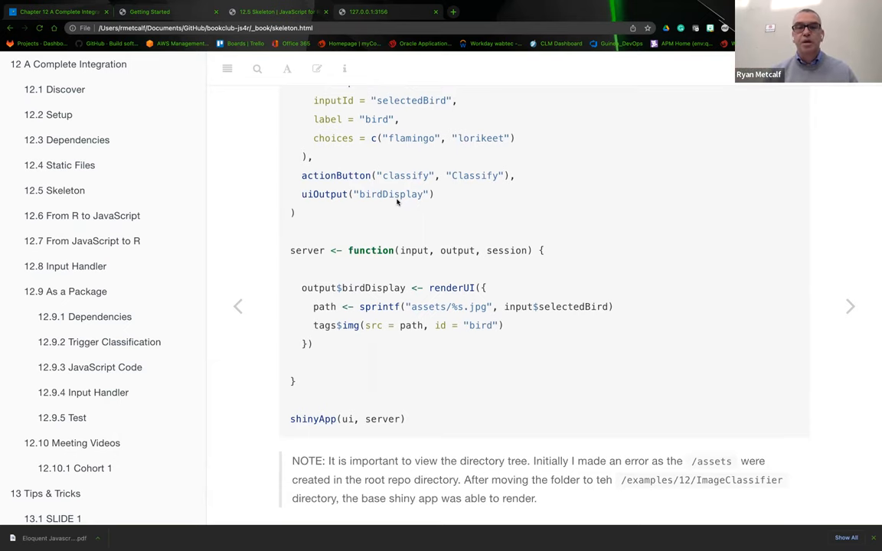
scroll("down", 3)
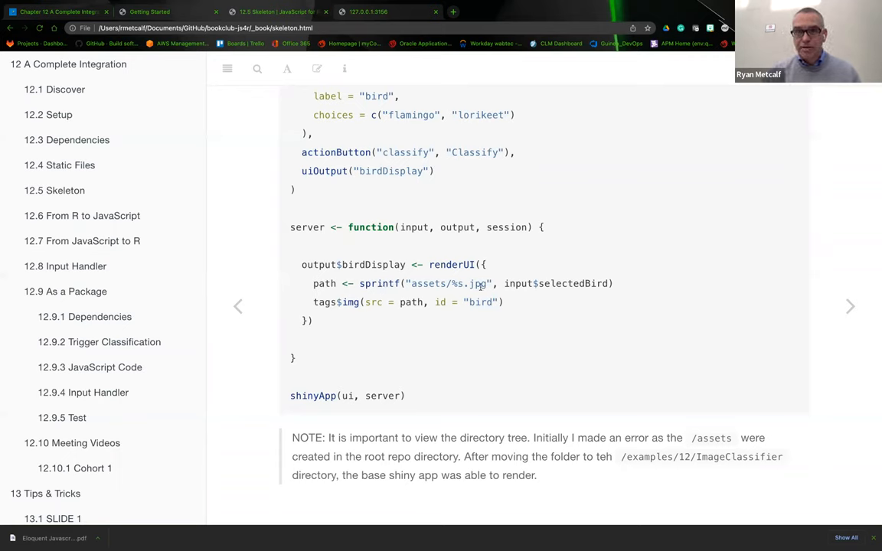
mouse_move(581, 294)
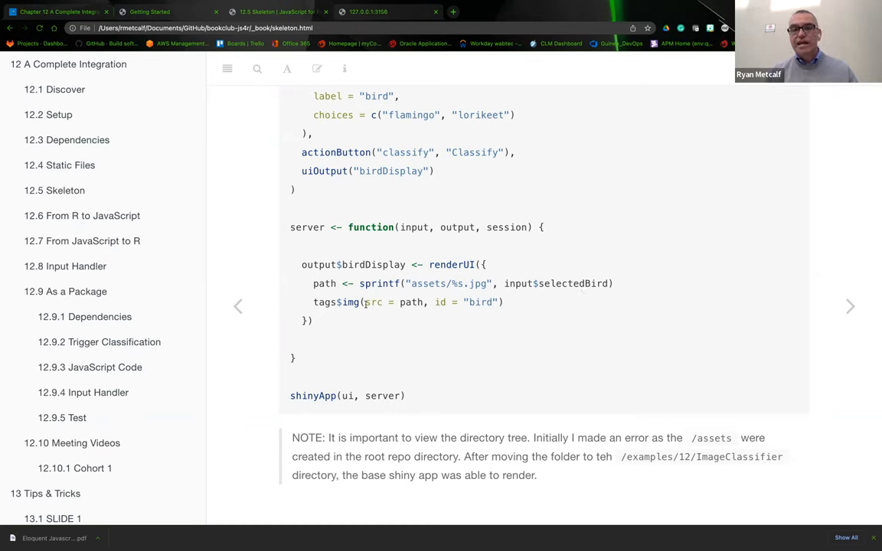
mouse_move(412, 313)
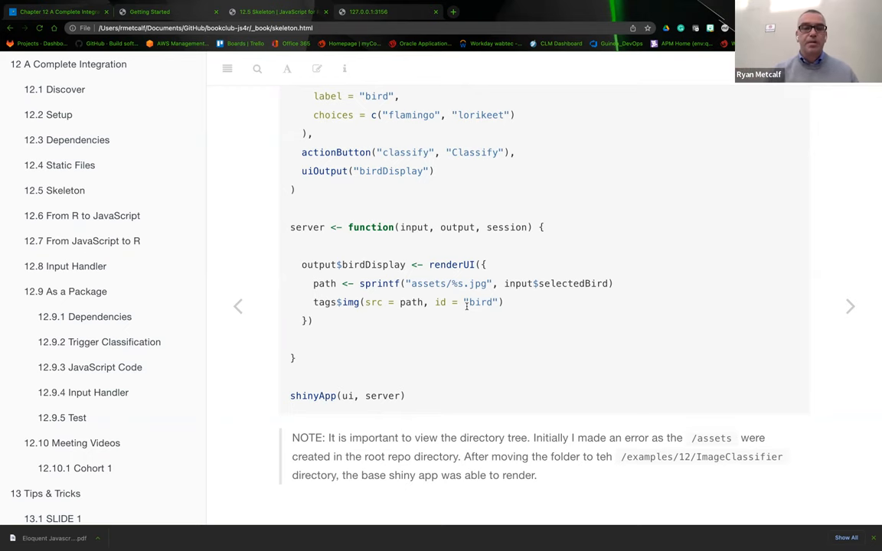
mouse_move(324, 504)
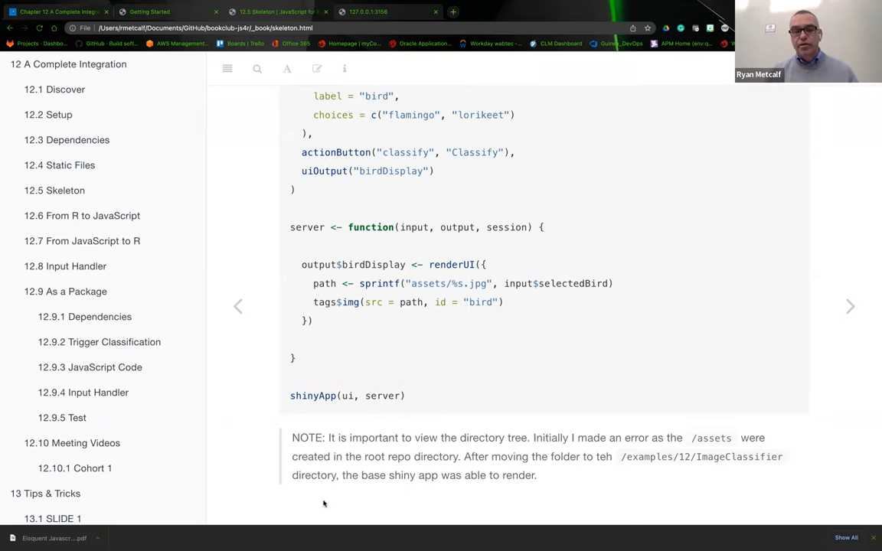
mouse_move(518, 451)
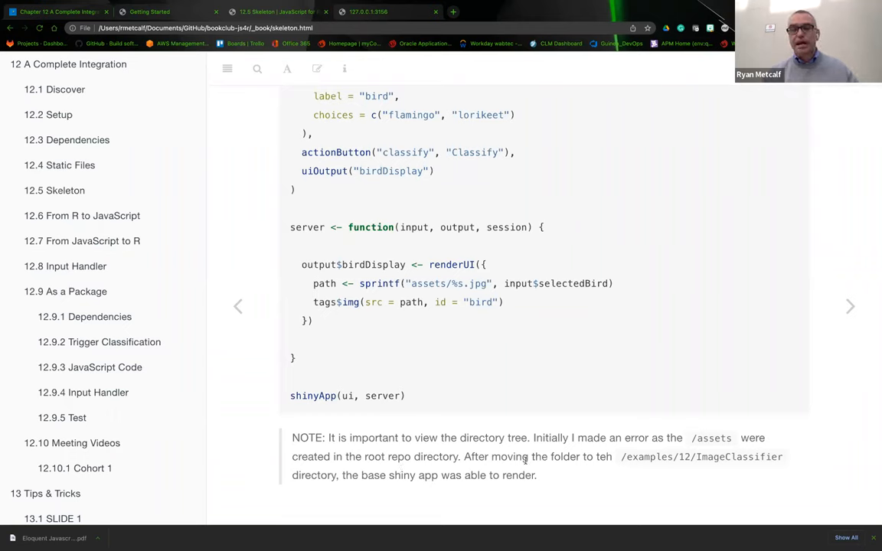
mouse_move(689, 447)
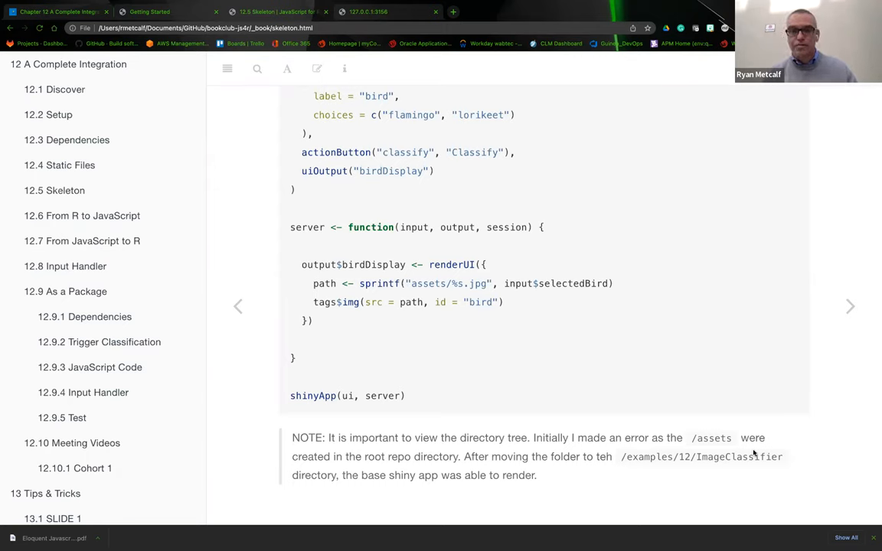
mouse_move(866, 331)
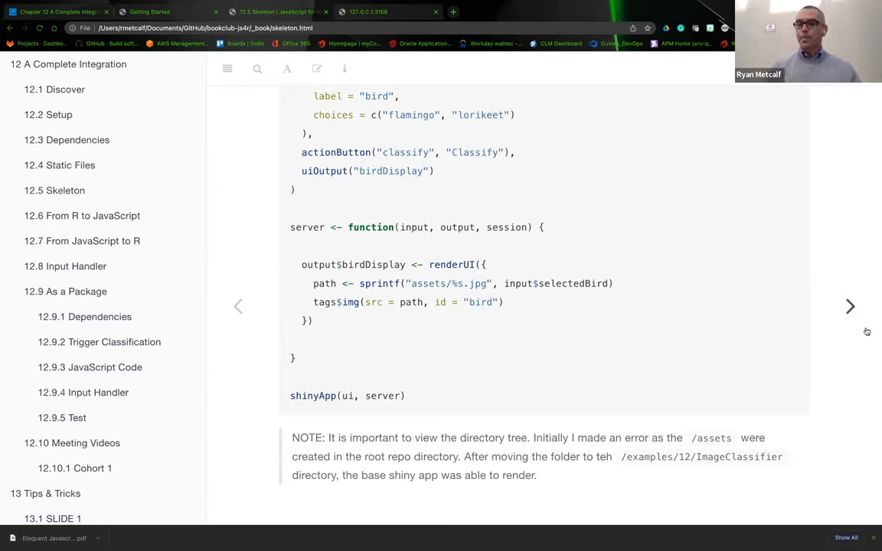
Move on to section 12.6 From R to JavaScript with the sendCustomMessage snippet
left_click(849, 306)
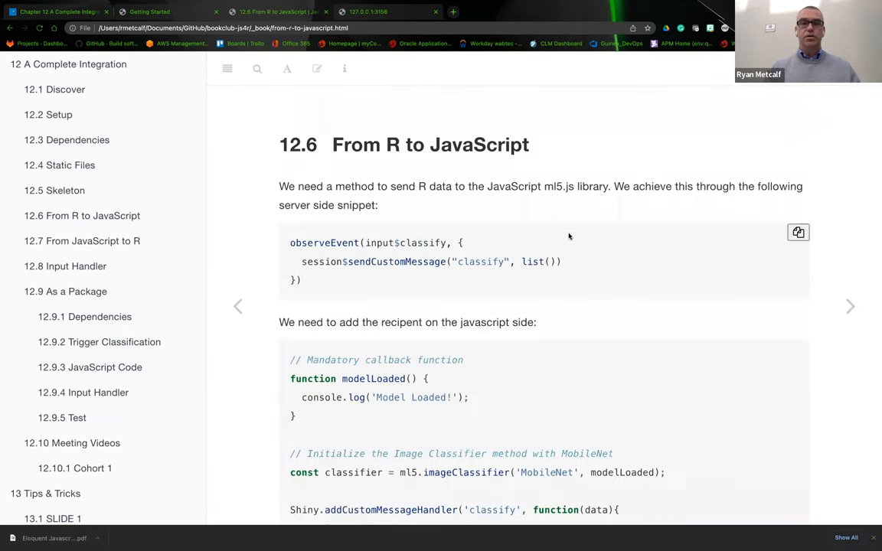
mouse_move(590, 167)
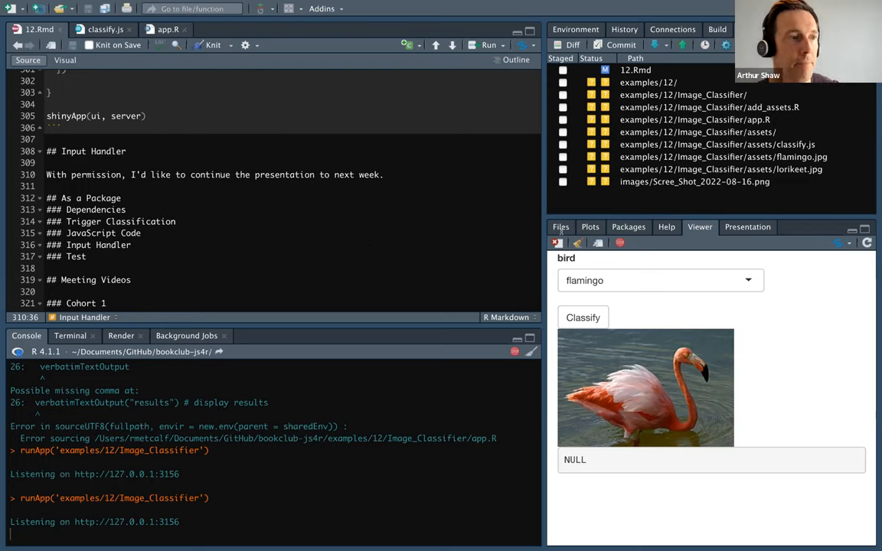
Navigate RStudio's Files tab up to examples and into the 12 folder with Image_Classifier
left_click(560, 227)
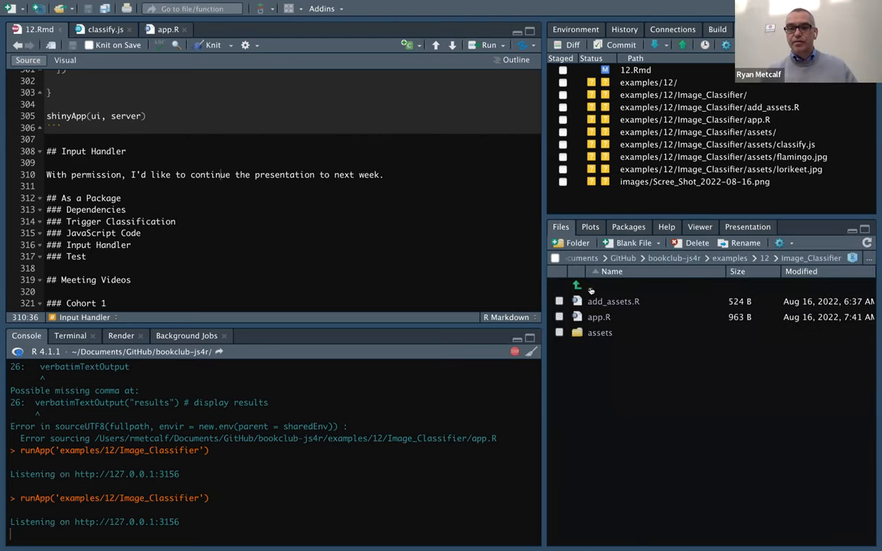
left_click(577, 286)
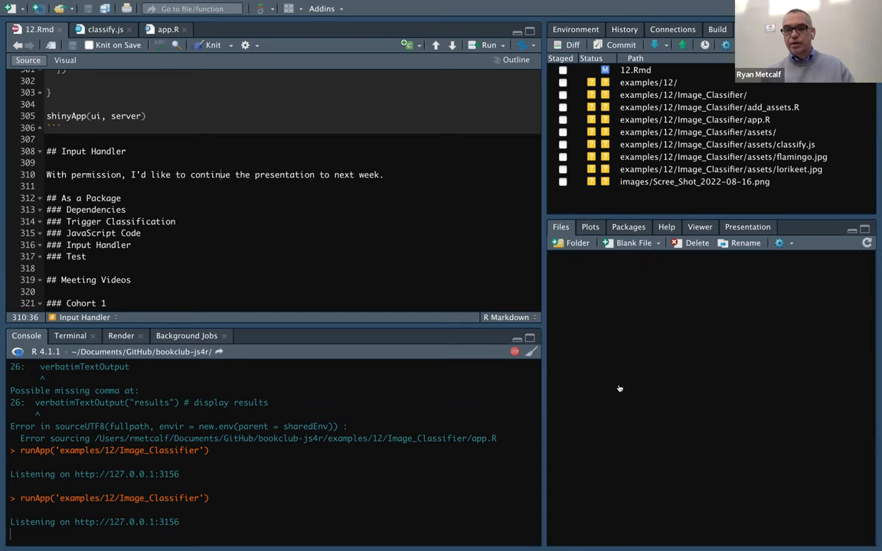
left_click(560, 227)
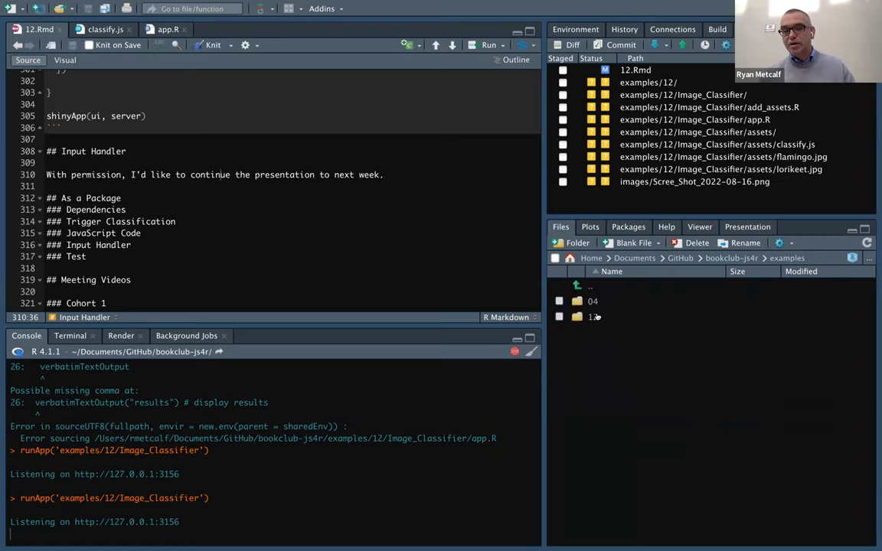
double_click(594, 315)
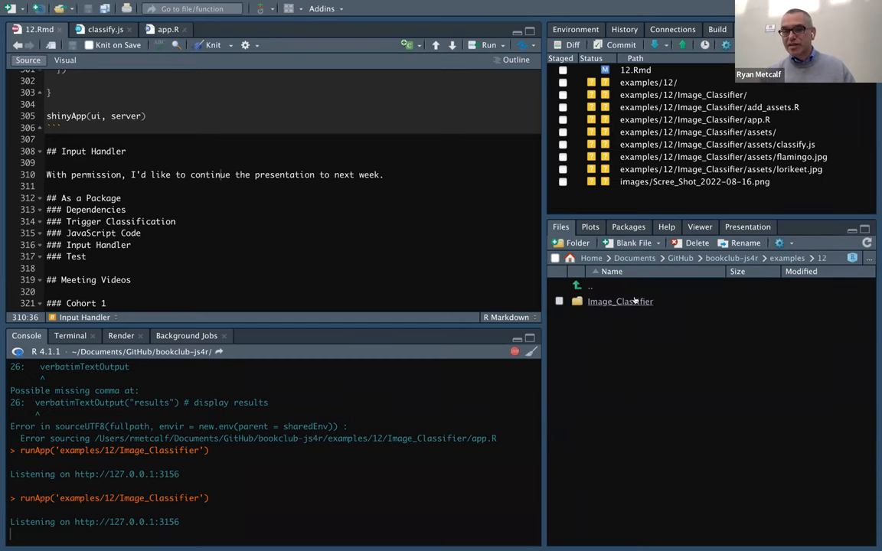
mouse_move(620, 300)
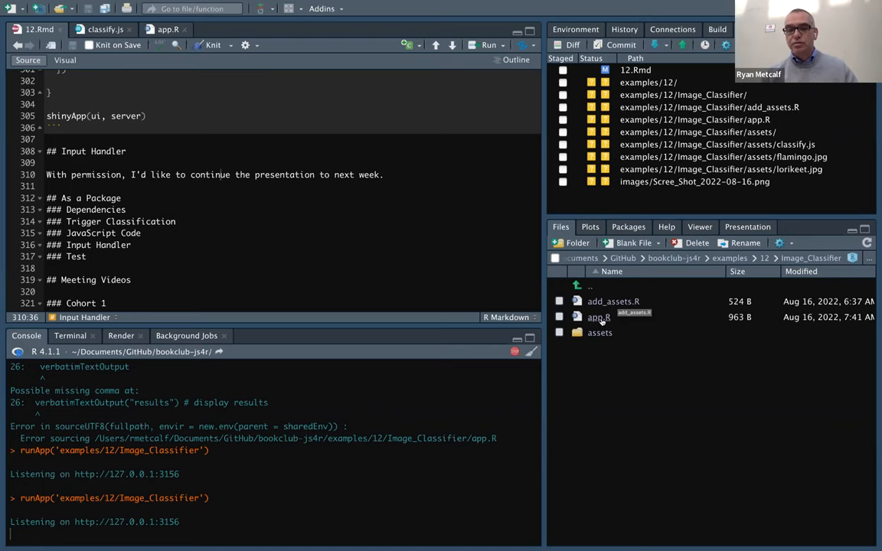
mouse_move(600, 332)
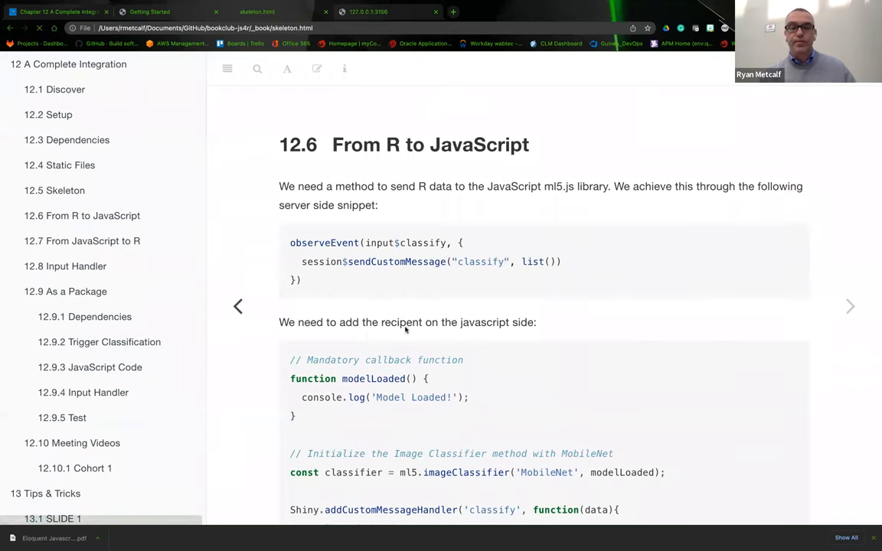
Scroll the Skeleton page to the server code rendering tags$img for the bird
scroll("down", 3)
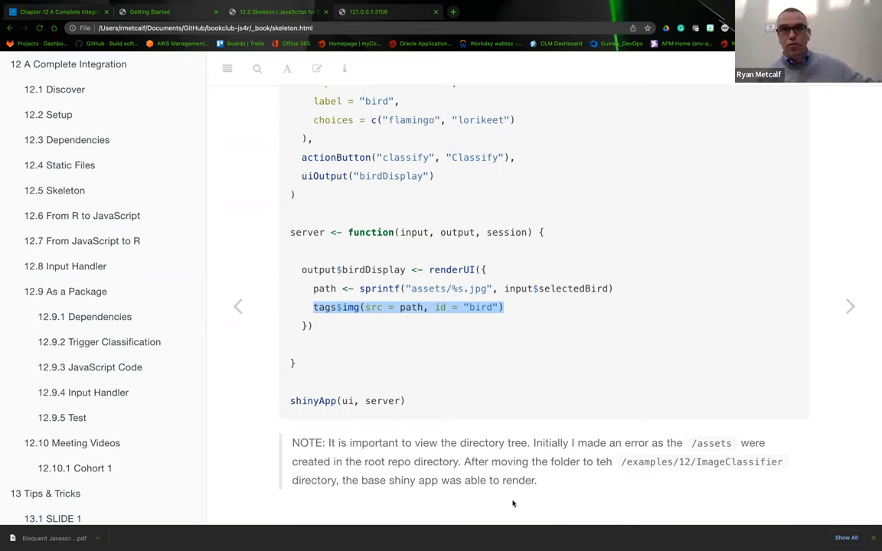
mouse_move(398, 544)
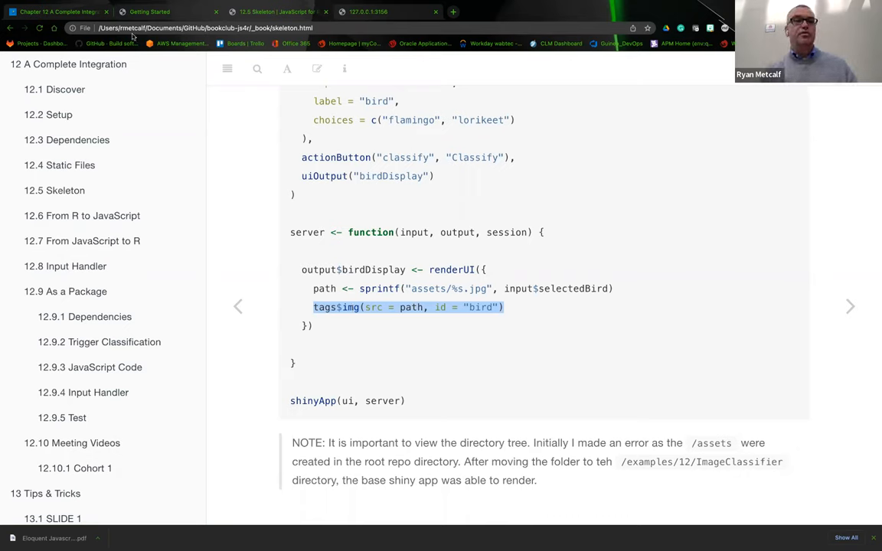
mouse_move(568, 58)
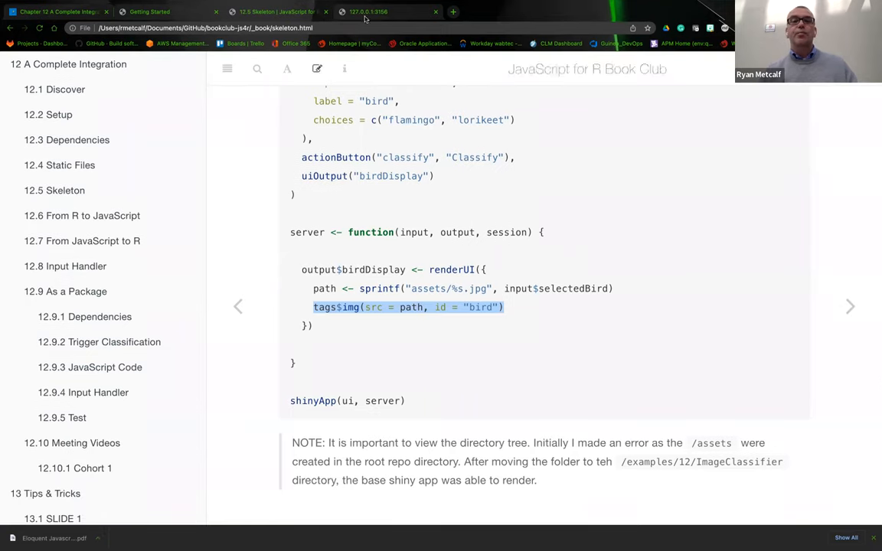
Inspect the flamingo img element (src assets/flamingo.jpg) in the running app's developer tools
left_click(367, 13)
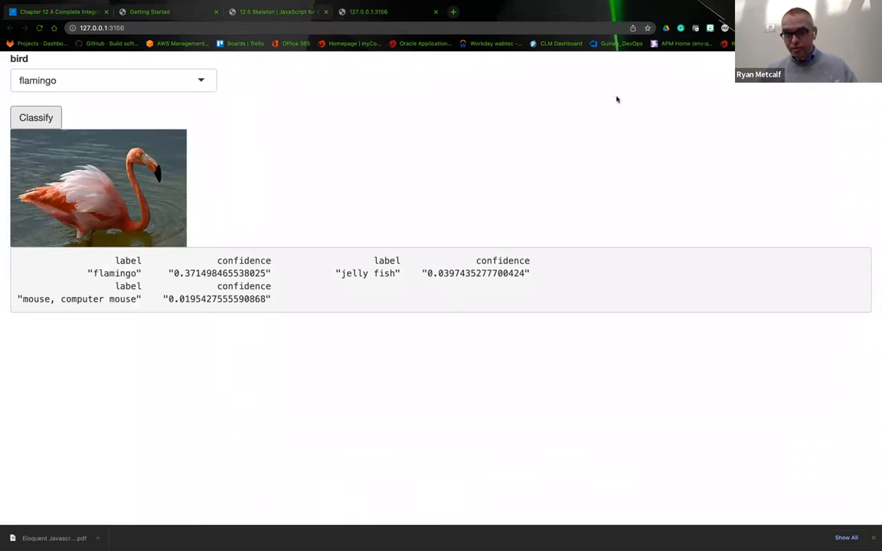
right_click(617, 99)
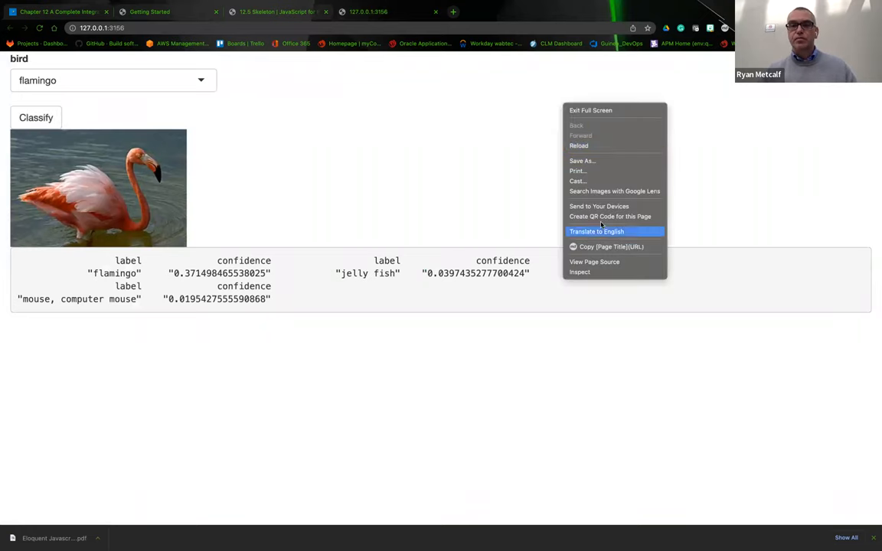
mouse_move(579, 272)
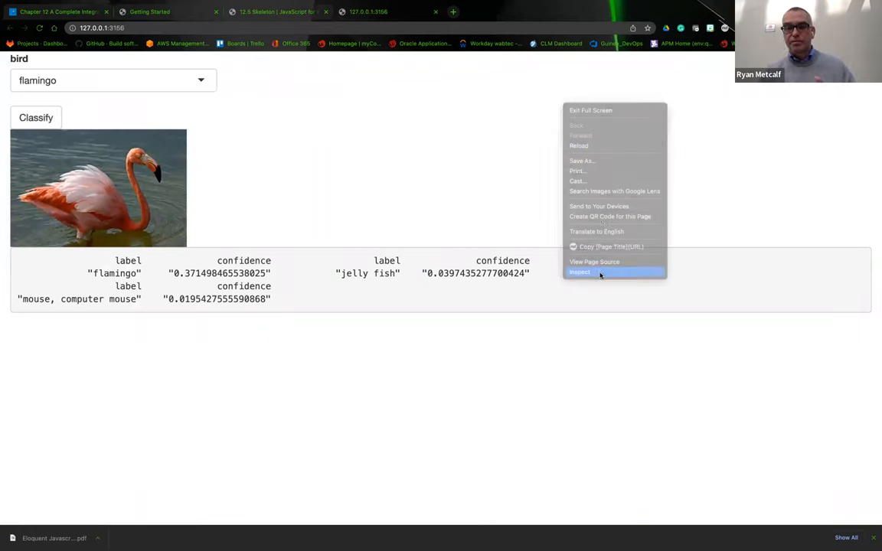
left_click(579, 273)
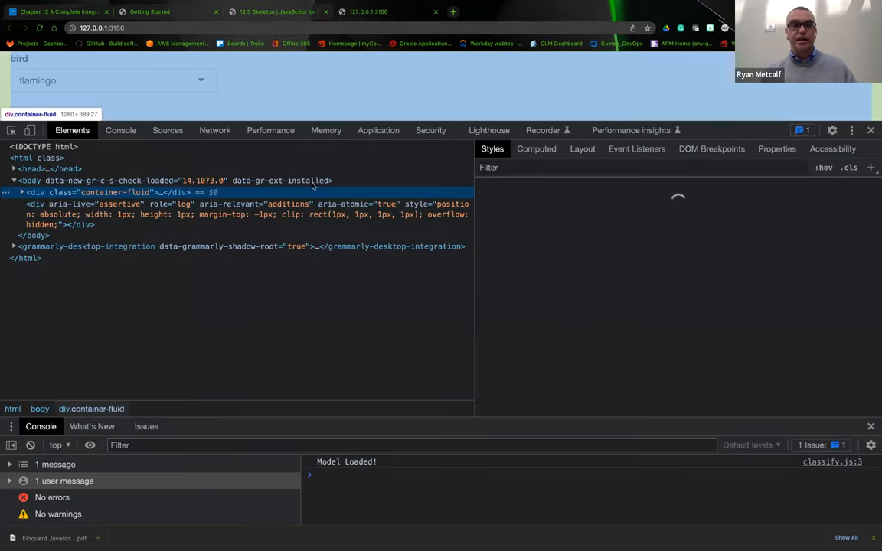
left_click(92, 193)
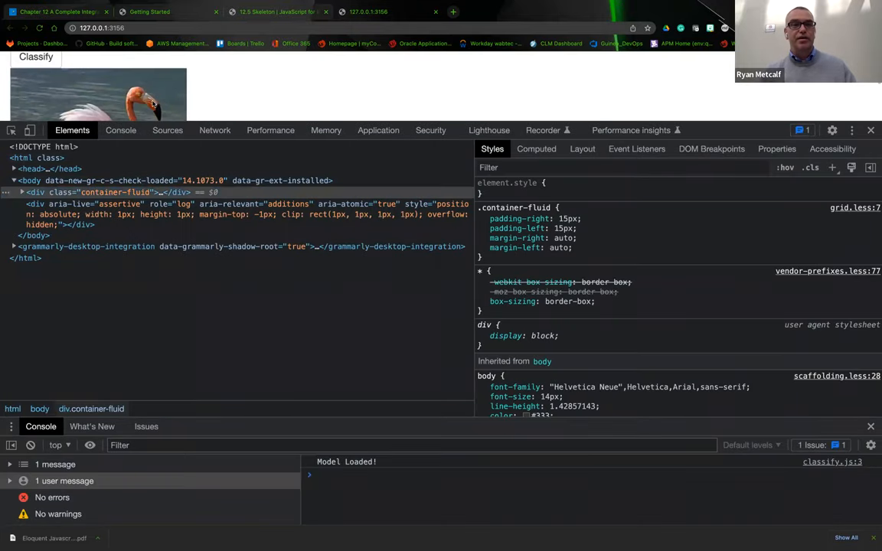
mouse_move(114, 95)
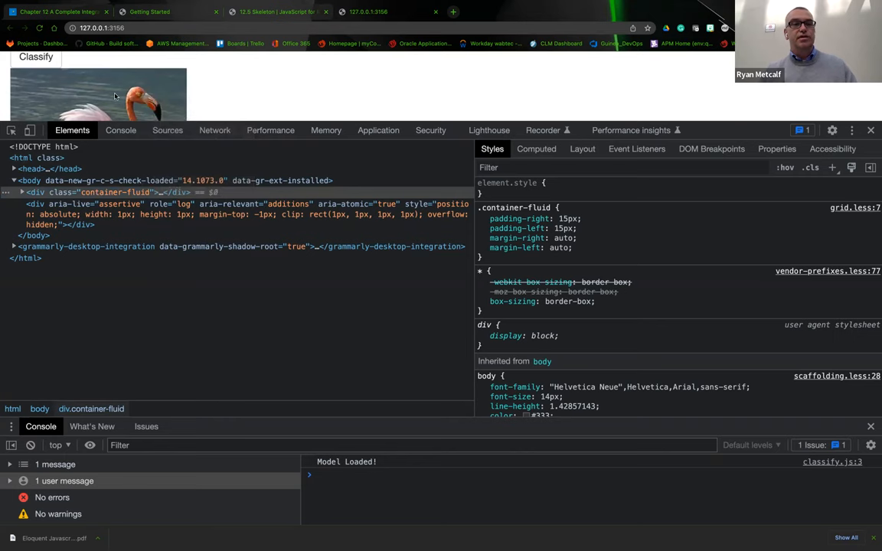
left_click(115, 193)
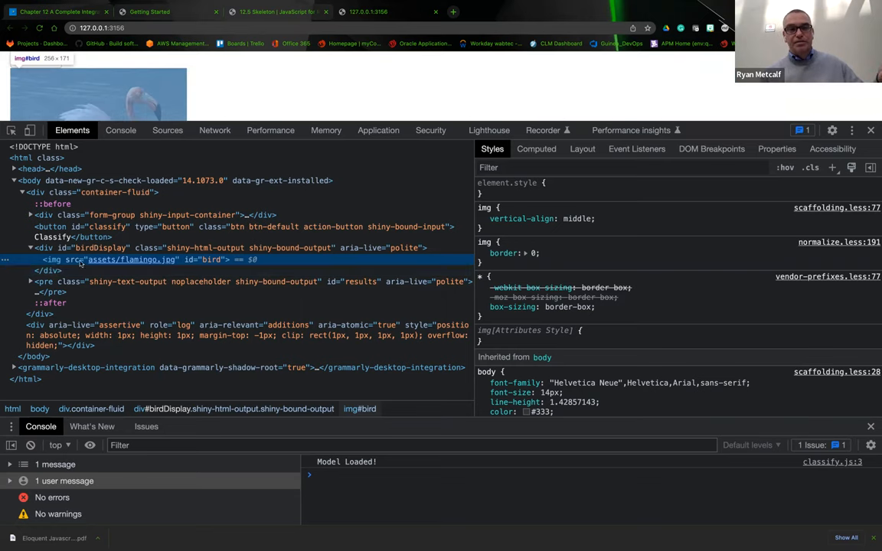
mouse_move(130, 260)
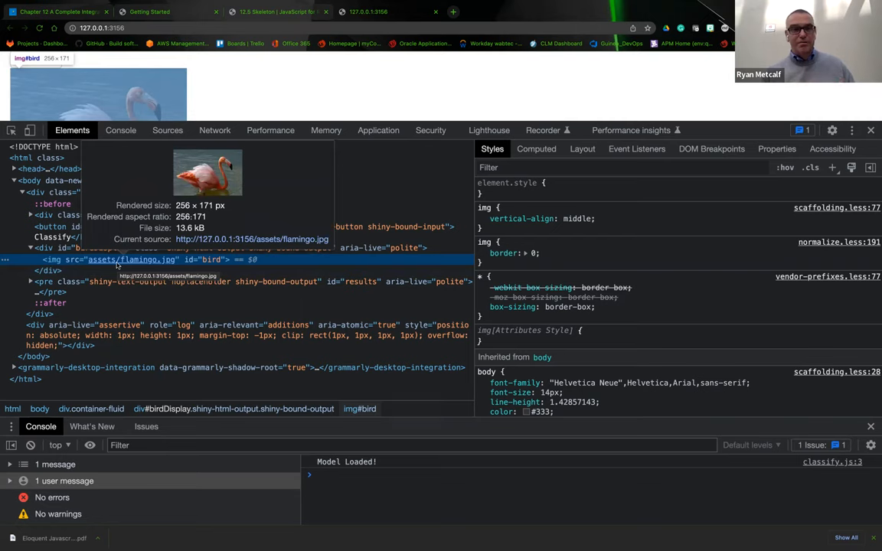
mouse_move(436, 152)
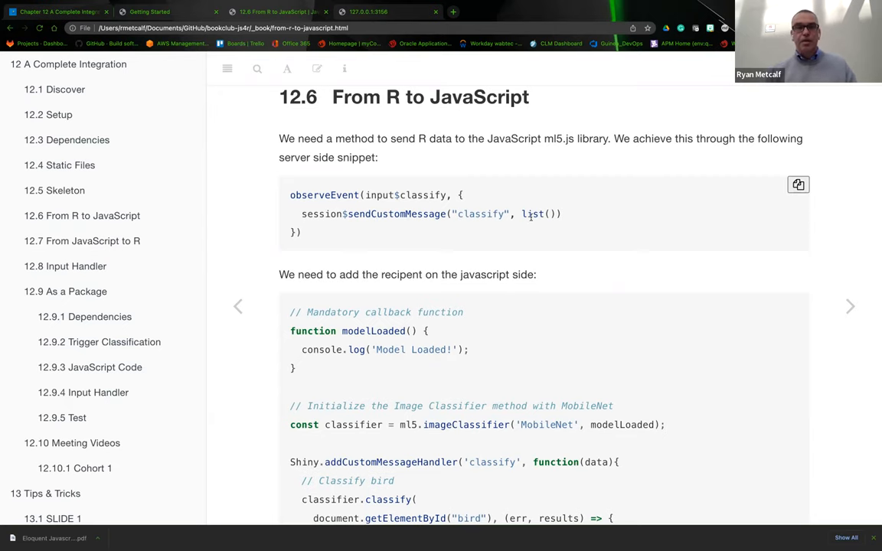
scroll("down", 3)
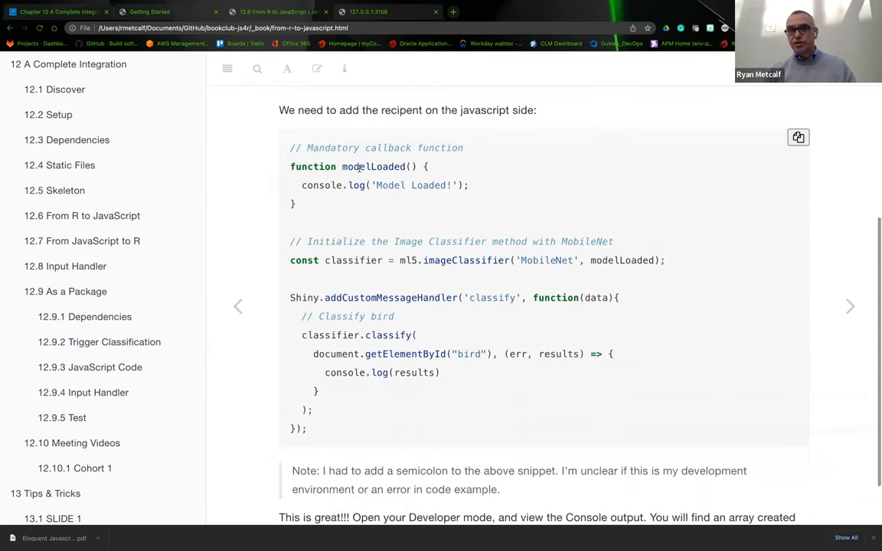
mouse_move(360, 173)
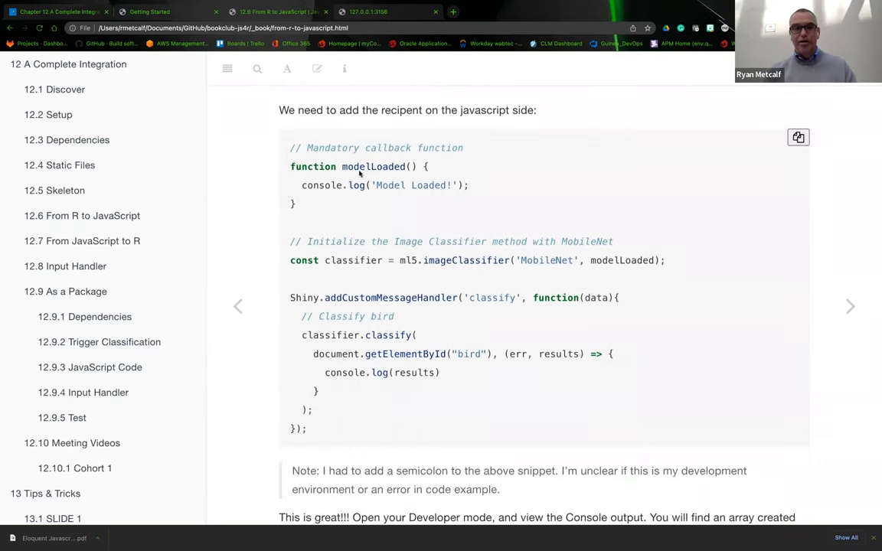
left_click_drag(313, 353, 567, 353)
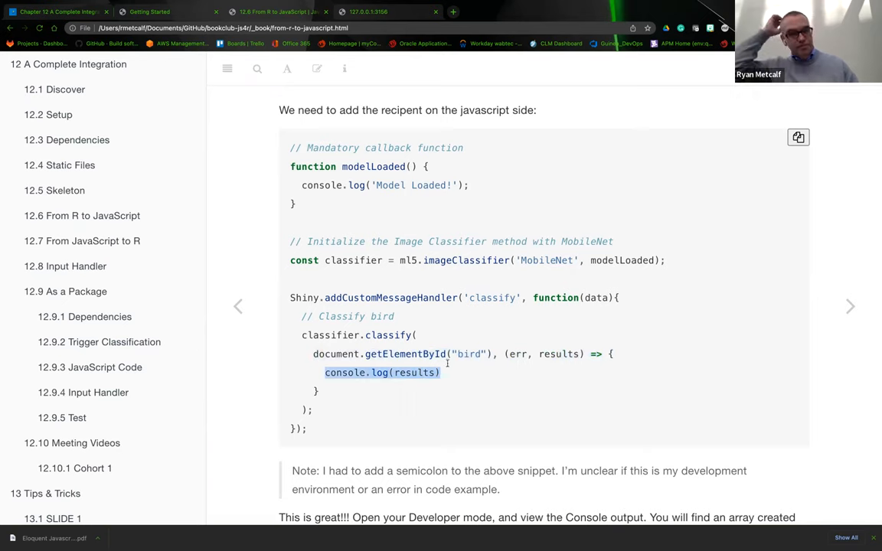
mouse_move(304, 283)
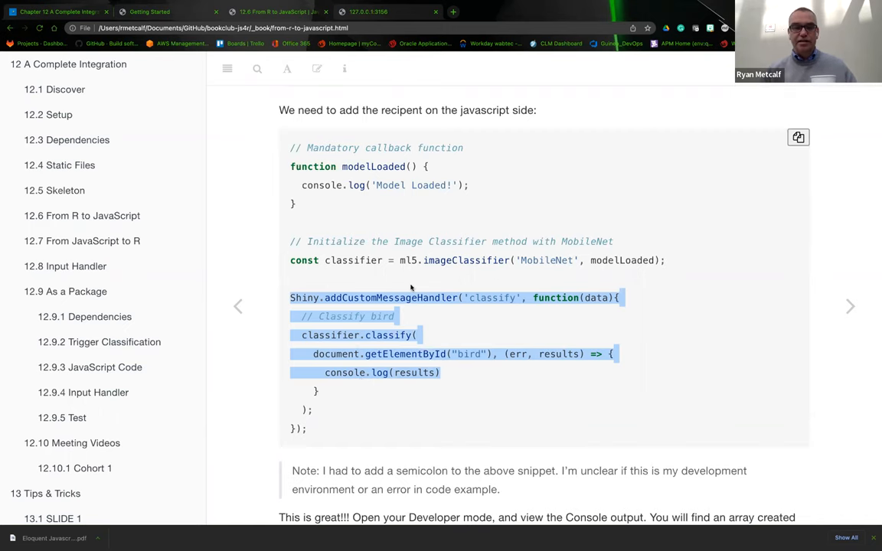
scroll("down", 3)
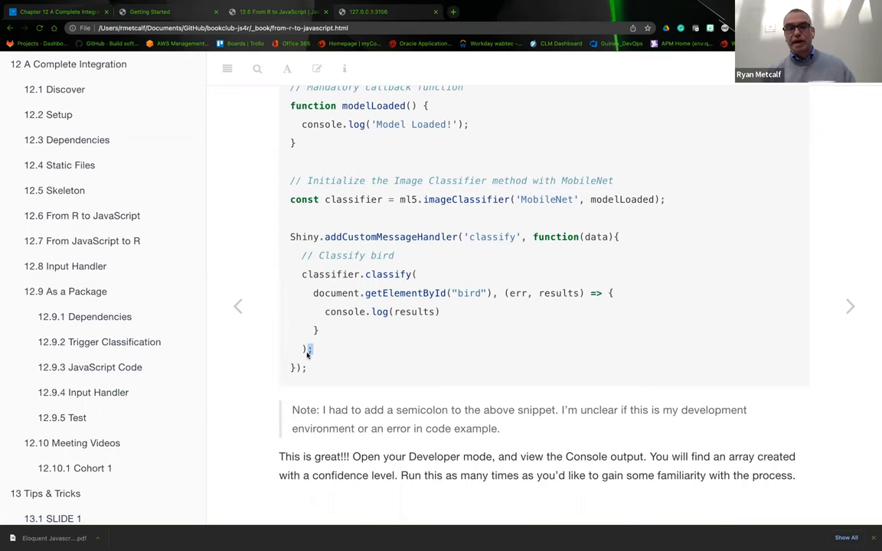
mouse_move(312, 361)
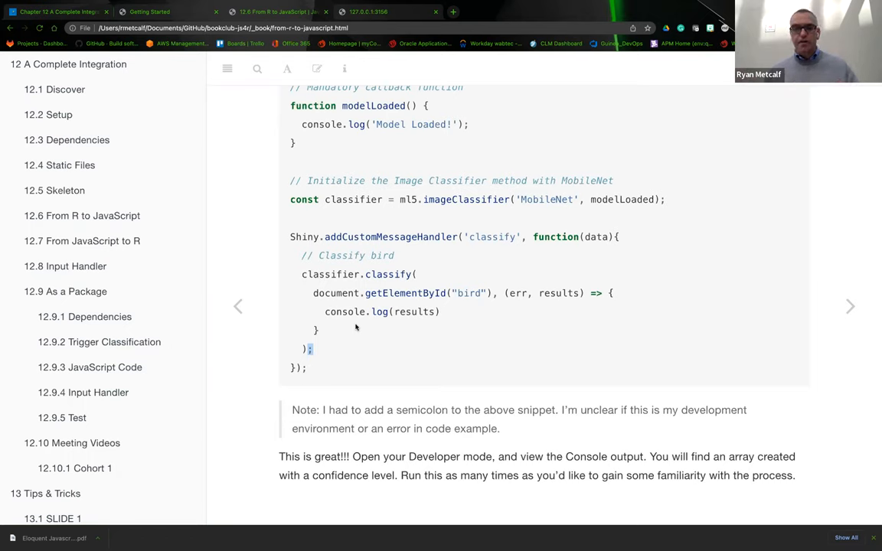
mouse_move(512, 466)
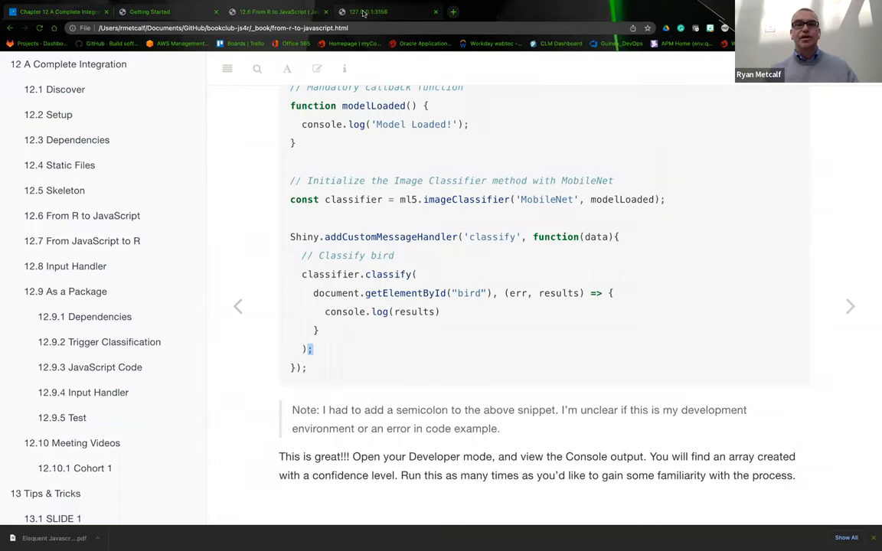
Bring the running bird classifier app at 127.0.0.1:3156 back to the front
left_click(367, 12)
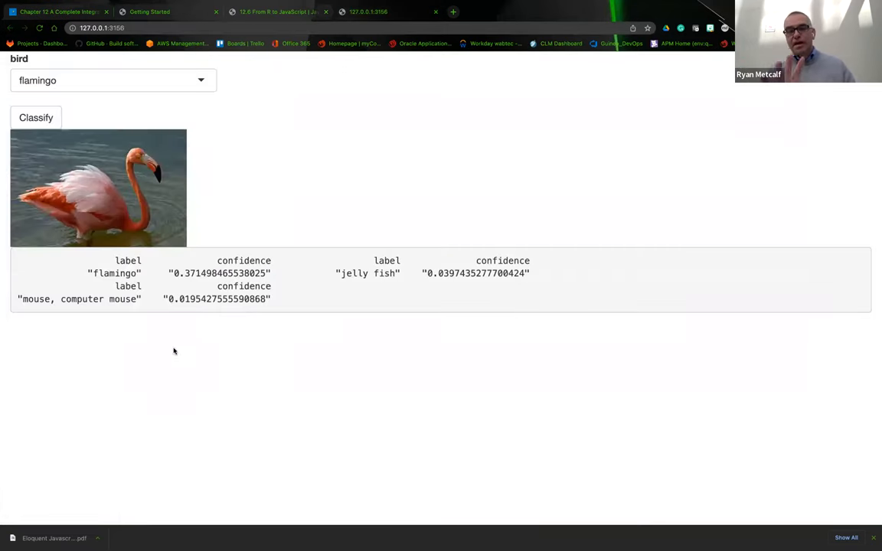
mouse_move(197, 260)
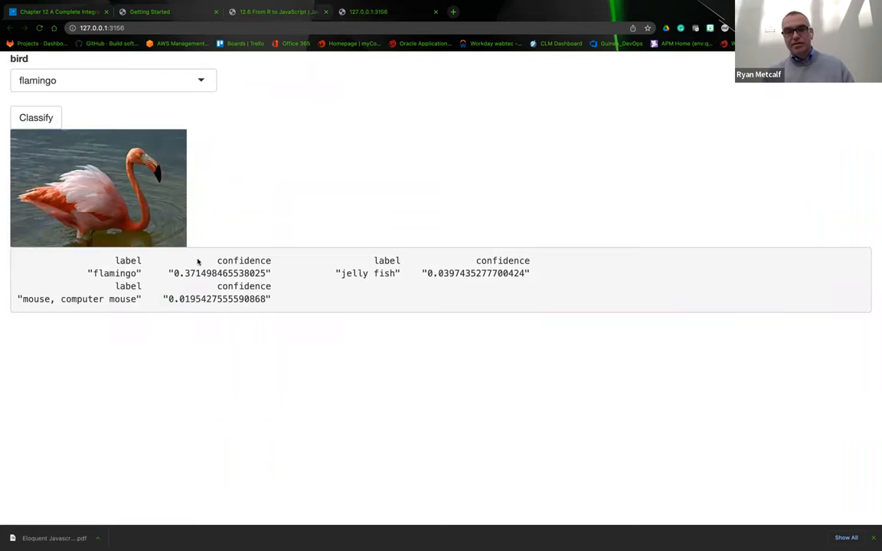
mouse_move(215, 281)
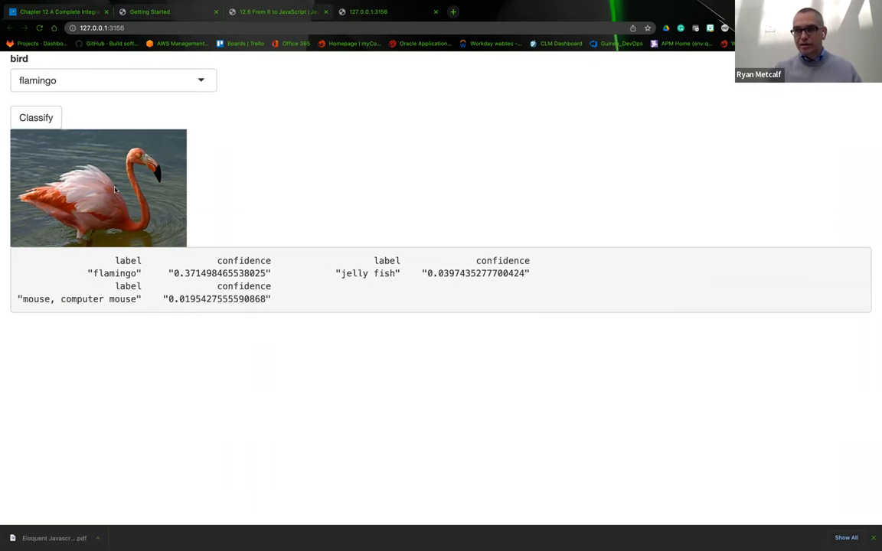
mouse_move(251, 193)
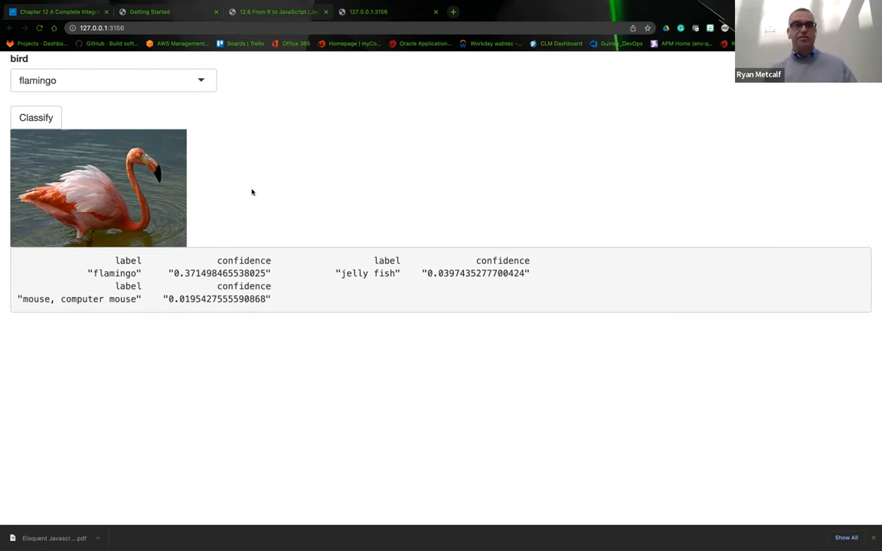
Inspect the app page and review the console's info messages reporting Model Loaded!
right_click(253, 191)
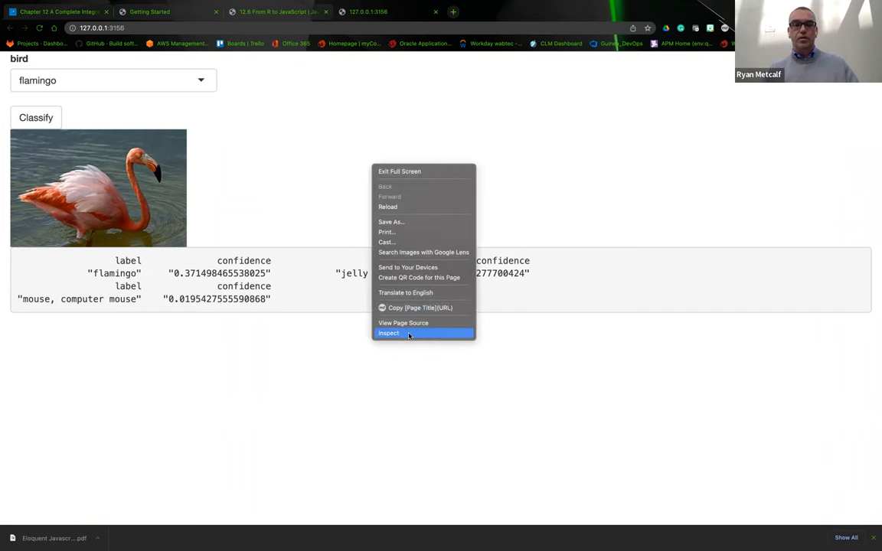
left_click(389, 332)
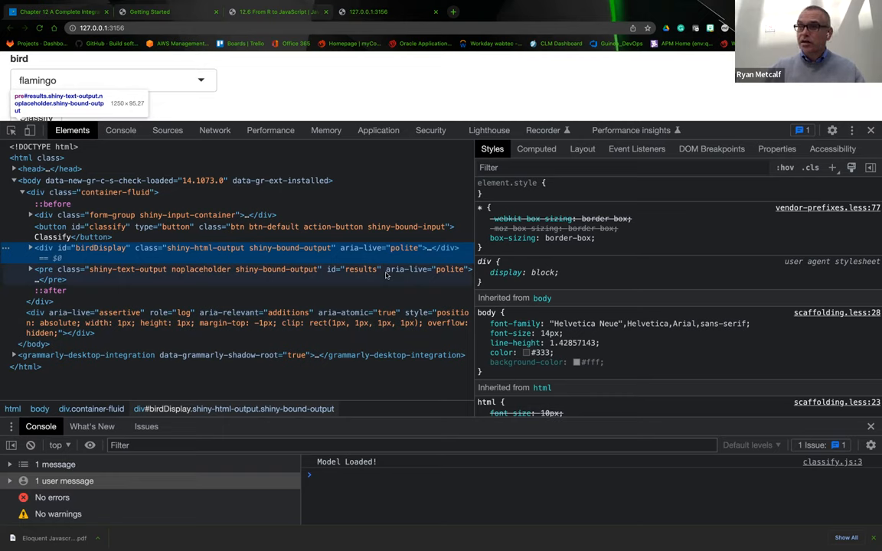
mouse_move(414, 225)
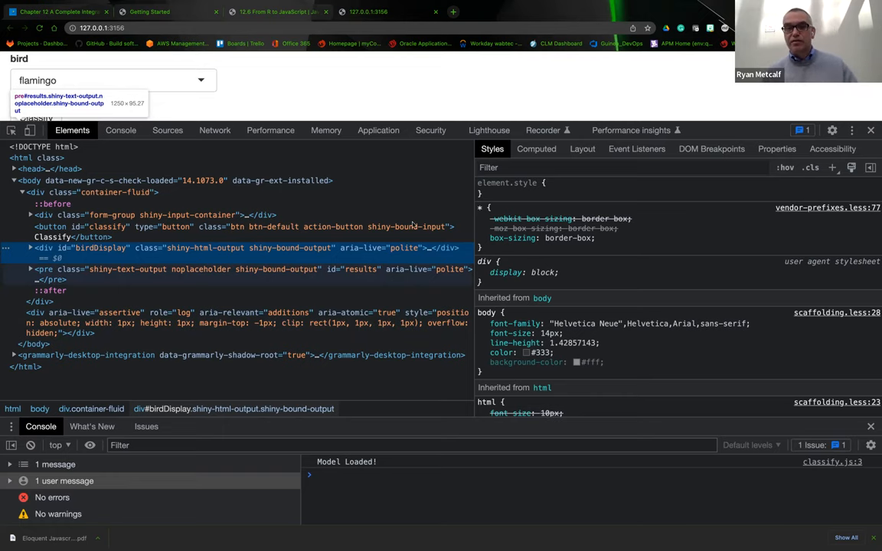
left_click(120, 130)
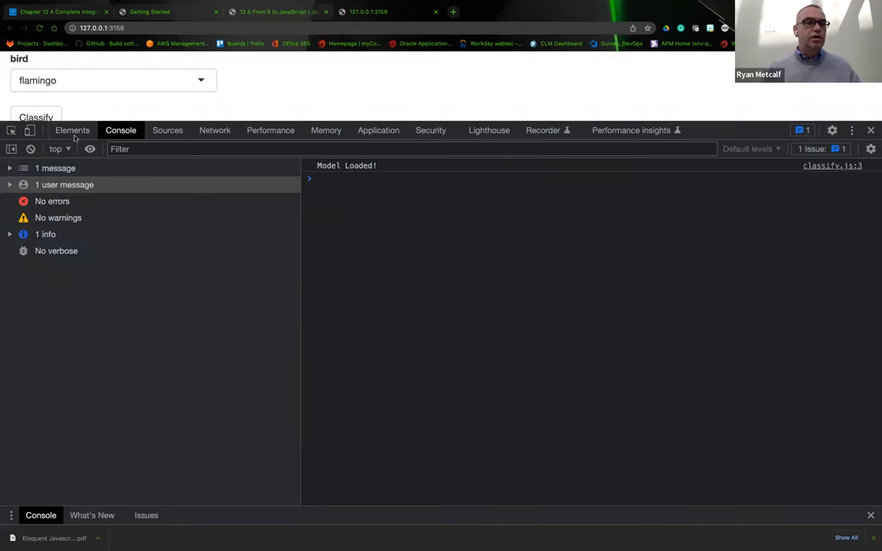
left_click(72, 130)
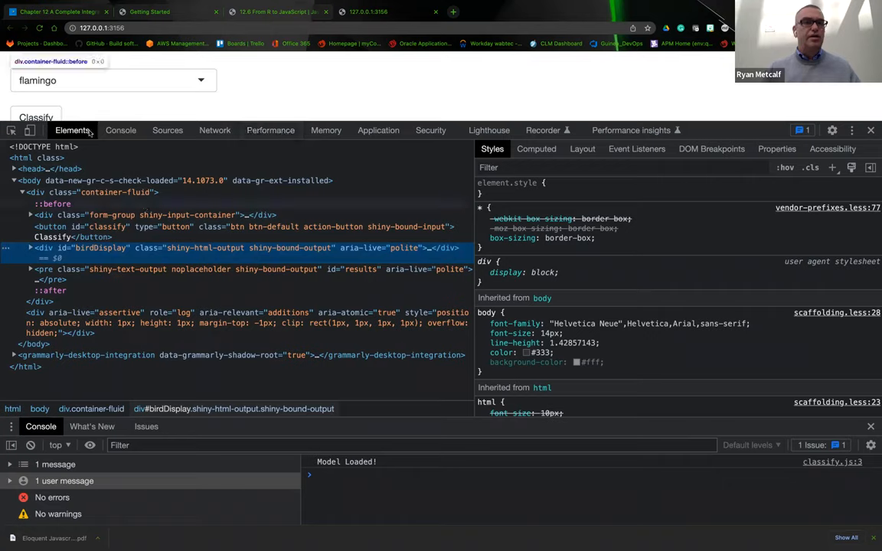
left_click(120, 130)
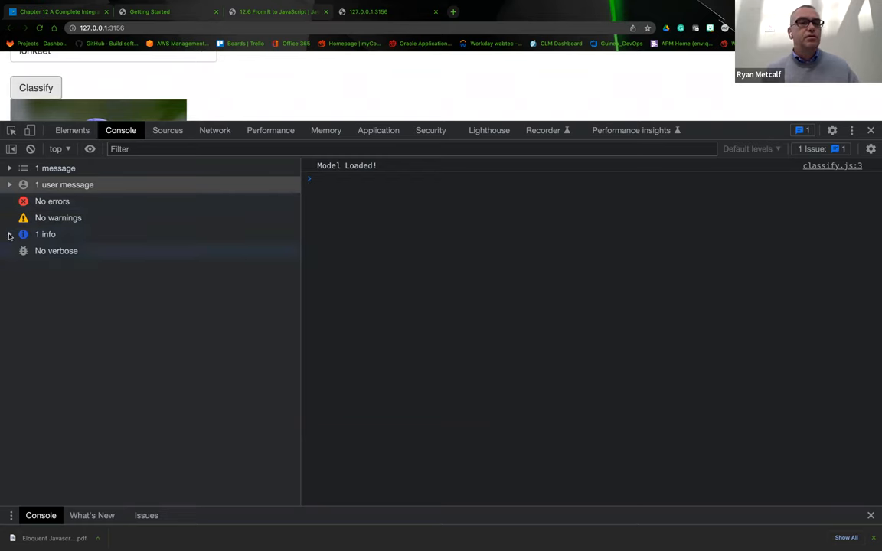
left_click(10, 234)
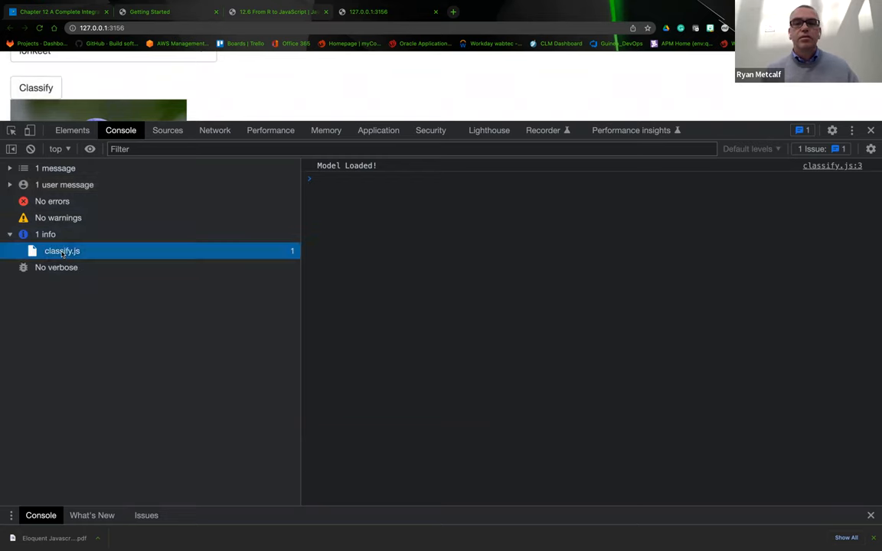
left_click(72, 130)
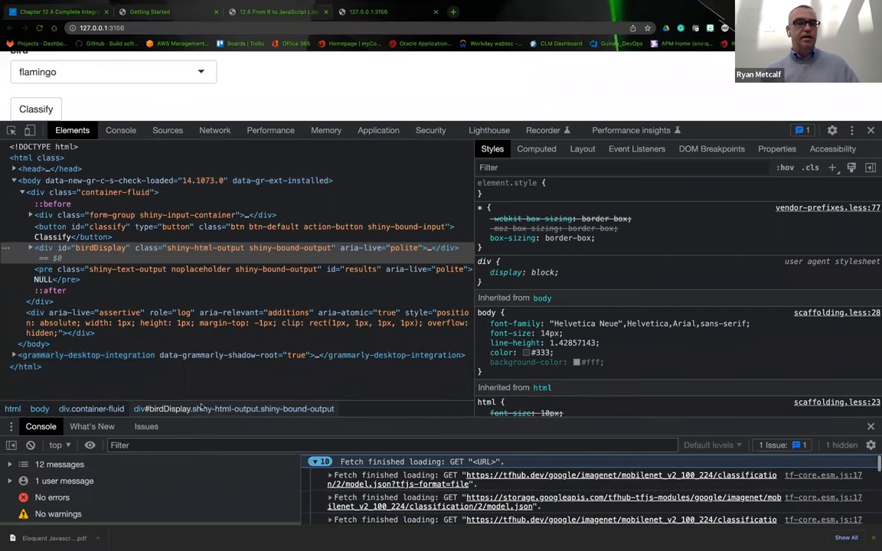
left_click(35, 109)
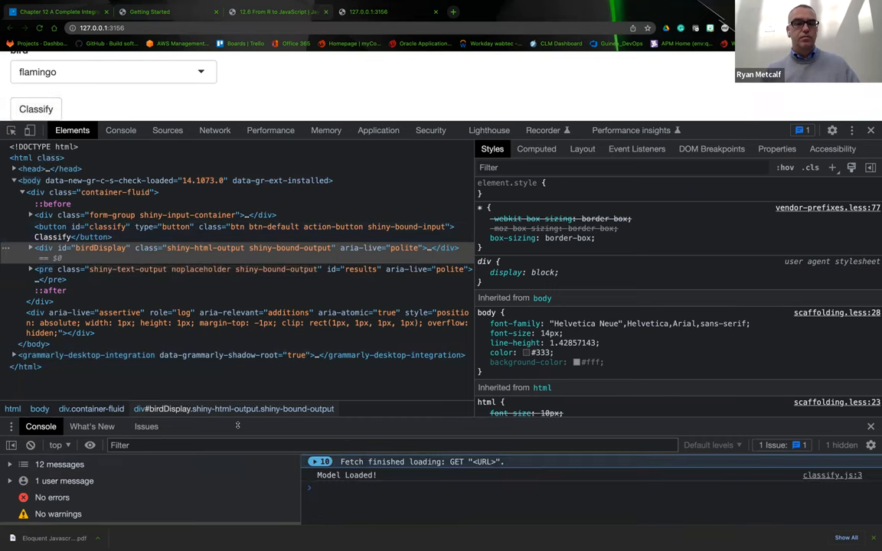
mouse_move(386, 505)
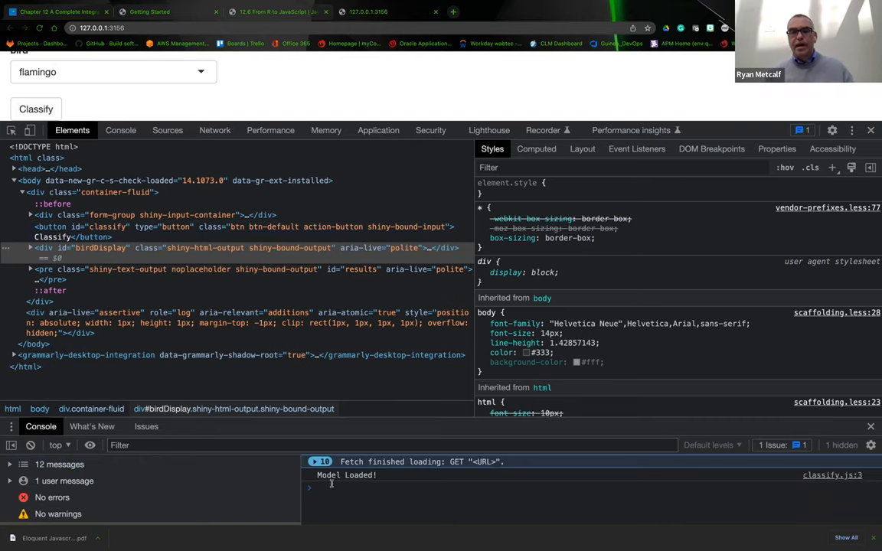
mouse_move(385, 441)
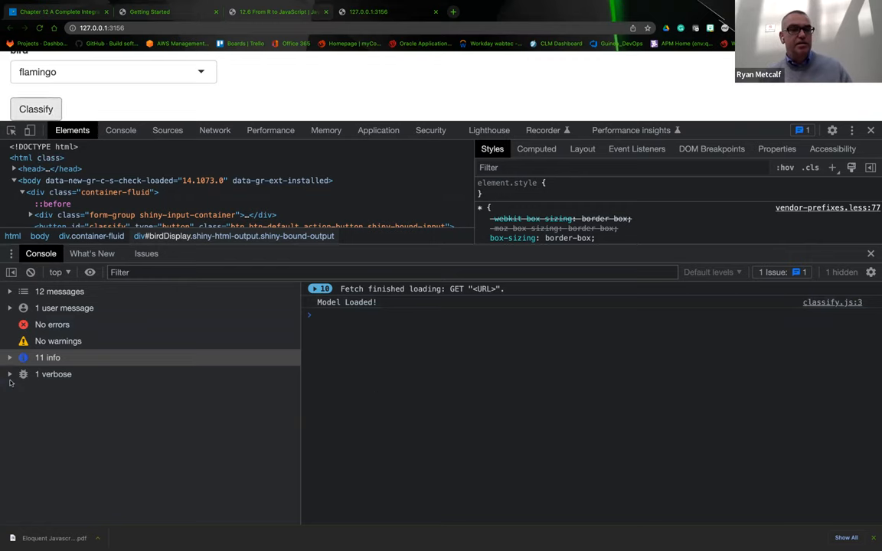
left_click(9, 374)
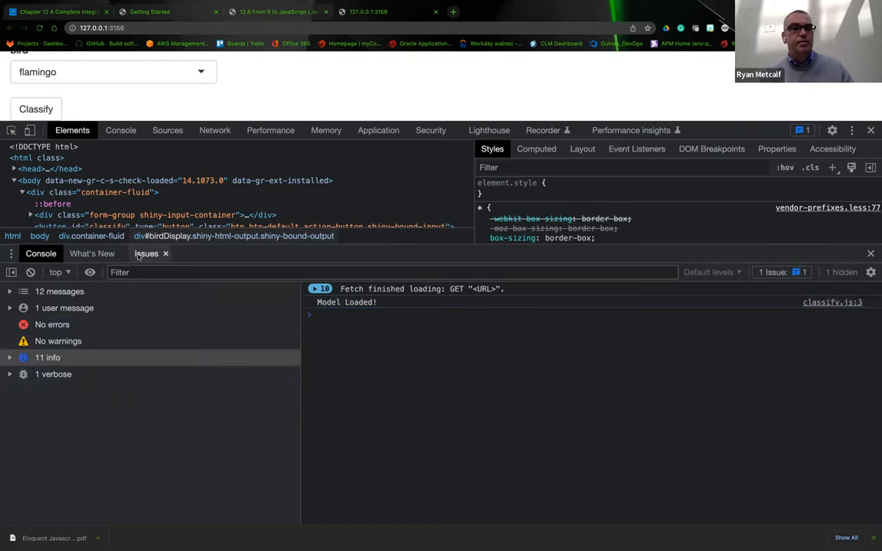
Browse the Console, Sources, Performance and Application panels, ending back on Elements
left_click(119, 130)
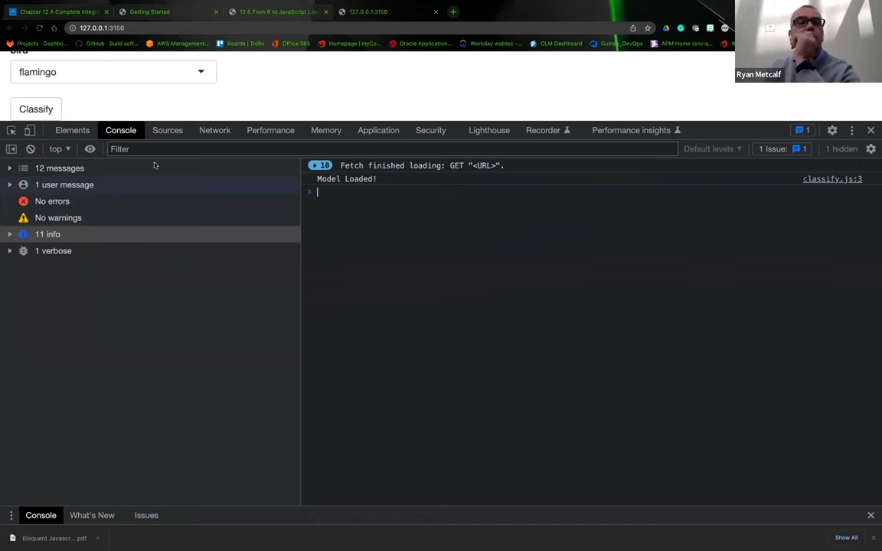
left_click(168, 130)
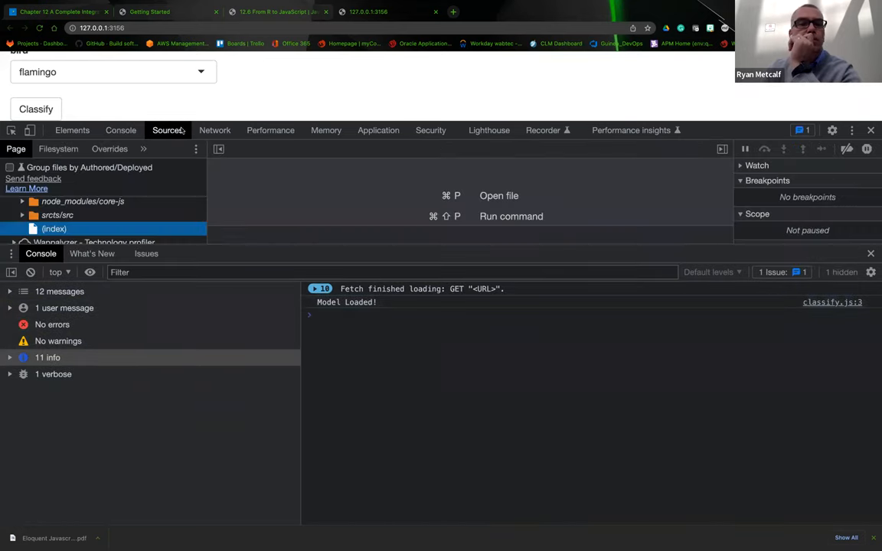
left_click(270, 130)
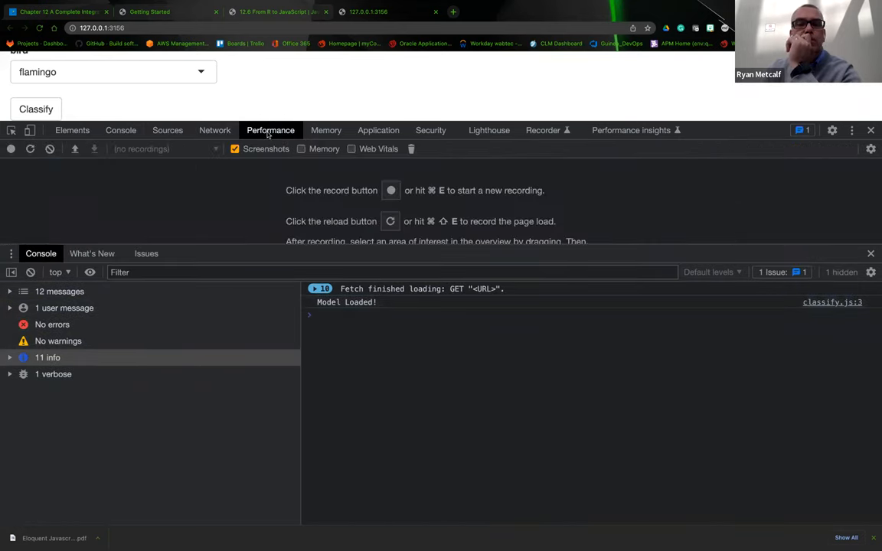
left_click(378, 130)
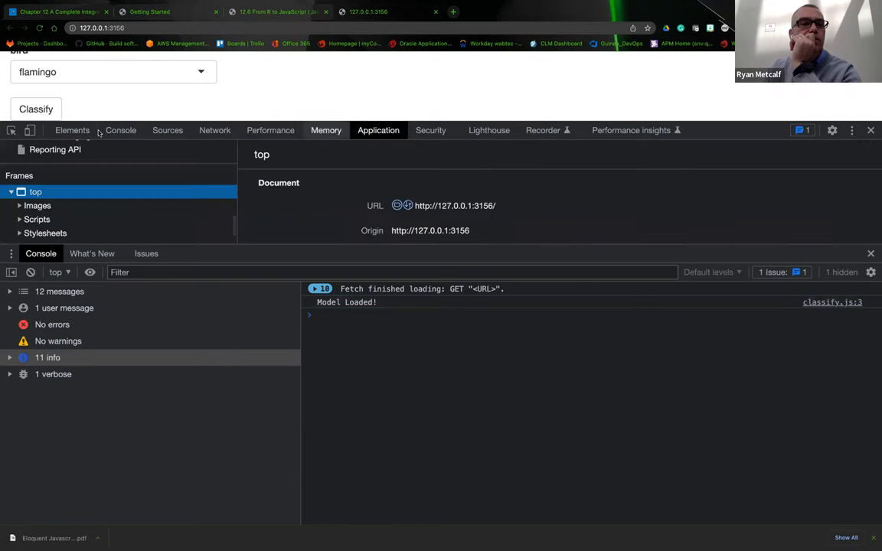
left_click(72, 130)
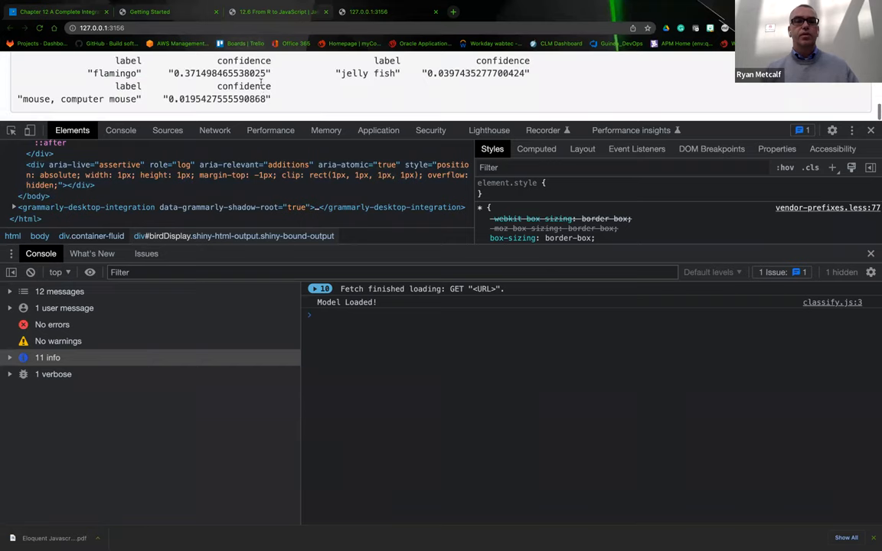
right_click(220, 73)
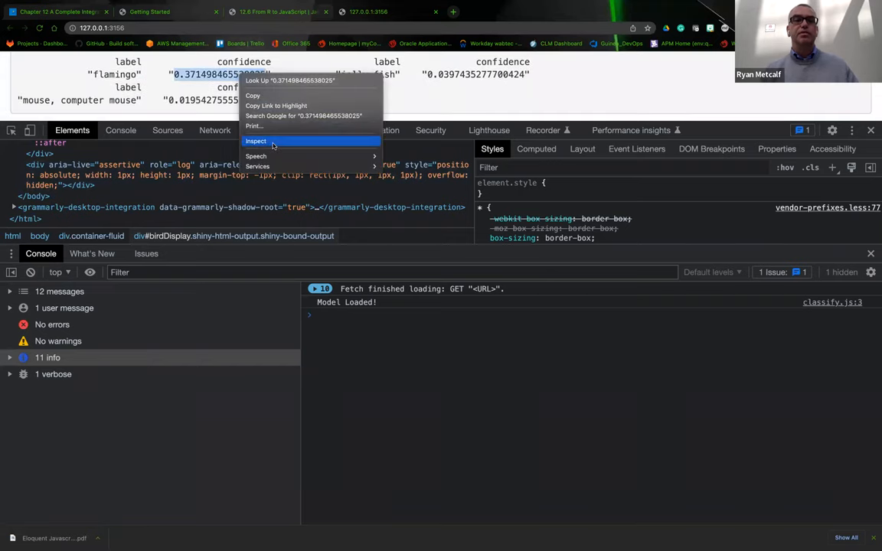
left_click(256, 141)
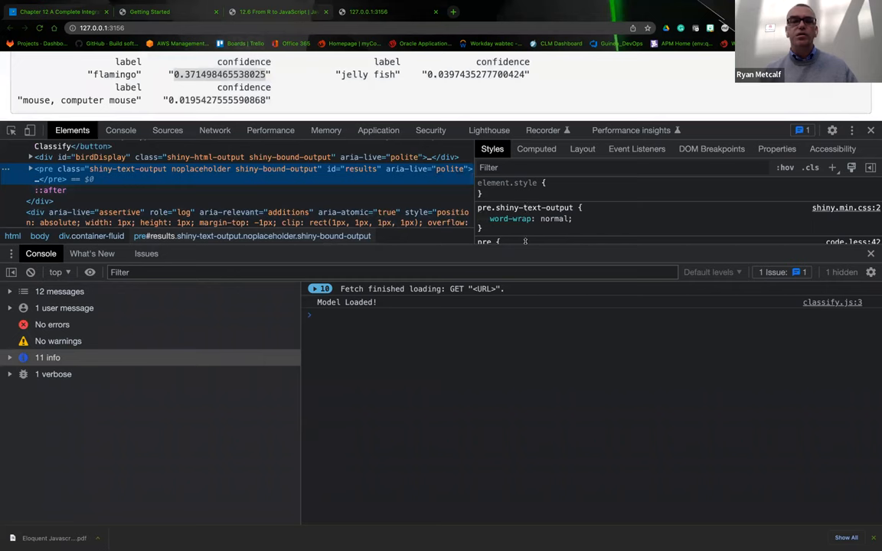
mouse_move(364, 186)
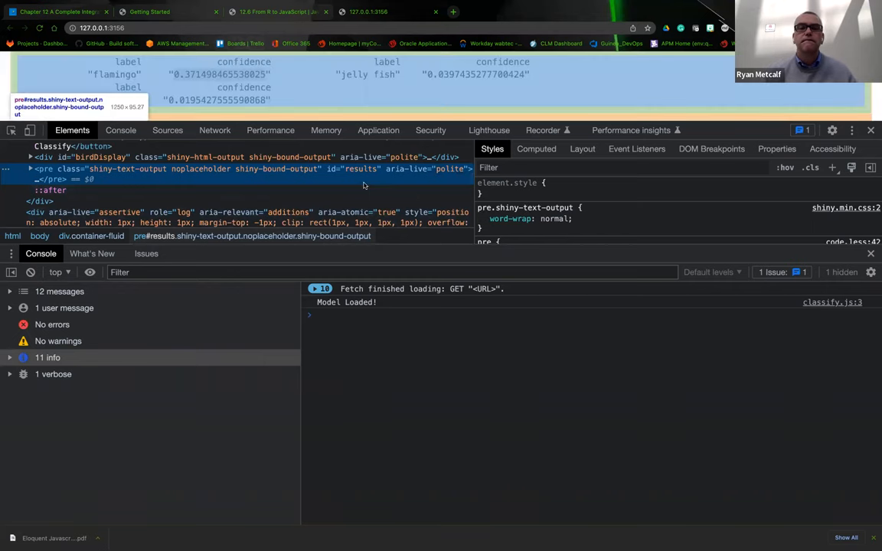
mouse_move(334, 188)
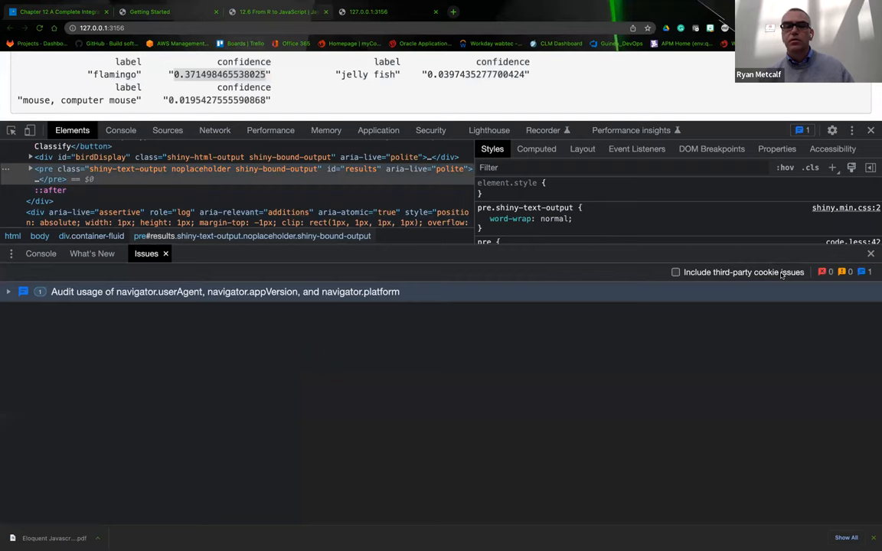
left_click(675, 273)
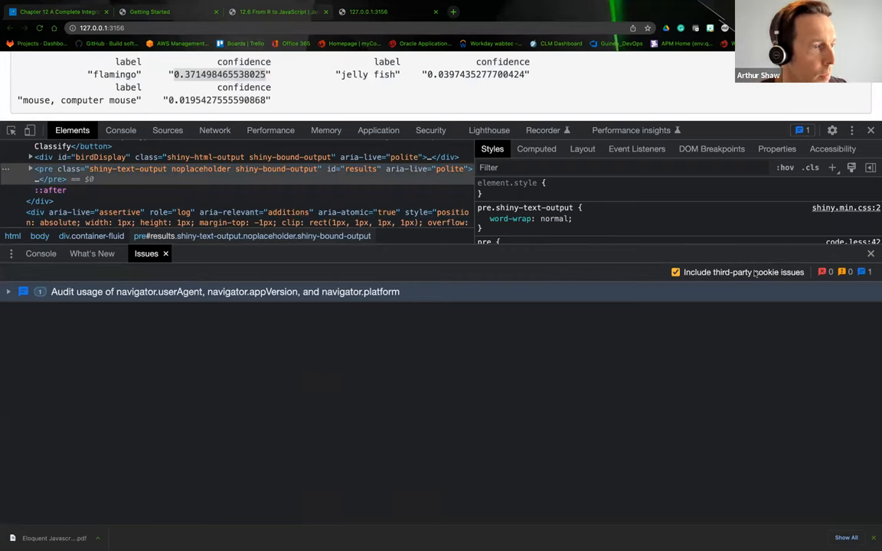
left_click(92, 254)
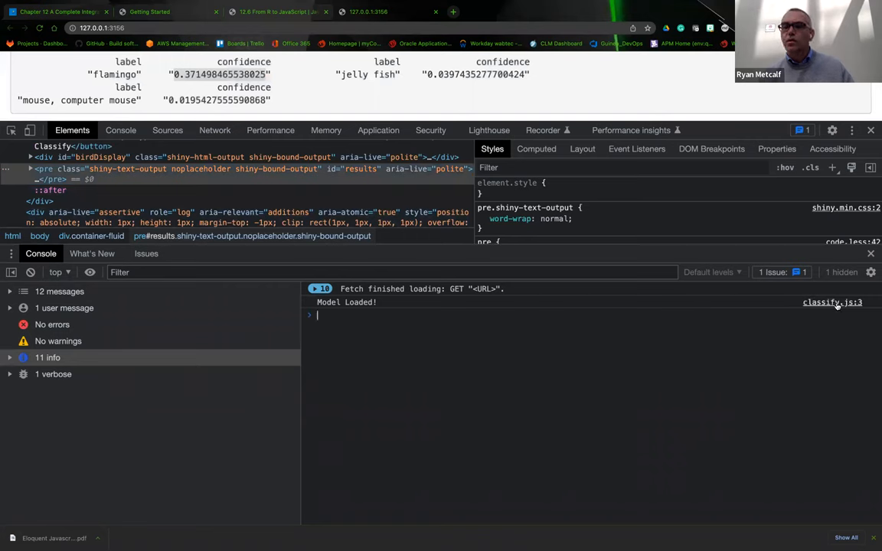
left_click(166, 129)
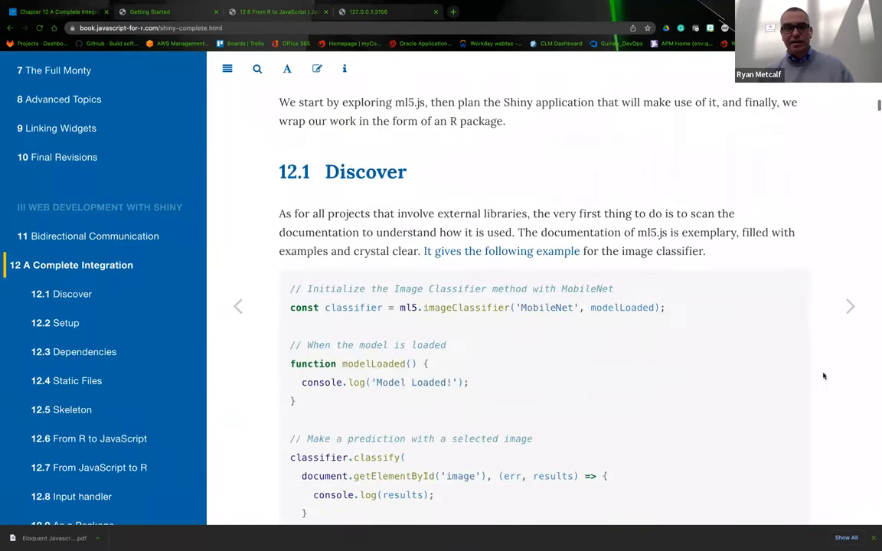
Scroll chapter 12 down to Figure 12.3, the console log ranking flamingo highest at 0.48
scroll("down", 3)
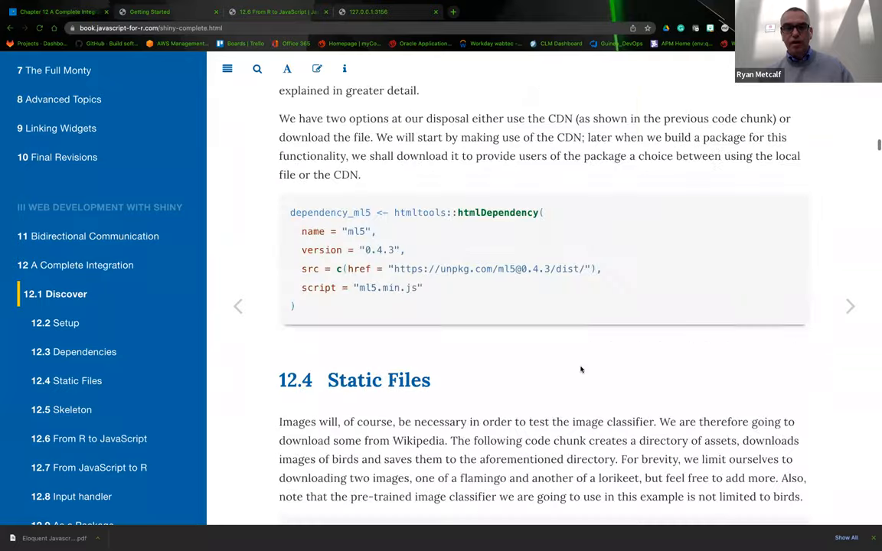
scroll("down", 3)
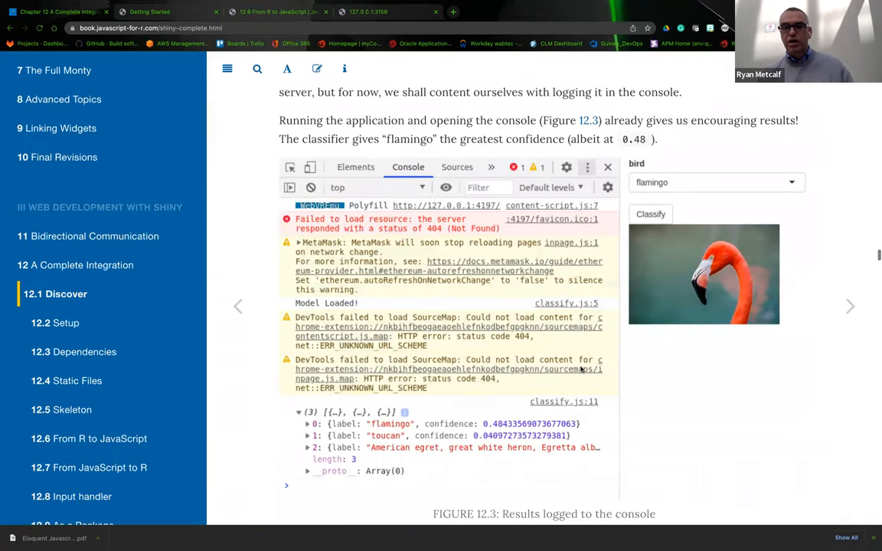
scroll("down", 3)
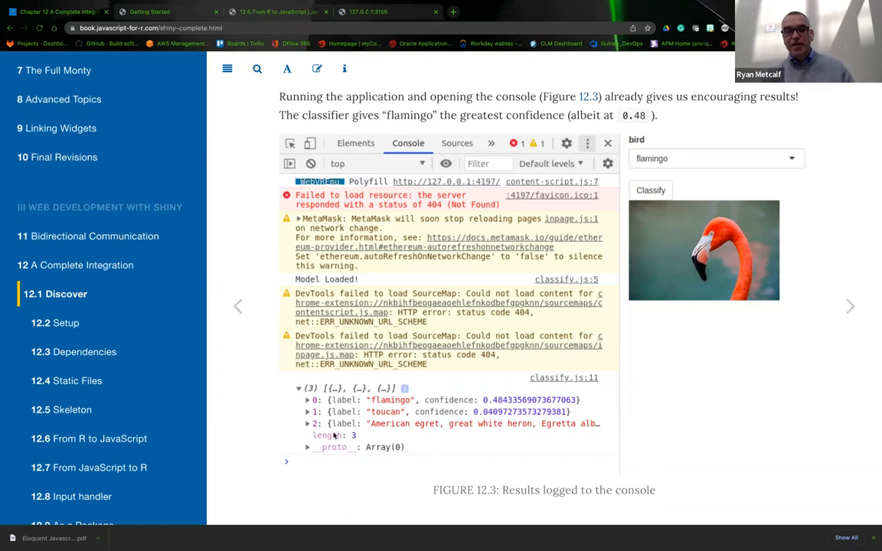
mouse_move(490, 432)
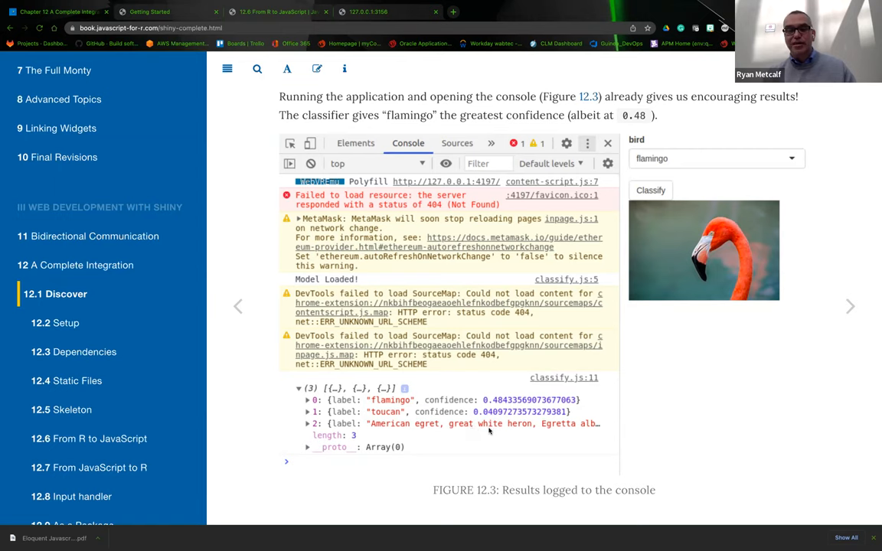
mouse_move(576, 429)
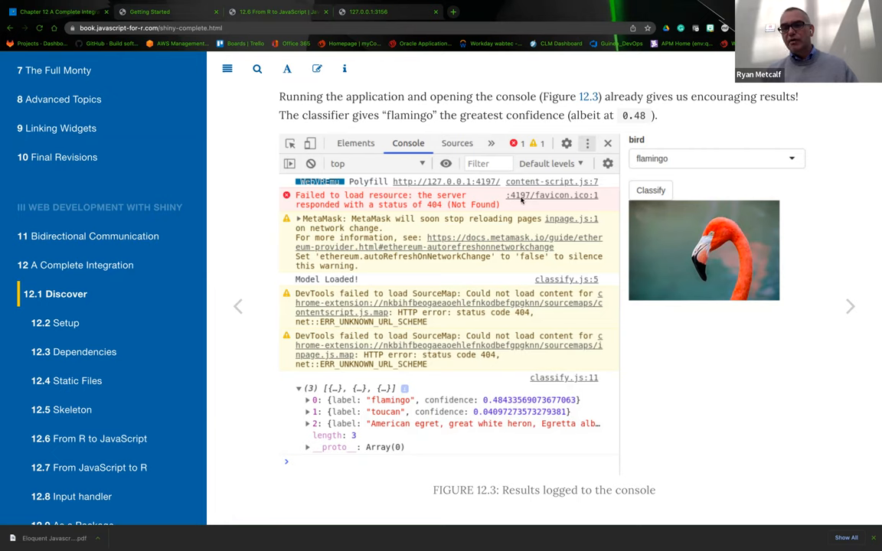
mouse_move(557, 202)
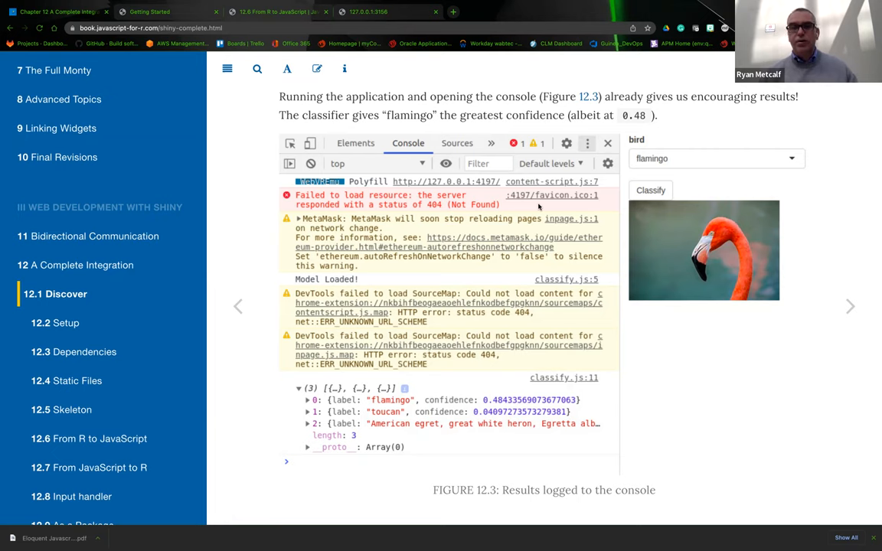
mouse_move(565, 202)
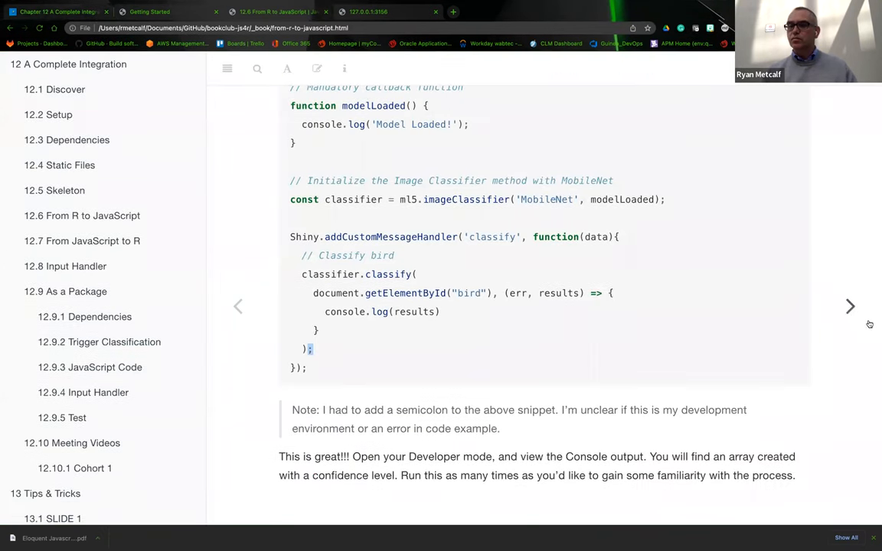
Move to 12.7 From JavaScript to R and scroll down to the app.R server code
left_click(850, 306)
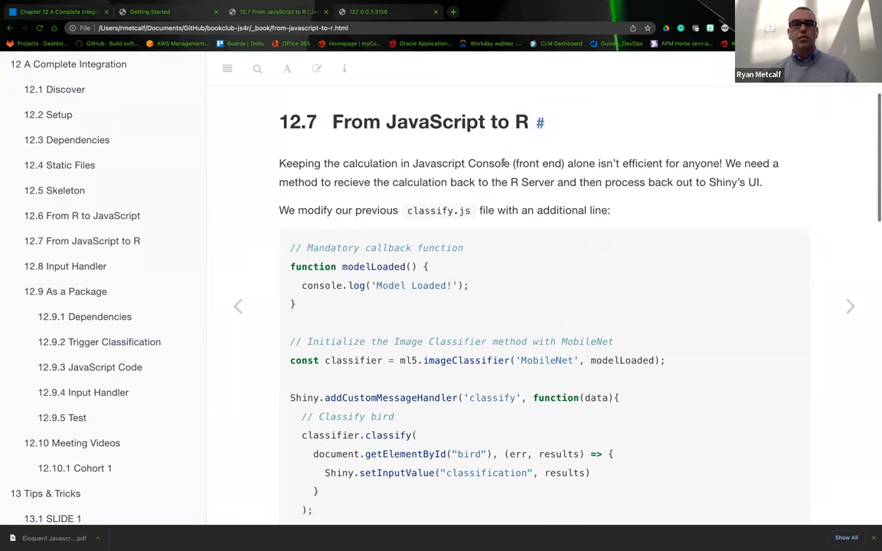
scroll("down", 3)
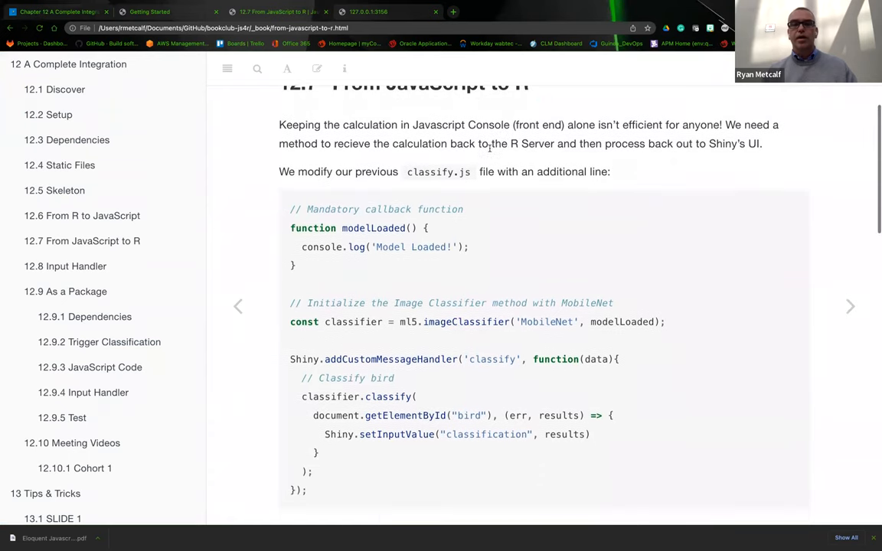
scroll("down", 3)
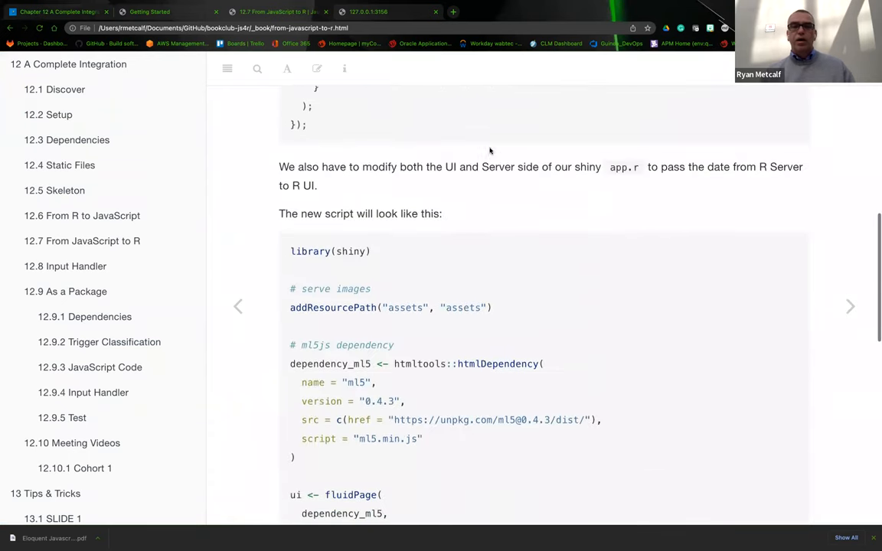
mouse_move(617, 187)
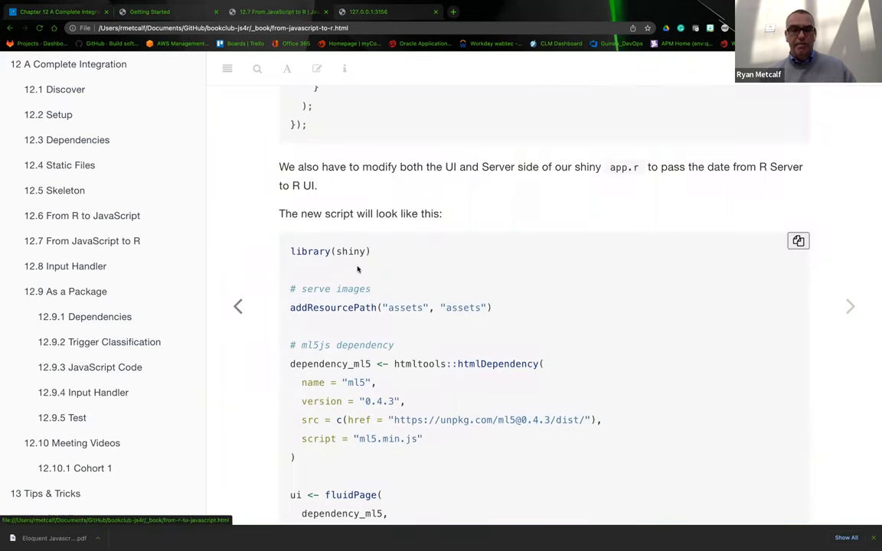
scroll("down", 3)
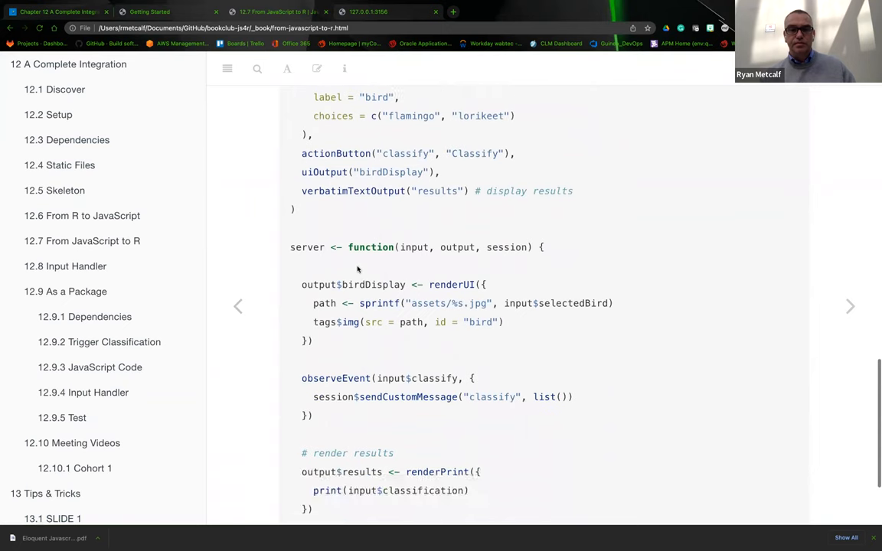
scroll("down", 3)
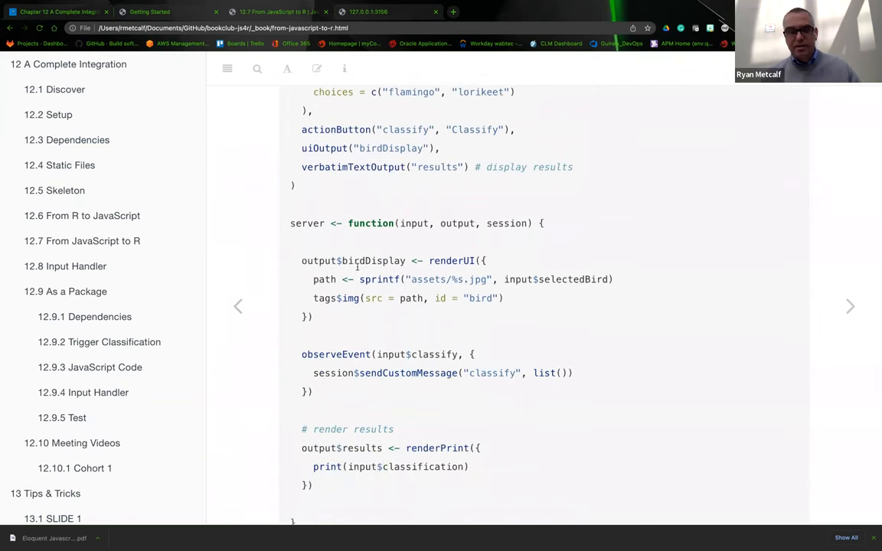
scroll("down", 3)
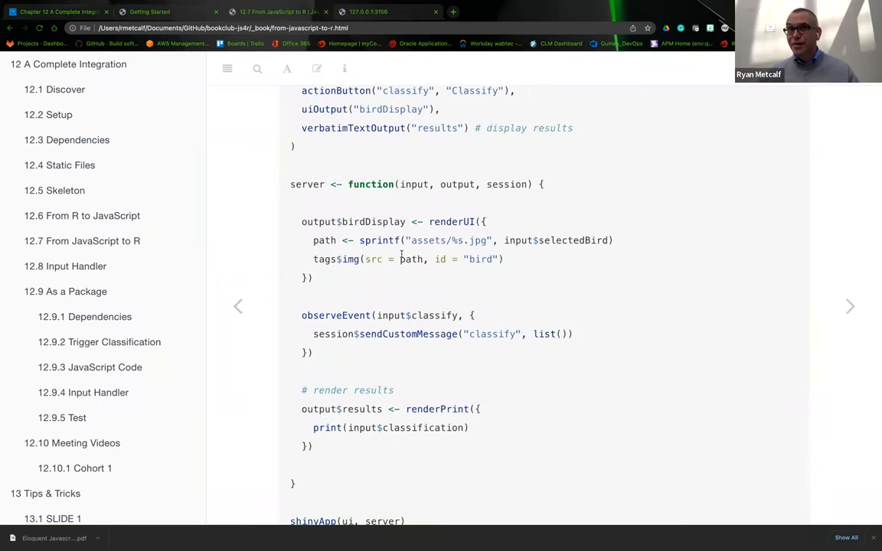
scroll("down", 3)
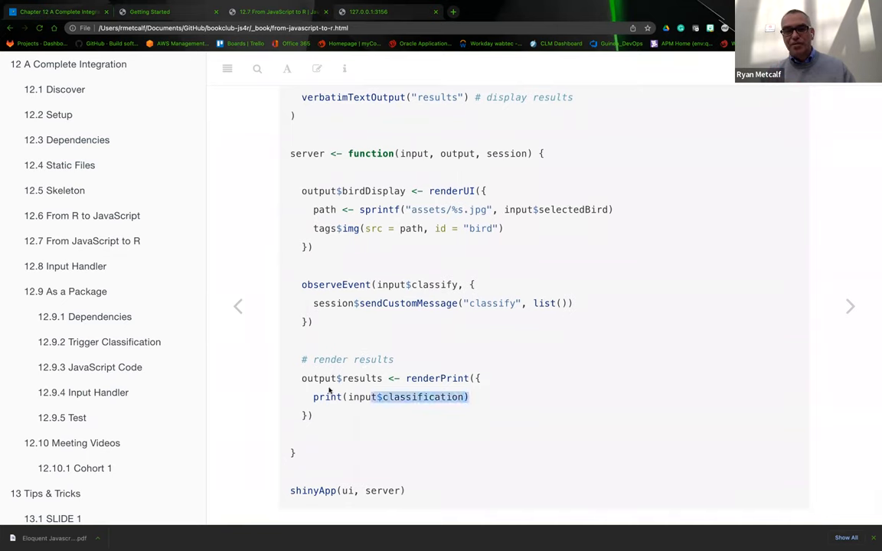
Highlight the renderPrint block that outputs input$classification as results
left_click_drag(300, 378, 468, 396)
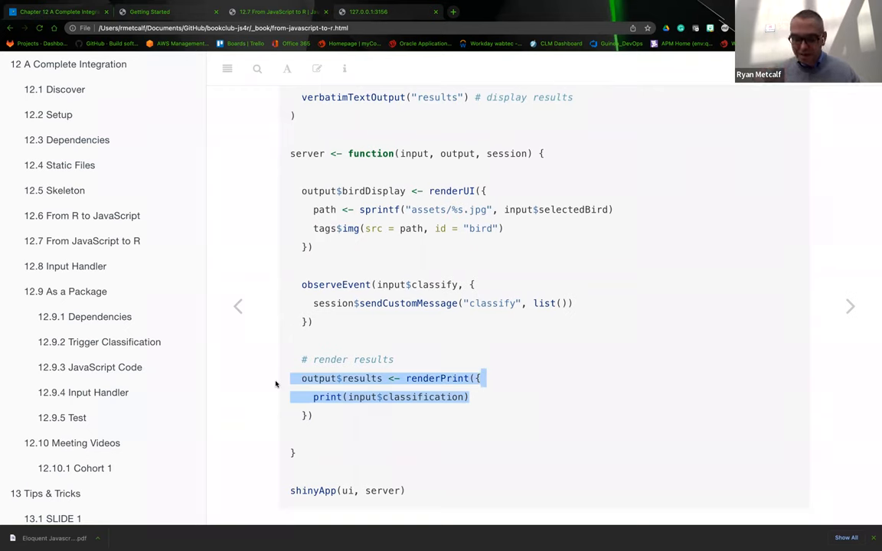
mouse_move(263, 376)
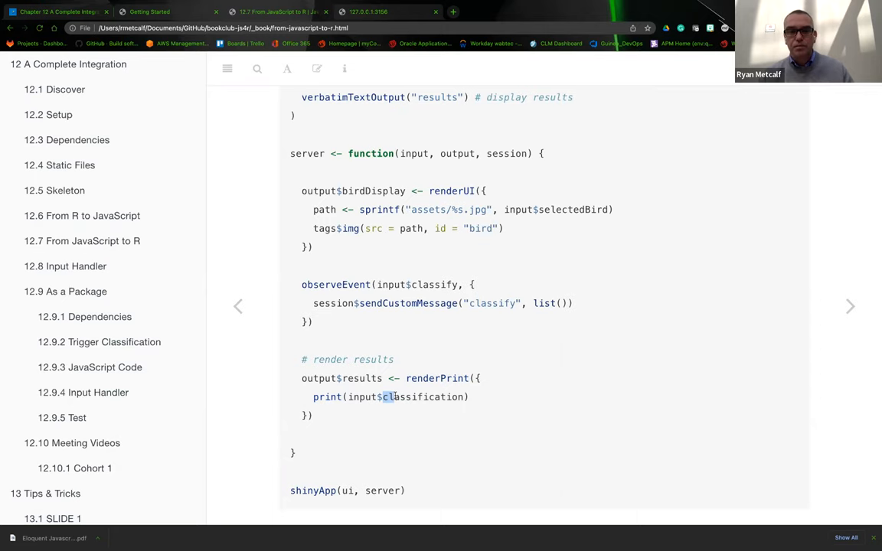
scroll("down", 3)
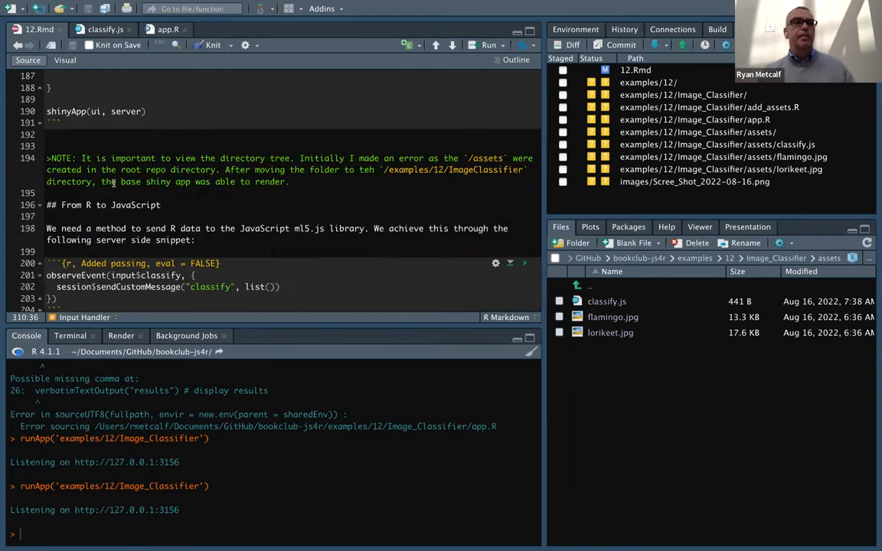
Switch to RStudio showing 12.Rmd and the Image_Classifier app listening on 127.0.0.1:3156
left_click(168, 29)
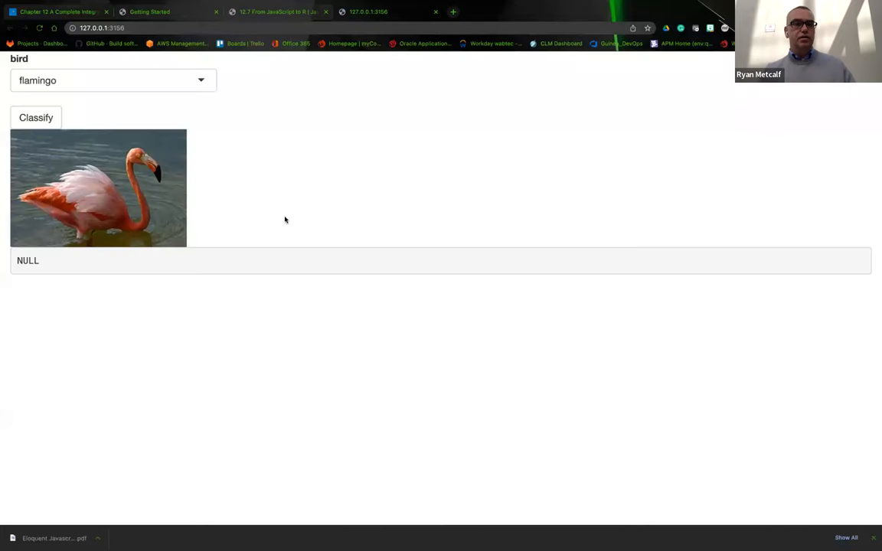
mouse_move(414, 189)
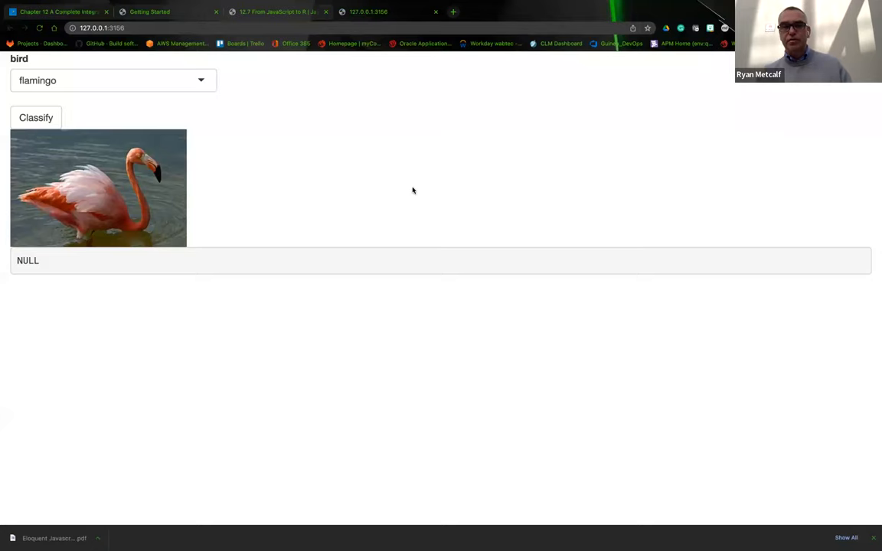
mouse_move(444, 338)
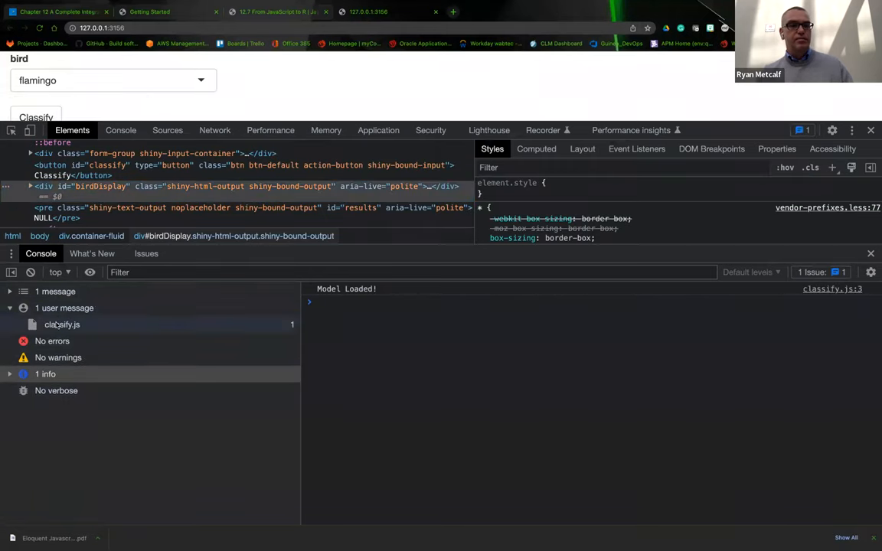
With the DevTools console showing Model Loaded!, pick lorikeet from the bird dropdown and classify it
left_click(62, 325)
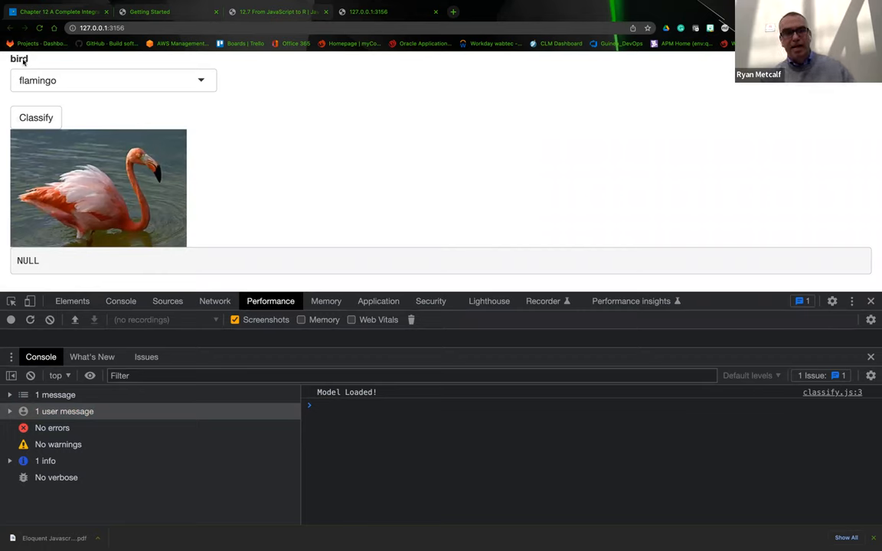
mouse_move(65, 86)
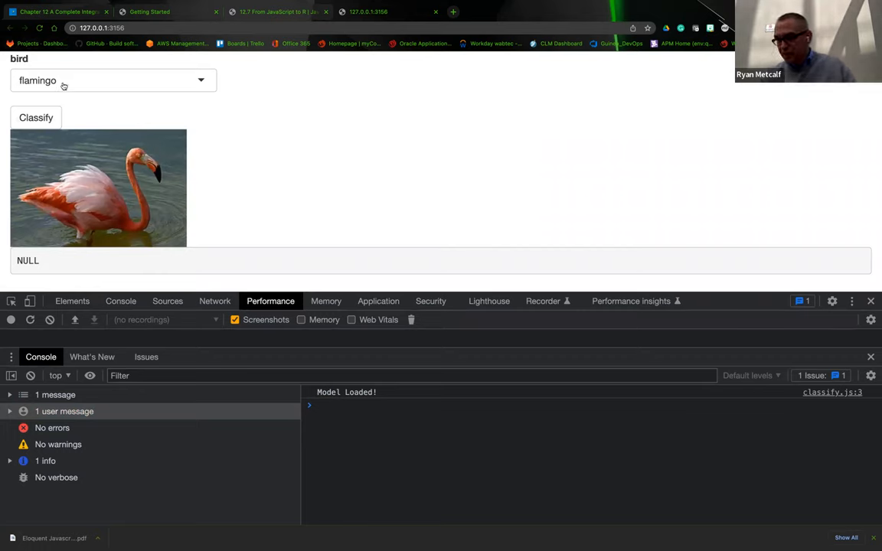
left_click(113, 79)
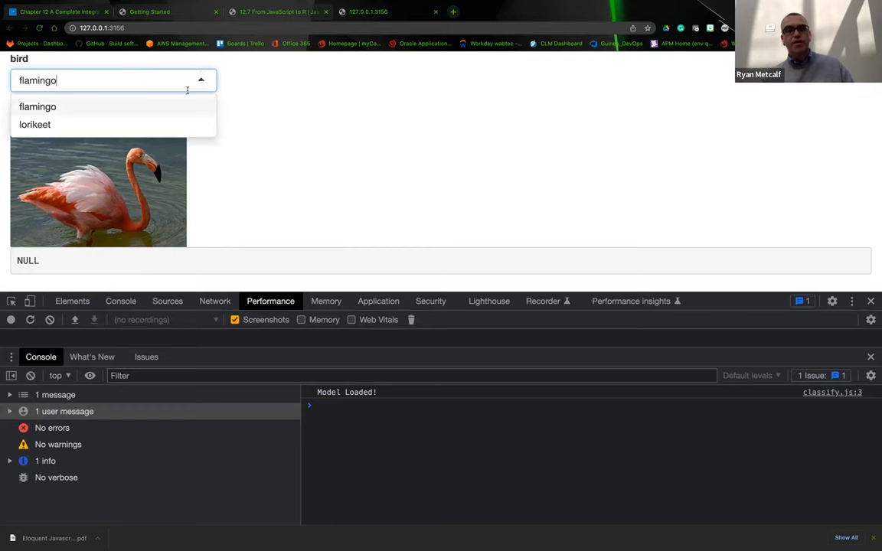
mouse_move(74, 122)
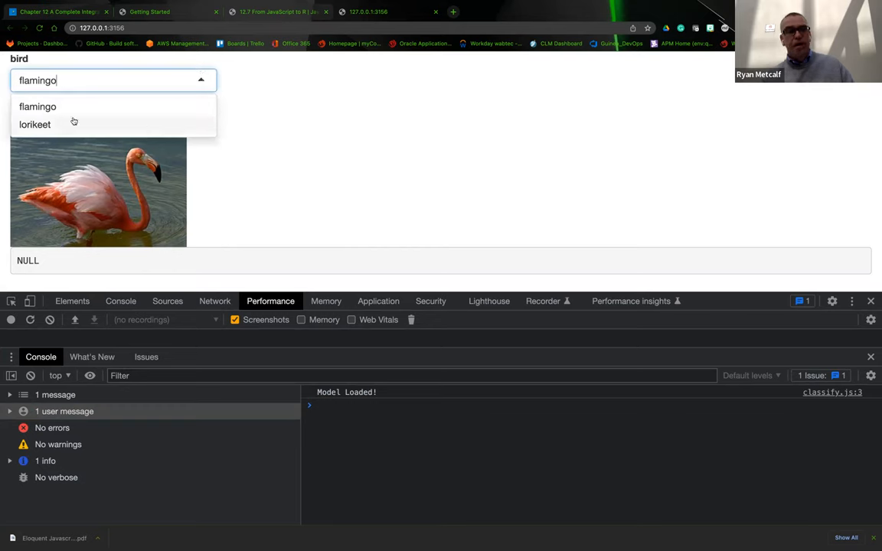
left_click(37, 107)
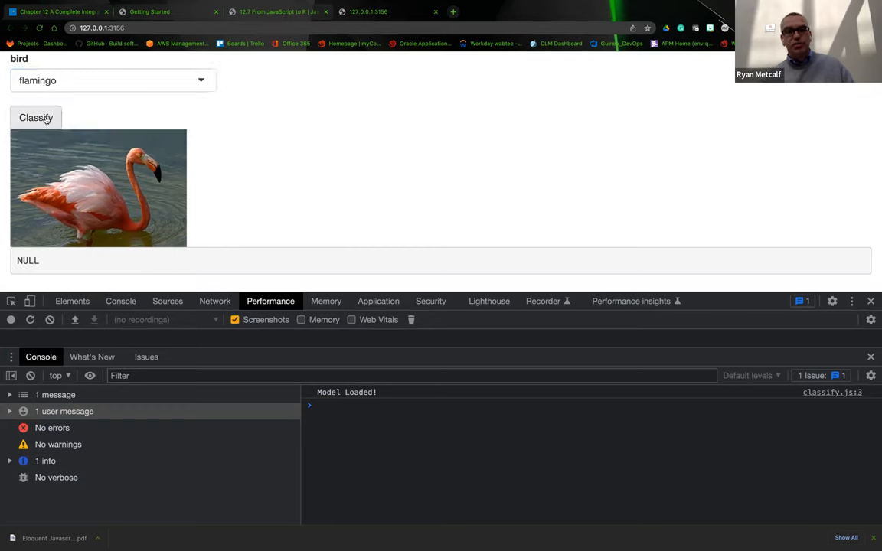
left_click(113, 80)
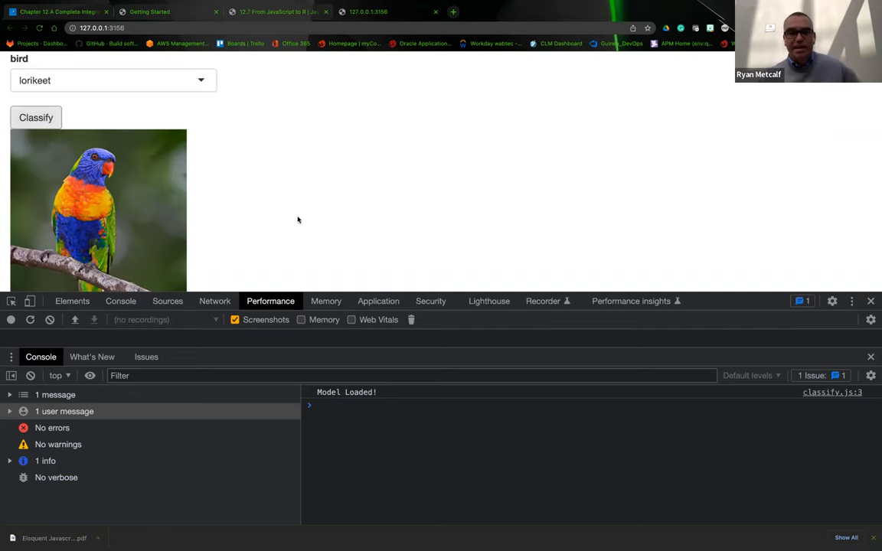
left_click(36, 116)
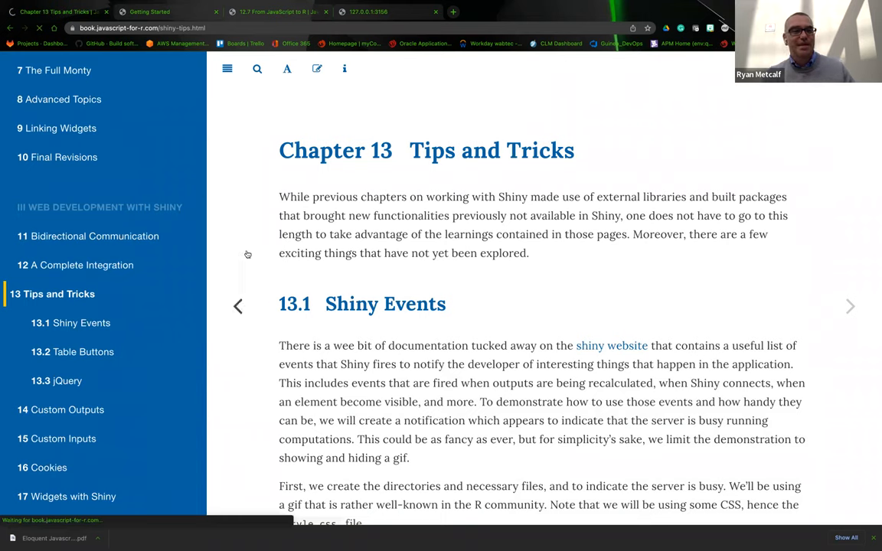
Navigate the book sidebar through Chapter 12 to 12.6 From R to JavaScript and scroll its code
left_click(75, 265)
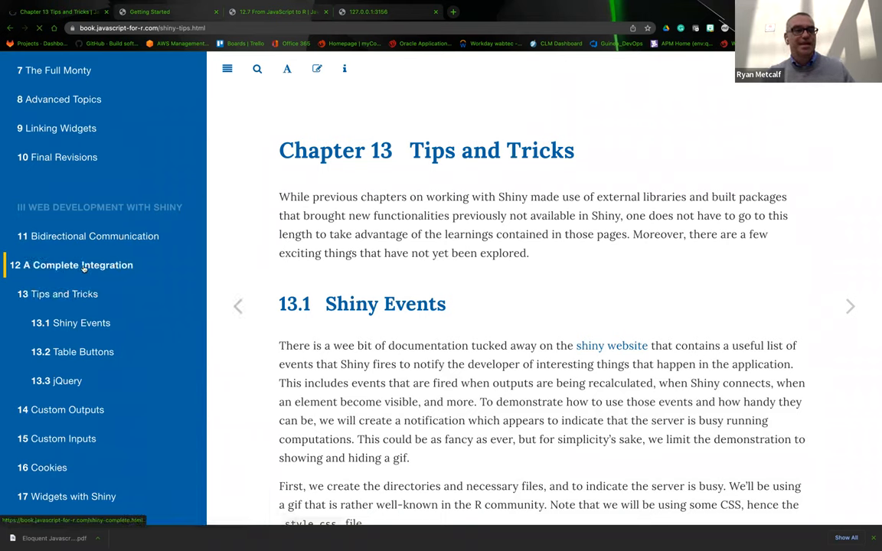
left_click(71, 265)
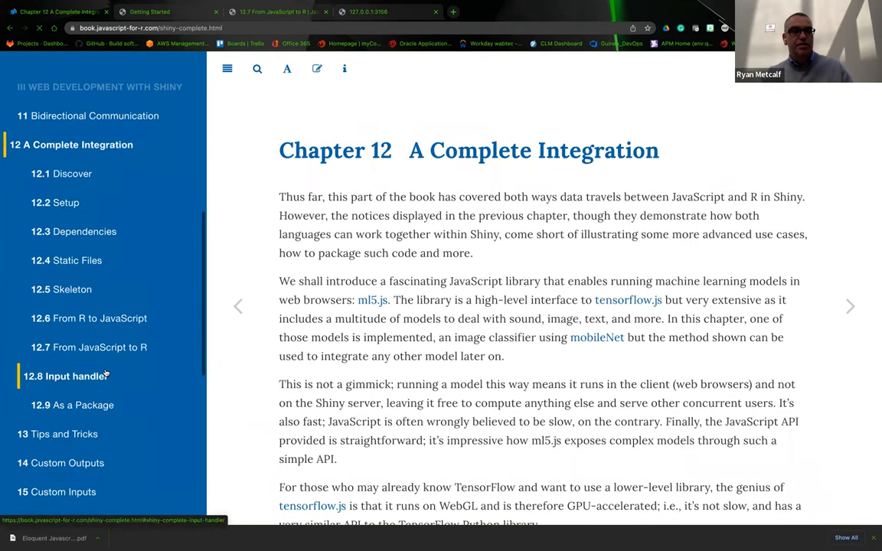
left_click(89, 317)
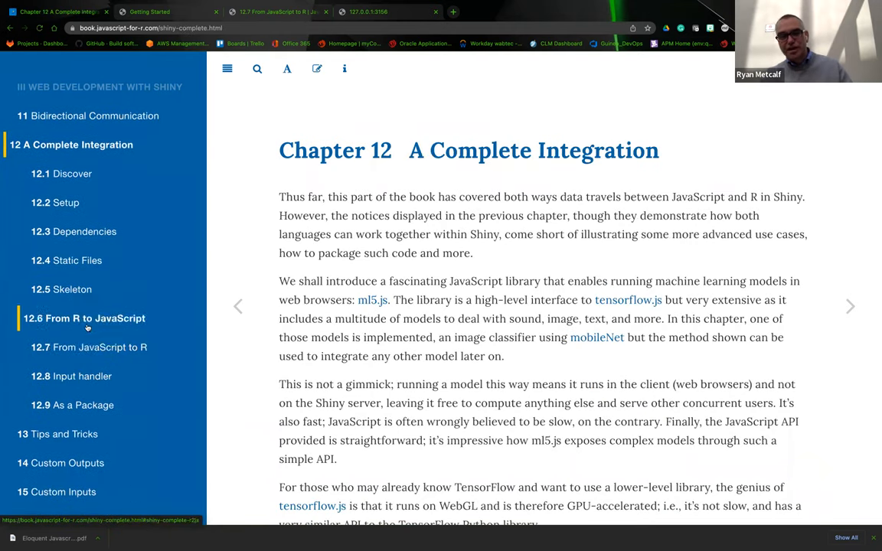
mouse_move(93, 323)
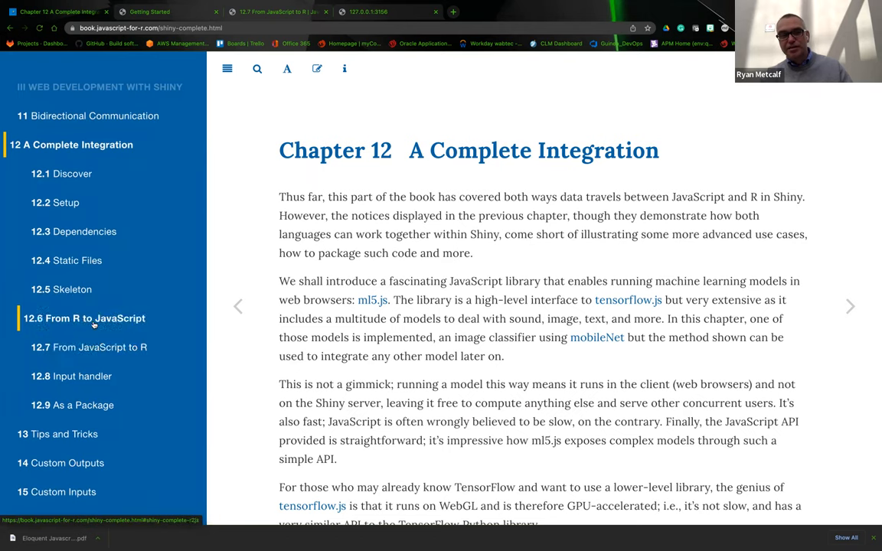
left_click(89, 346)
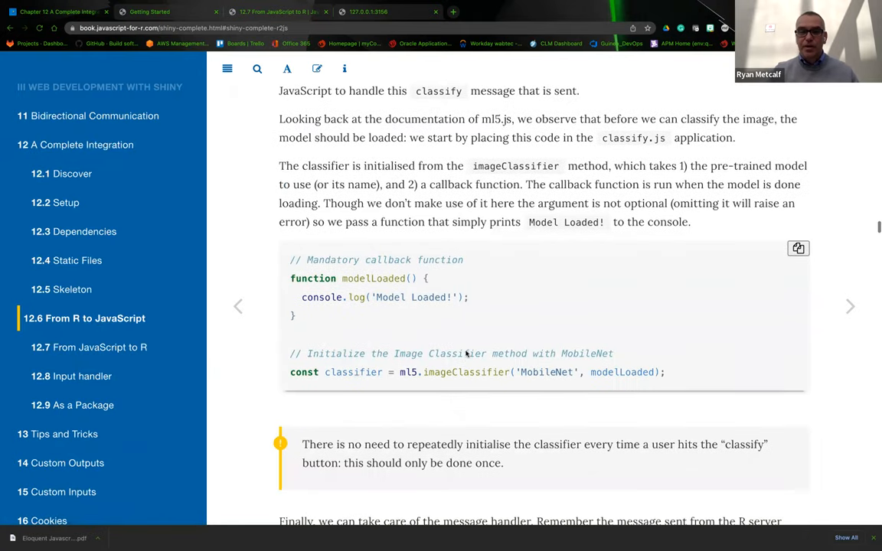
scroll("down", 3)
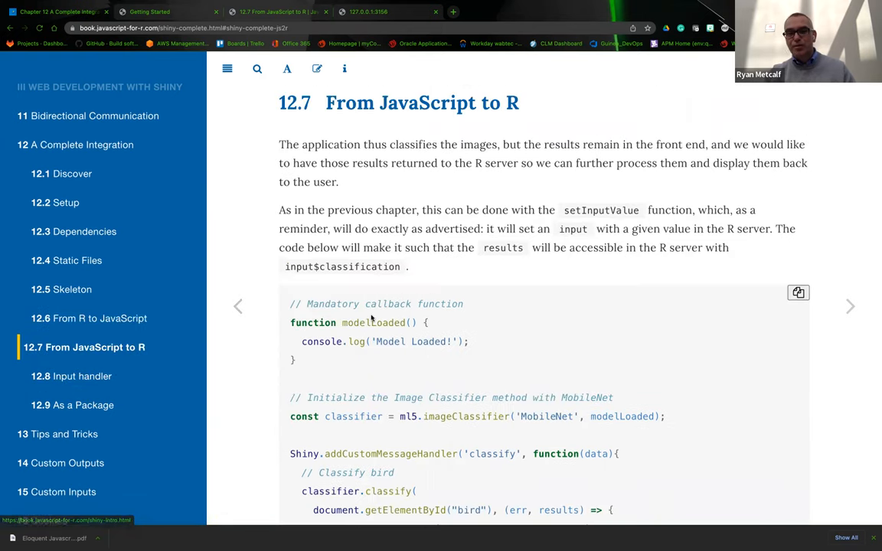
scroll("down", 3)
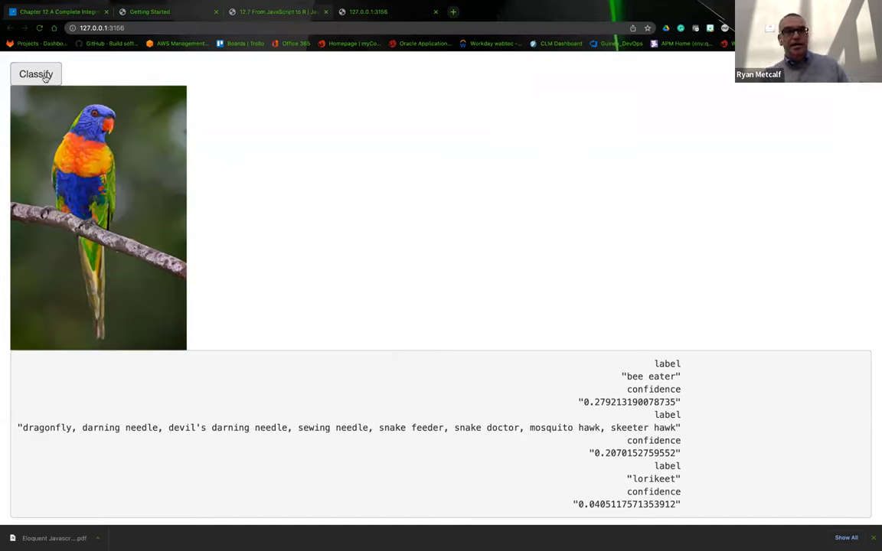
left_click(35, 74)
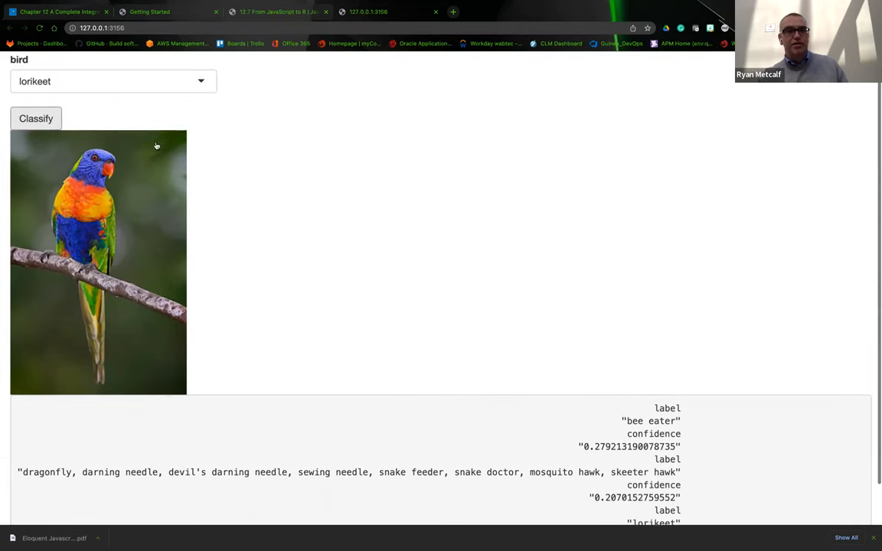
left_click(113, 79)
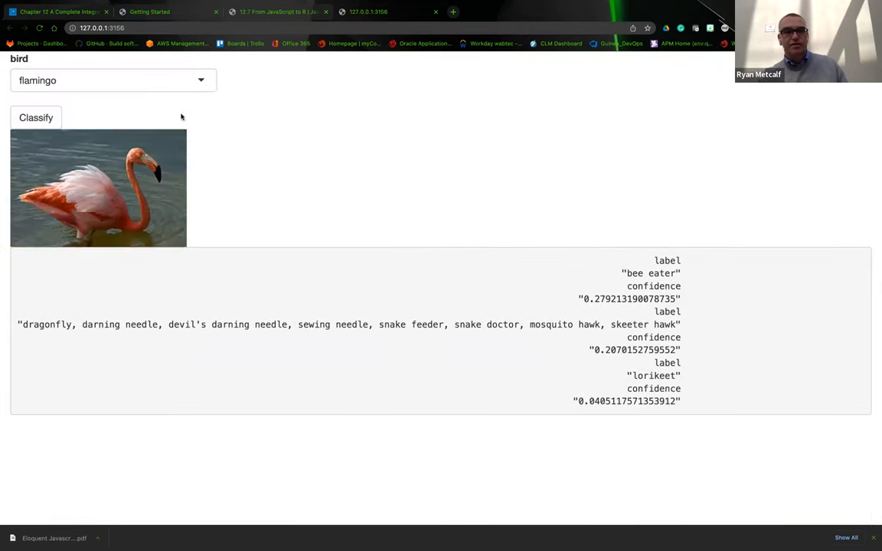
left_click(35, 116)
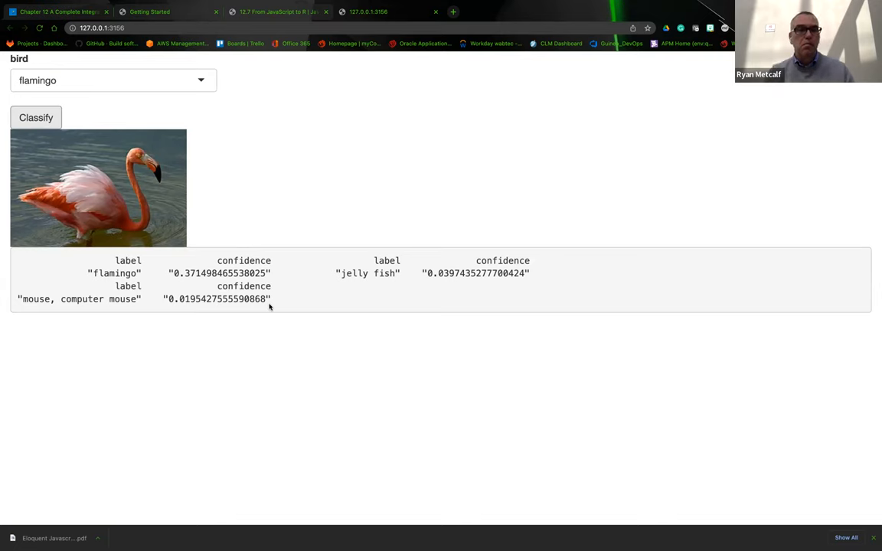
mouse_move(151, 297)
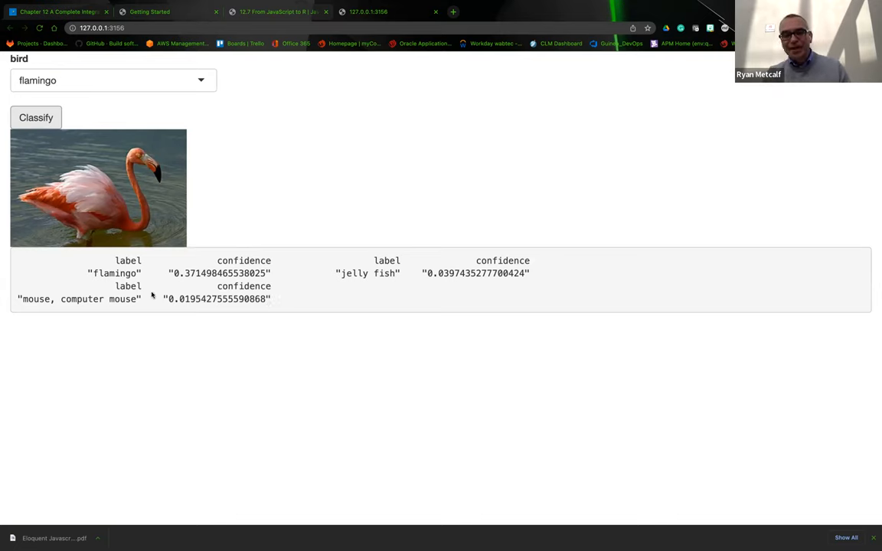
mouse_move(101, 304)
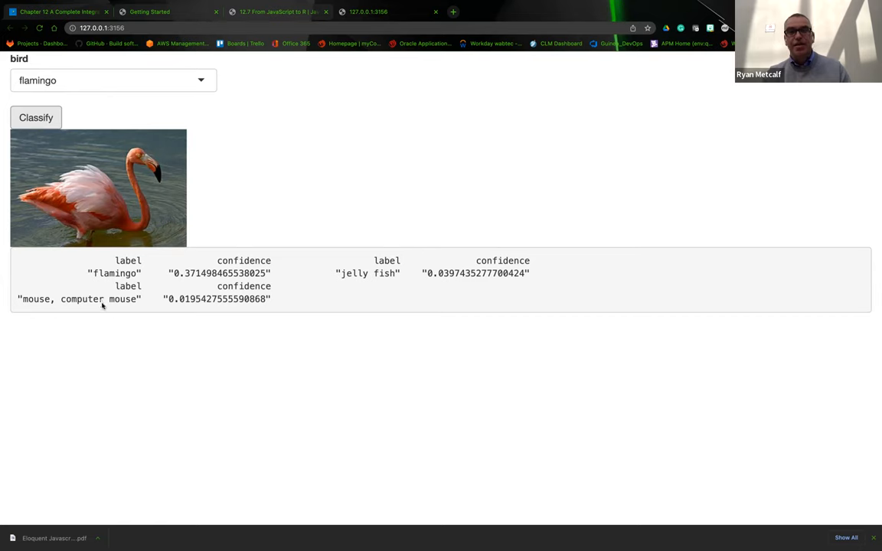
mouse_move(104, 306)
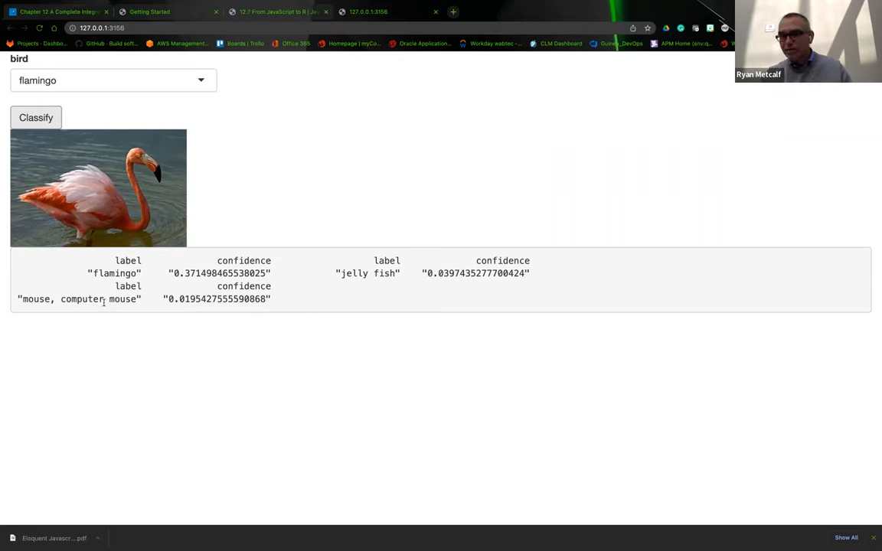
left_click(113, 79)
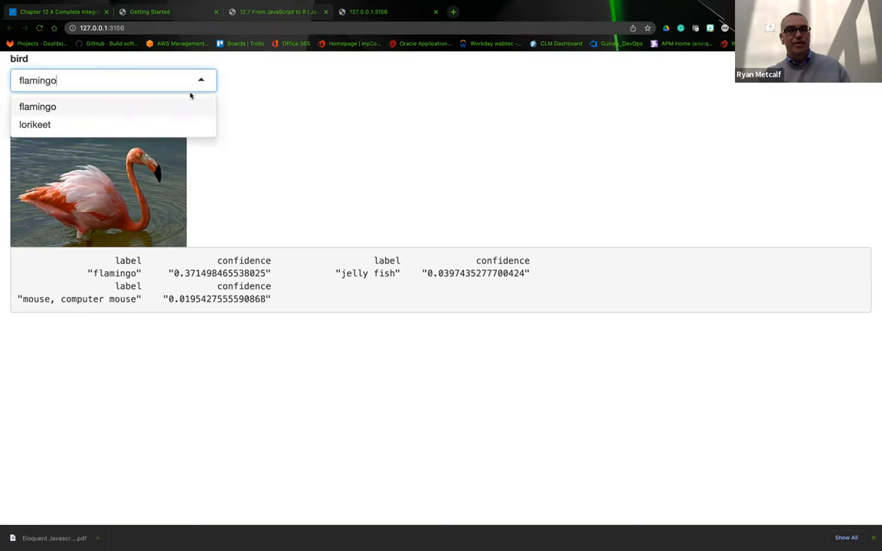
left_click(36, 124)
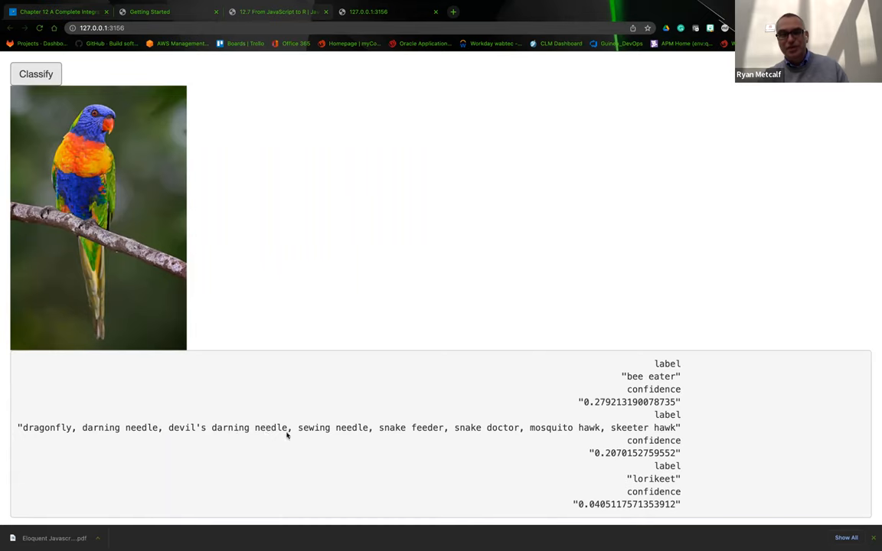
mouse_move(509, 437)
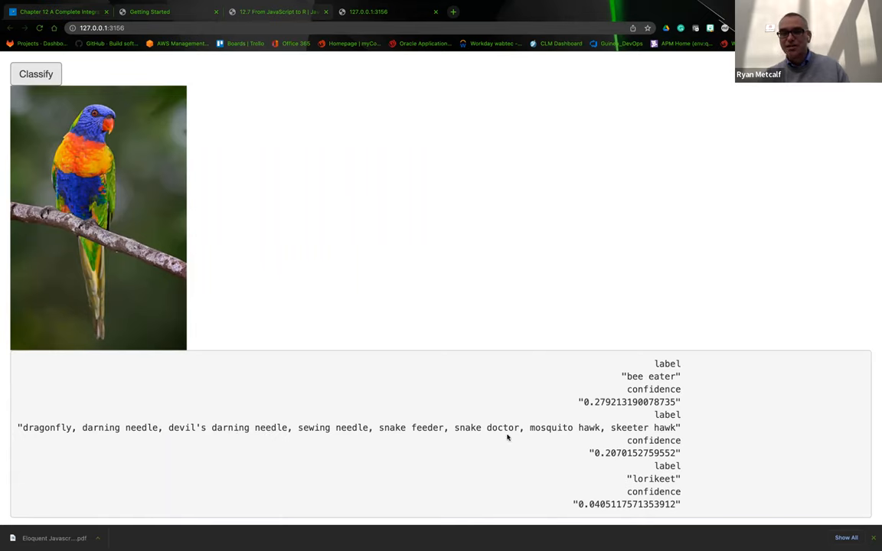
mouse_move(640, 432)
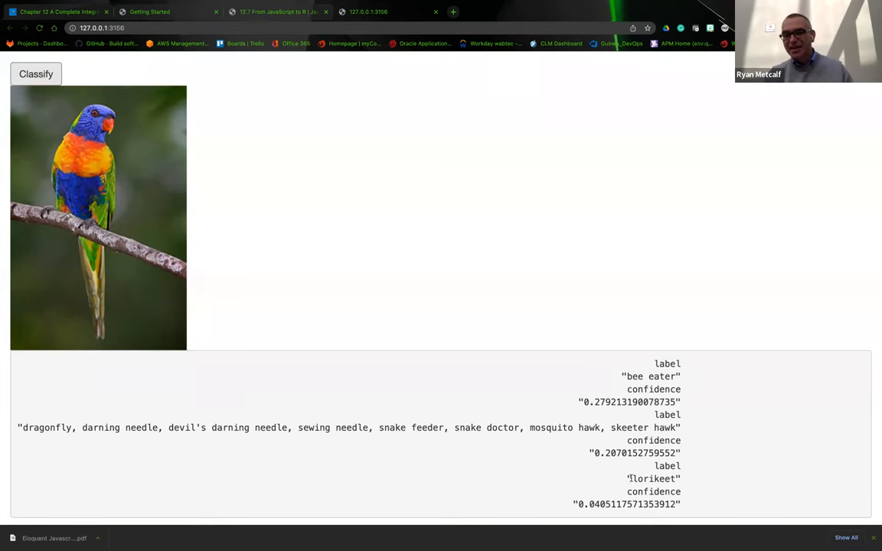
double_click(652, 478)
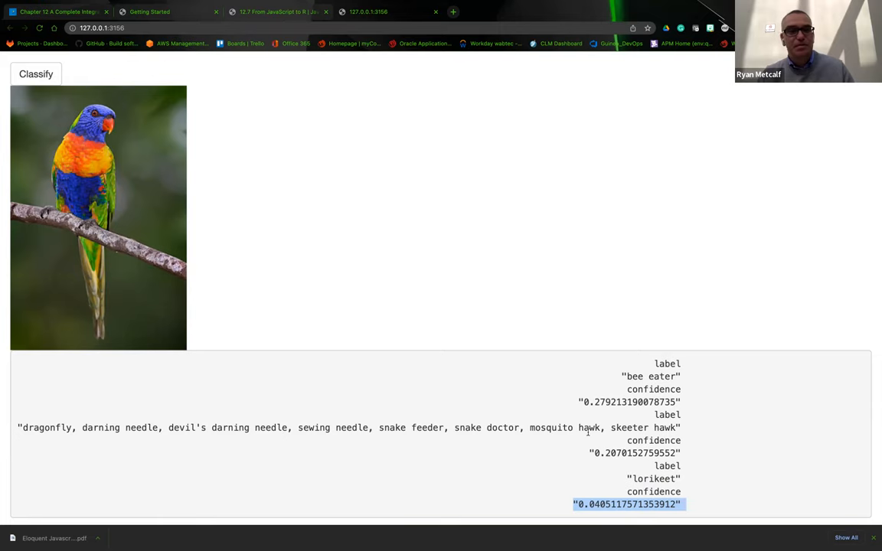
mouse_move(263, 6)
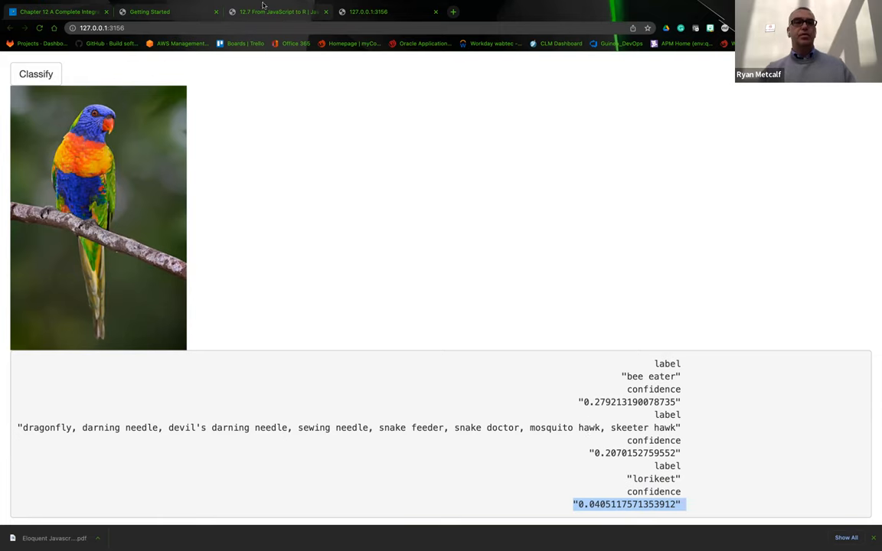
Return to the local bookdown tab and scroll the app.R server code ending with shinyApp(ui, server)
left_click(276, 13)
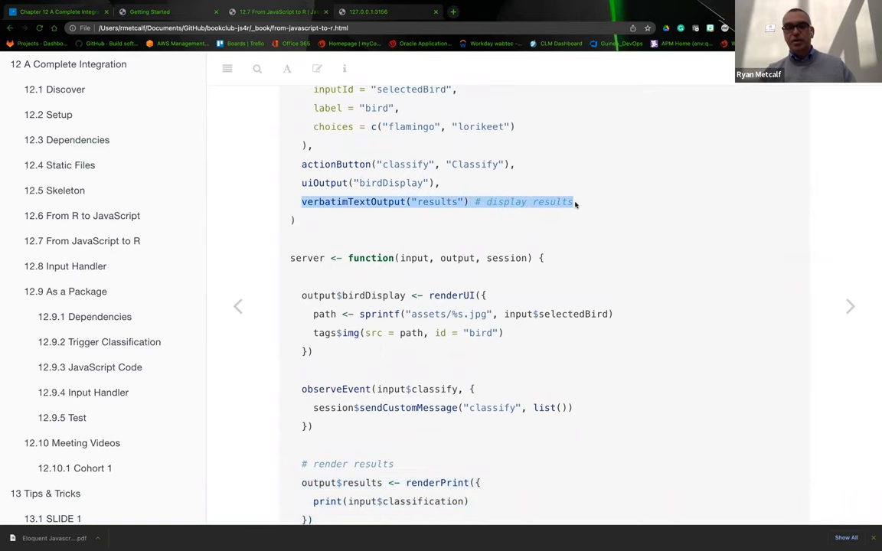
scroll("down", 3)
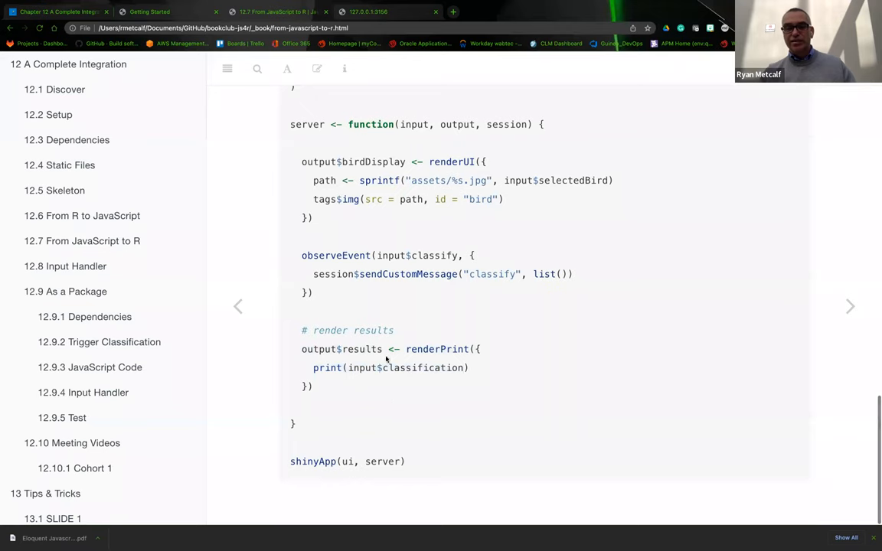
mouse_move(416, 379)
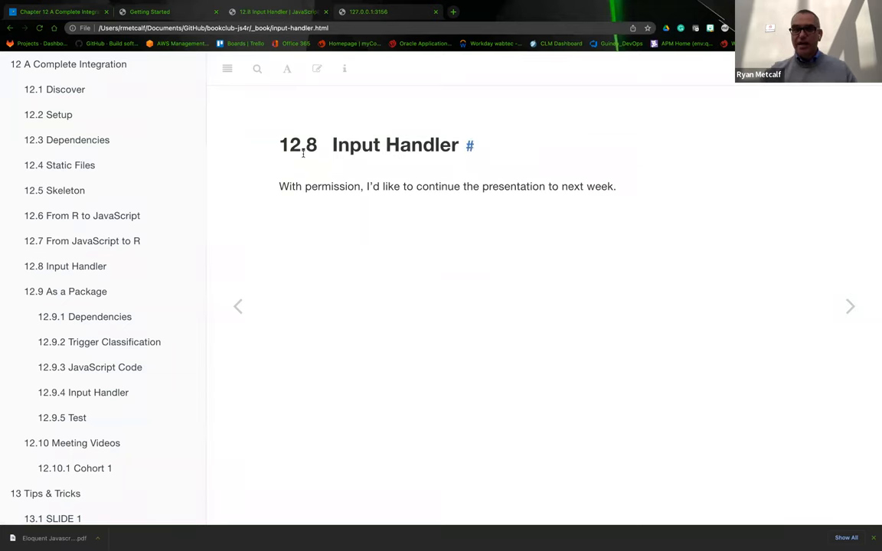
mouse_move(104, 367)
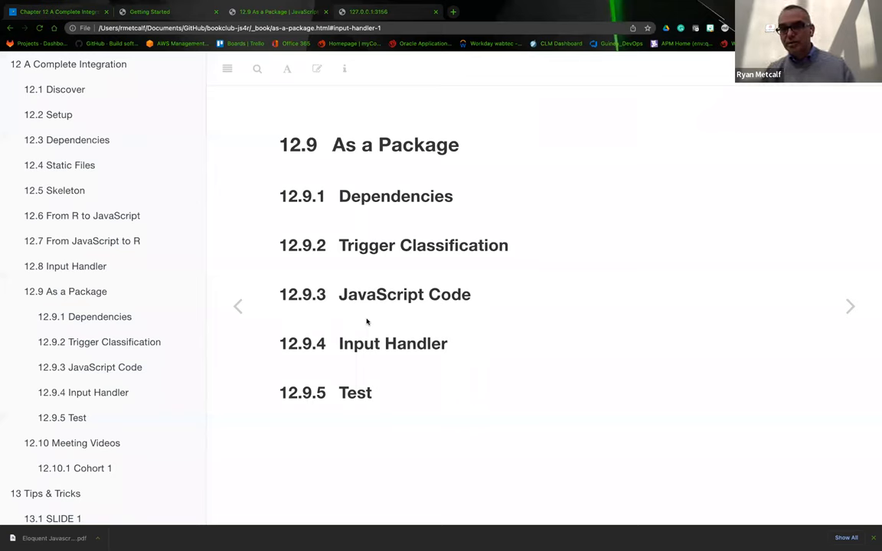
mouse_move(405, 294)
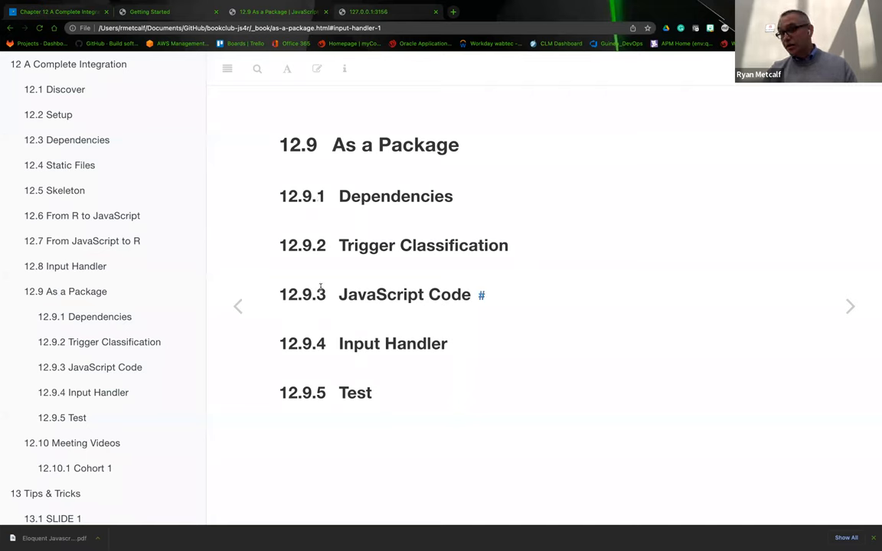
mouse_move(355, 232)
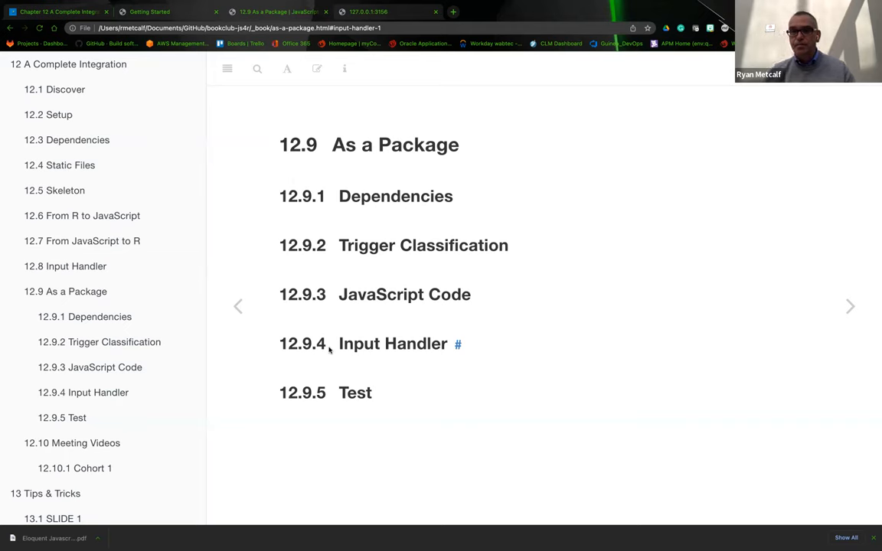
mouse_move(75, 65)
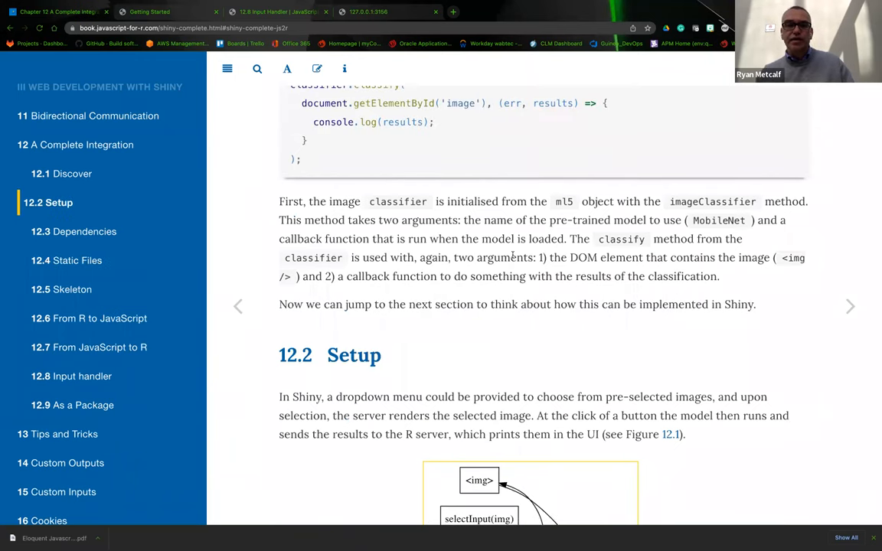
mouse_move(358, 315)
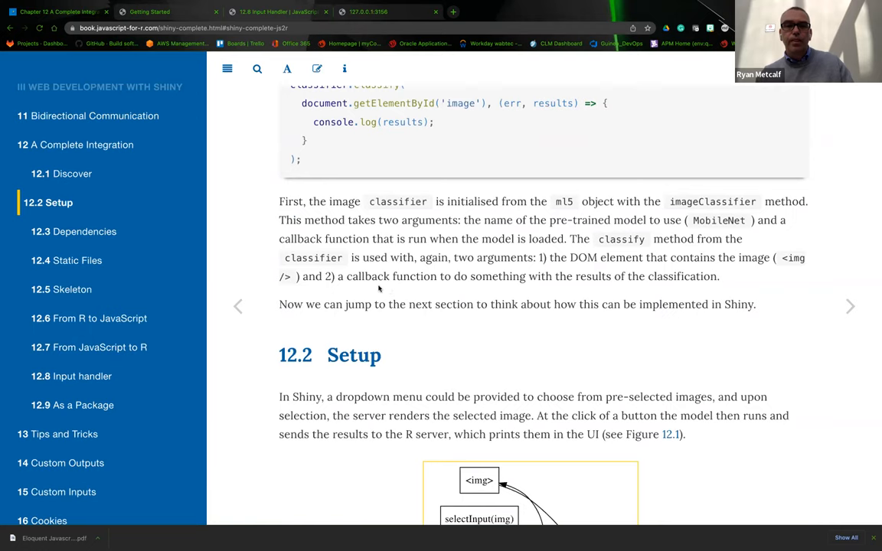
mouse_move(613, 269)
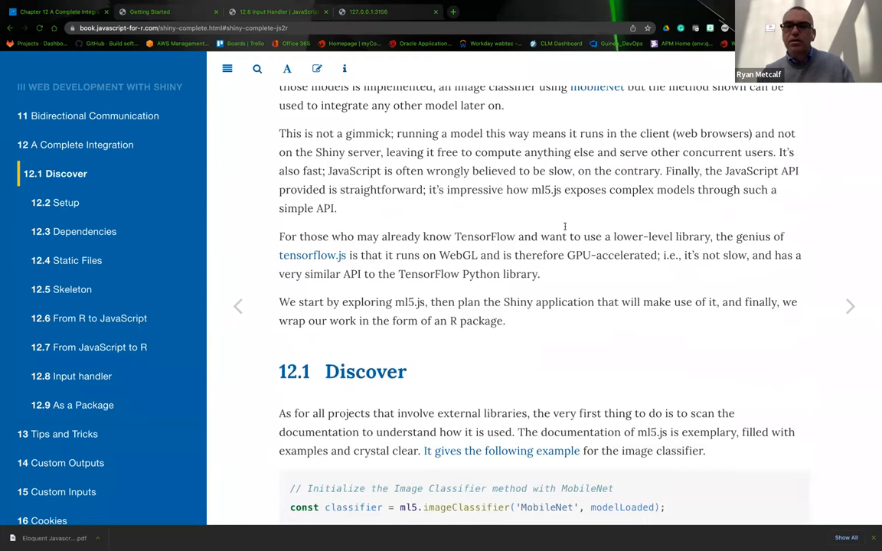
Highlight the 12.1 Discover paragraph on tensorflow.js running on WebGL with GPU acceleration
left_click_drag(279, 236, 344, 236)
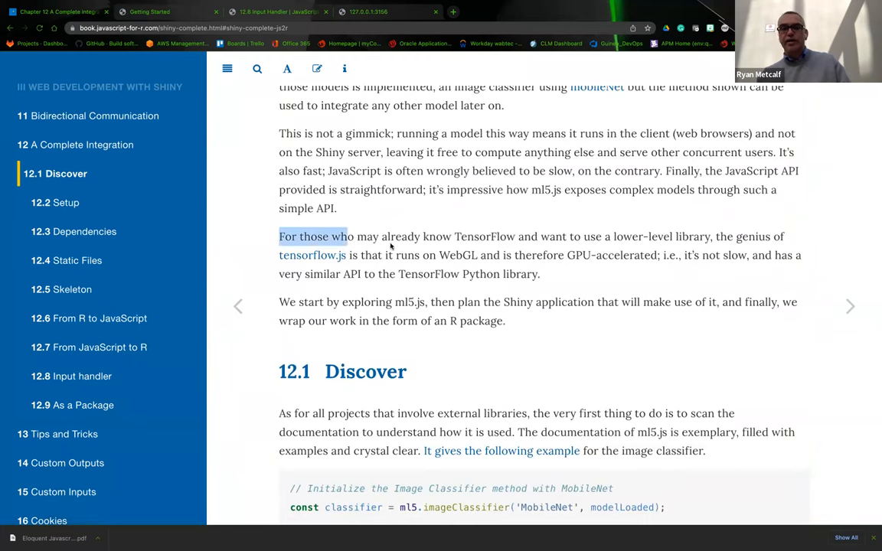
left_click_drag(346, 235, 539, 274)
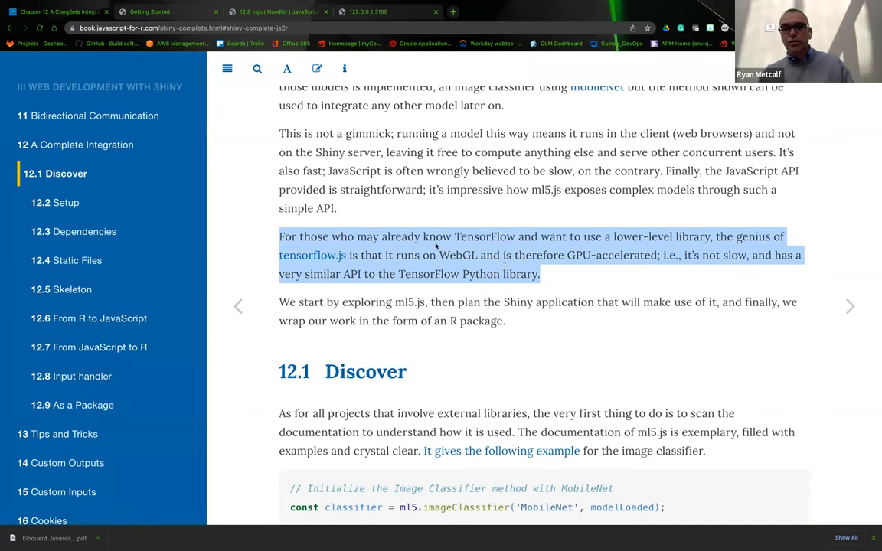
mouse_move(442, 266)
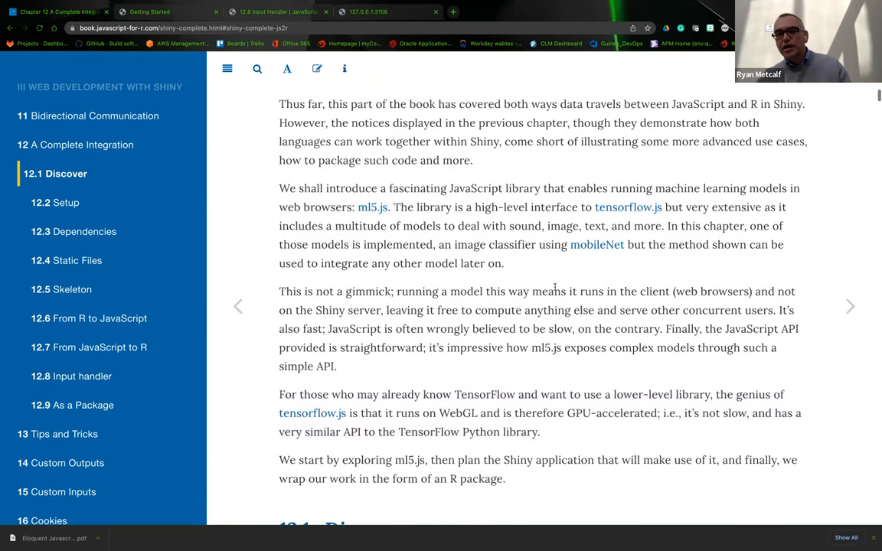
mouse_move(505, 276)
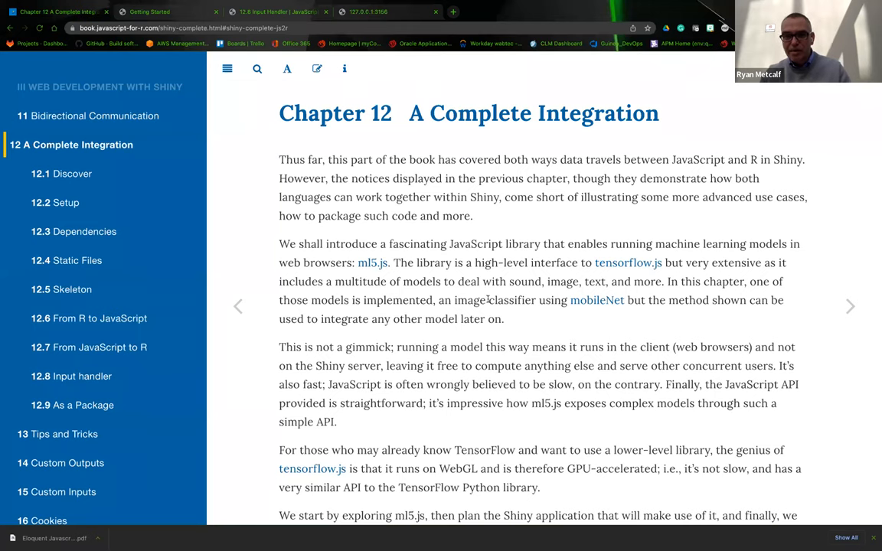
Move past the Setup diagram to section 12.3 Dependencies with the ml5 script tag code
scroll("down", 3)
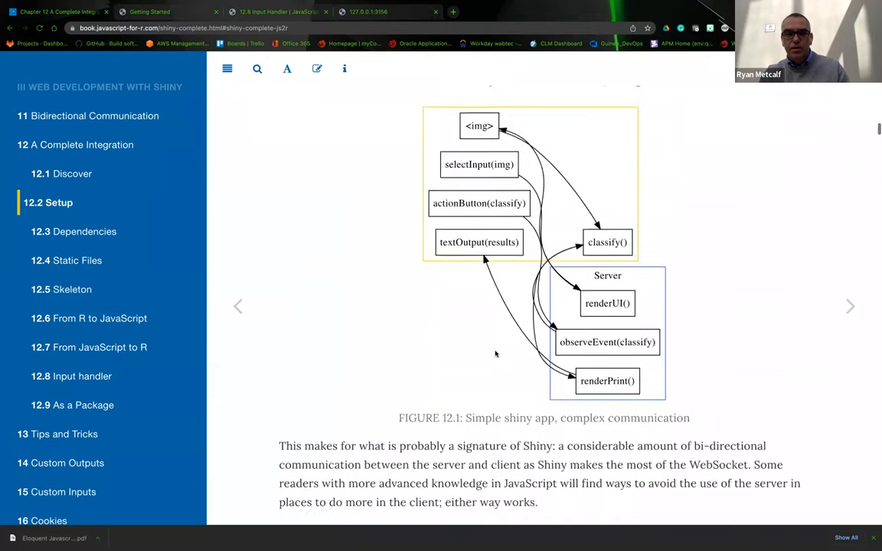
left_click(68, 231)
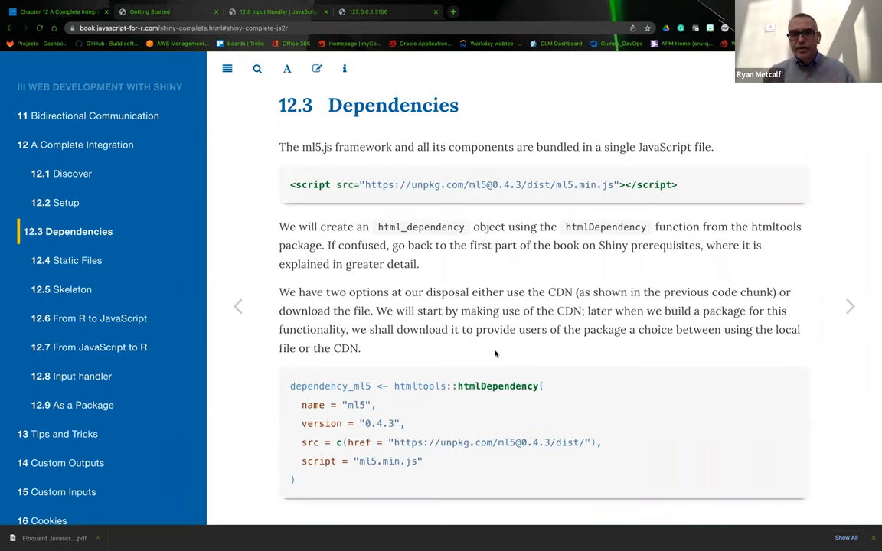
mouse_move(526, 6)
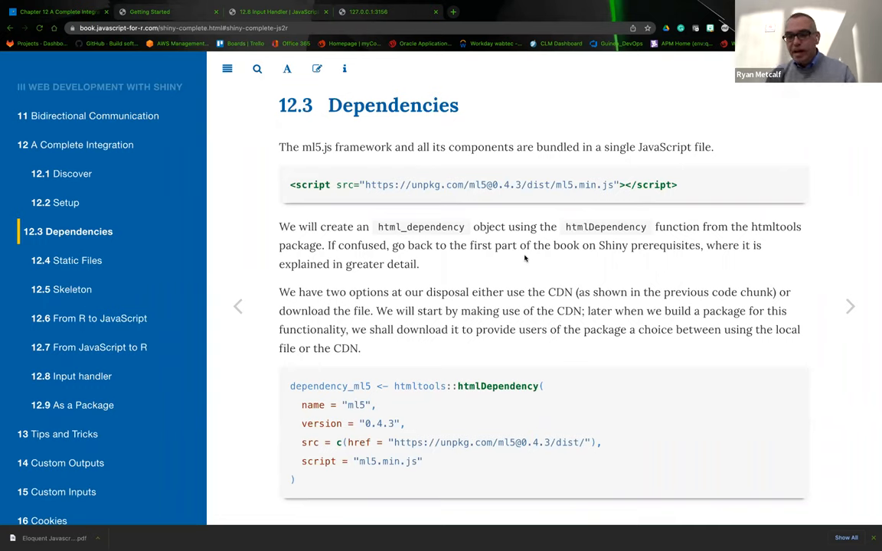
mouse_move(450, 322)
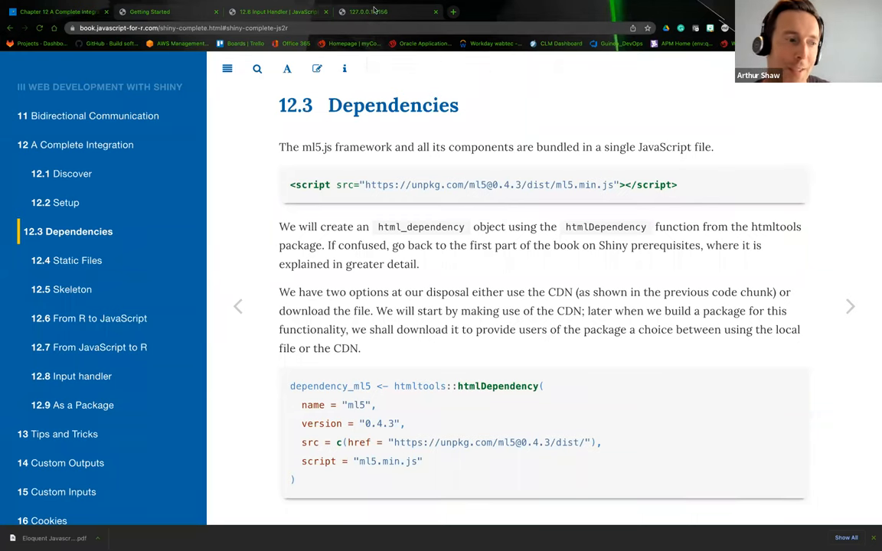
Return to the running bird classifier app showing the lorikeet photo results
left_click(367, 12)
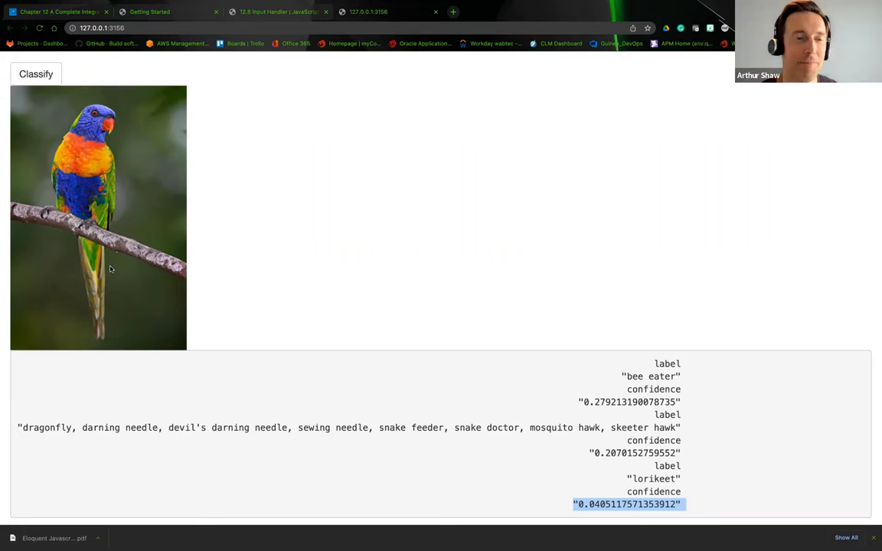
mouse_move(98, 329)
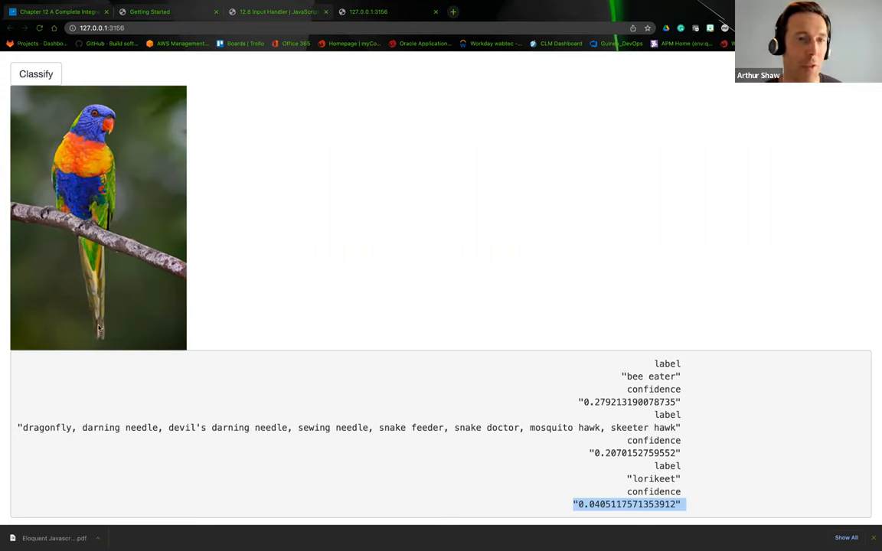